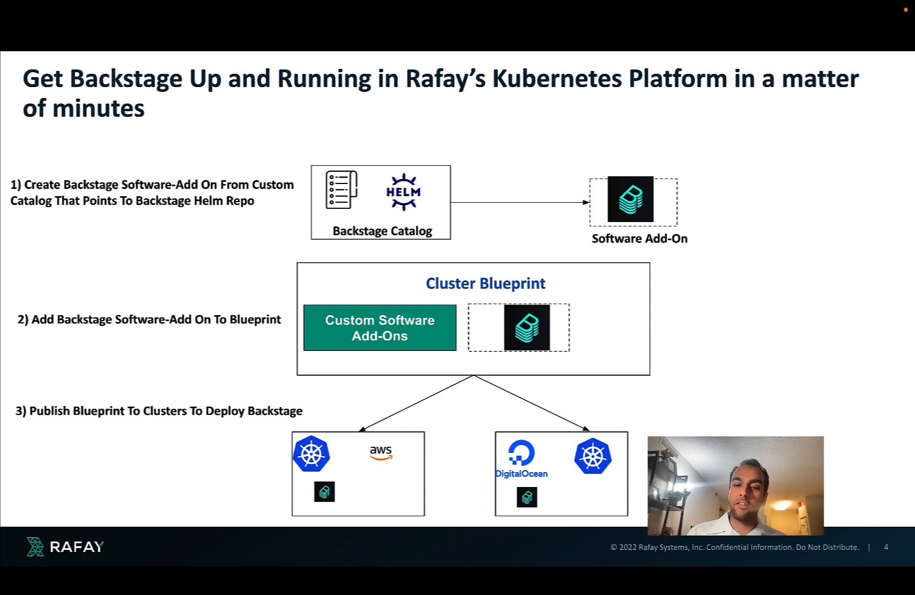
Step: Exit the slideshow and show the Backstage recipe's What Will You Do section
key("escape")
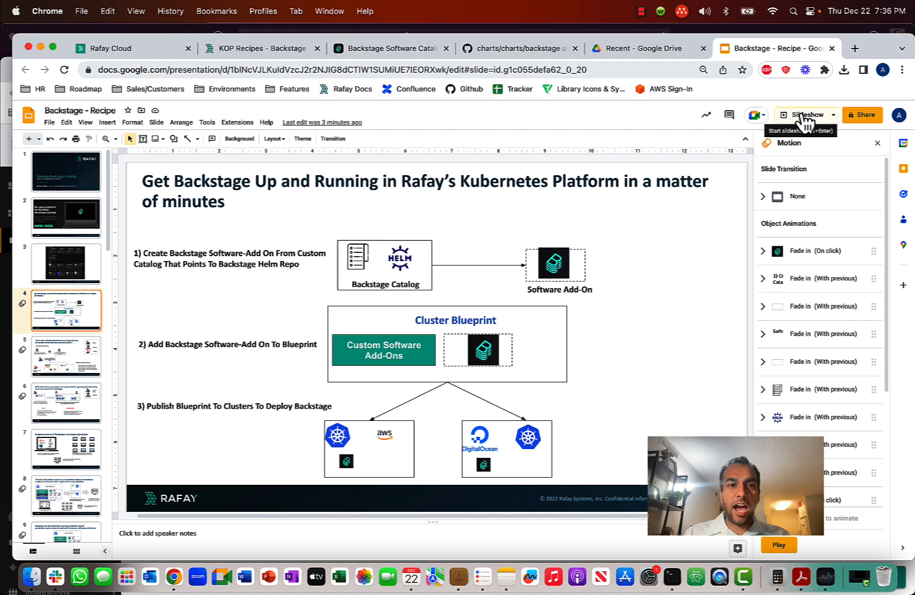
left_click(261, 48)
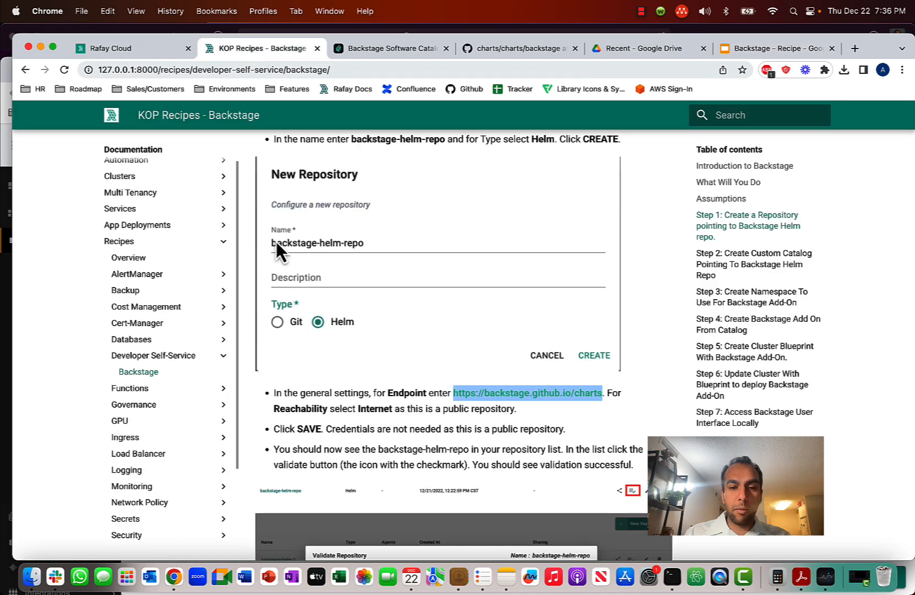
scroll("up", 3)
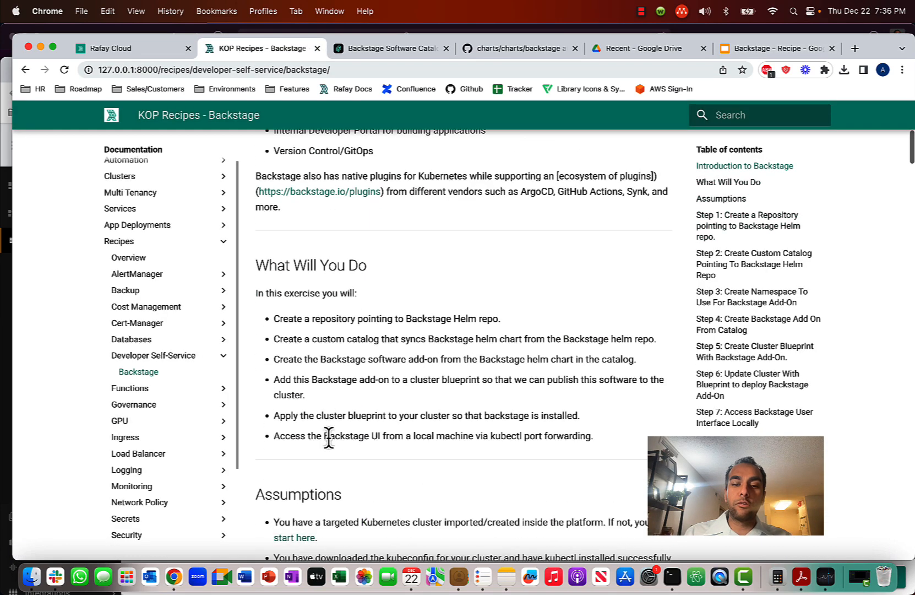
mouse_move(211, 178)
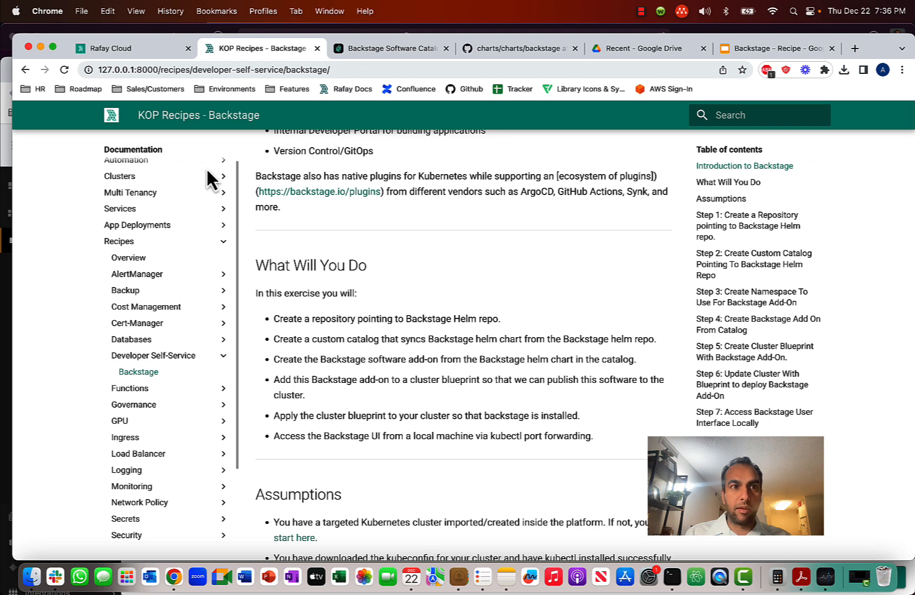
Step: Create a Helm repository named backstage-repo, checking the recipe docs for its endpoint
left_click(127, 47)
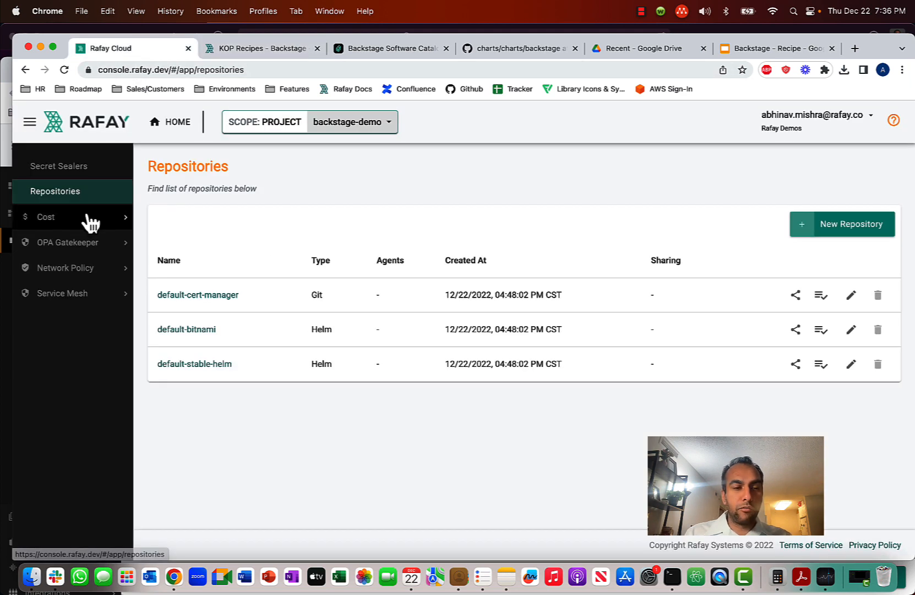
mouse_move(76, 293)
type("b")
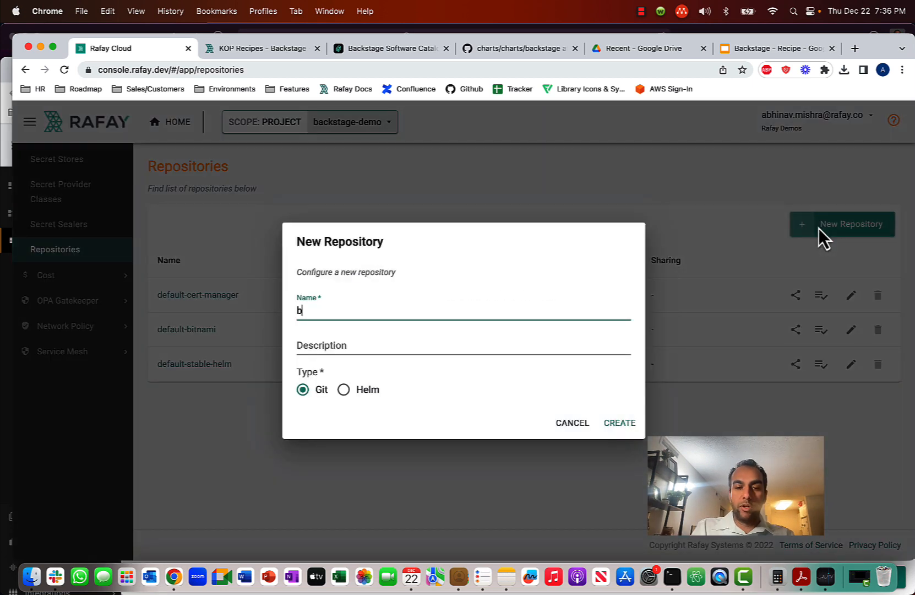
type("ackstage-r")
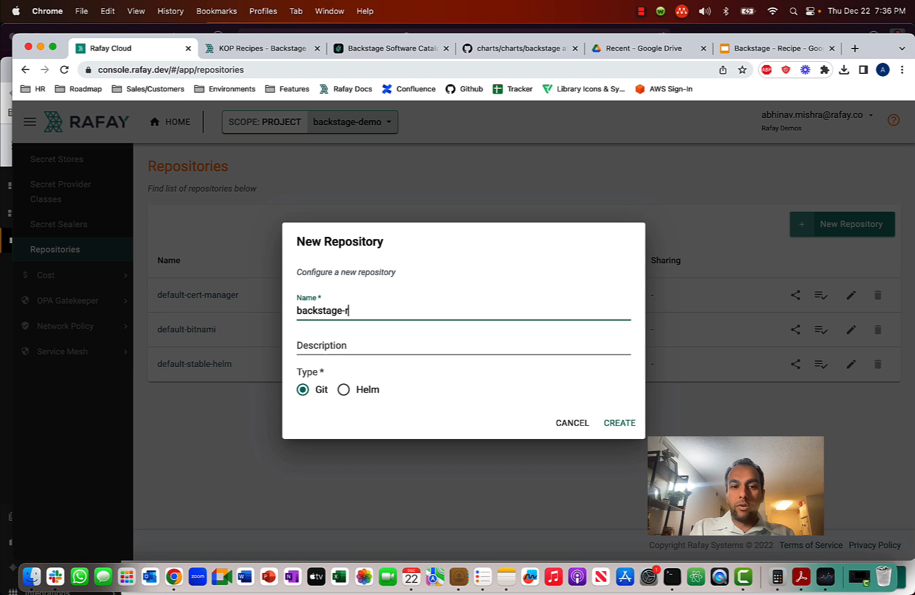
left_click(344, 389)
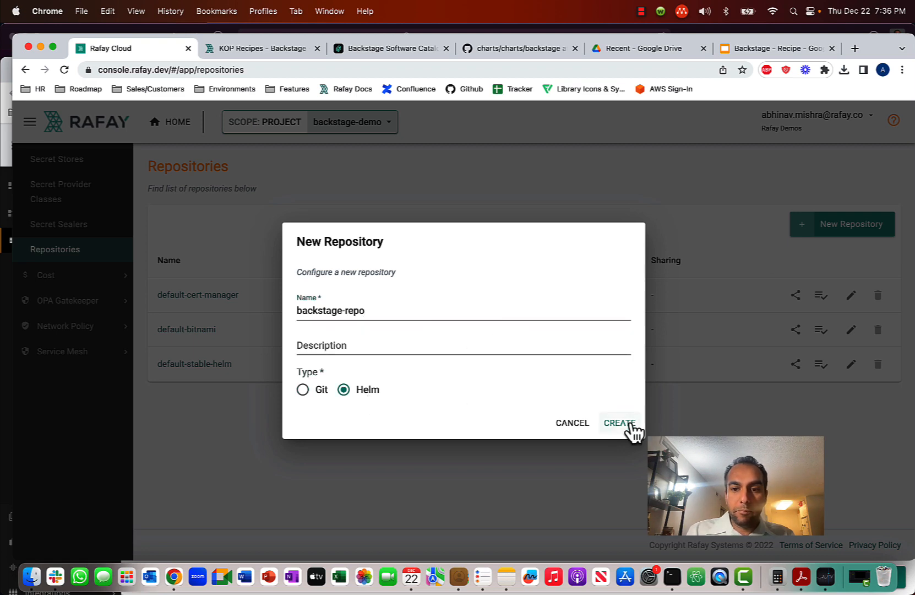
left_click(260, 47)
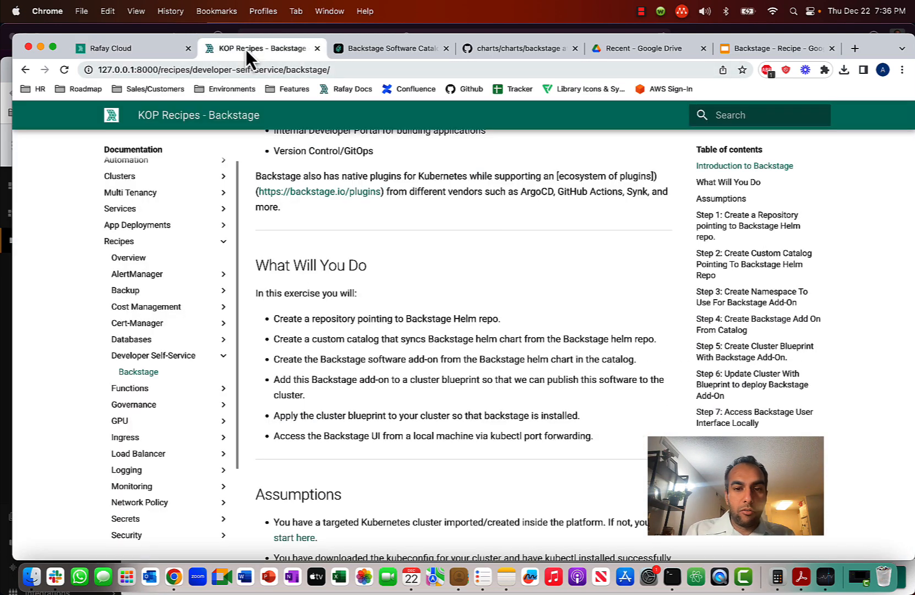
scroll("down", 3)
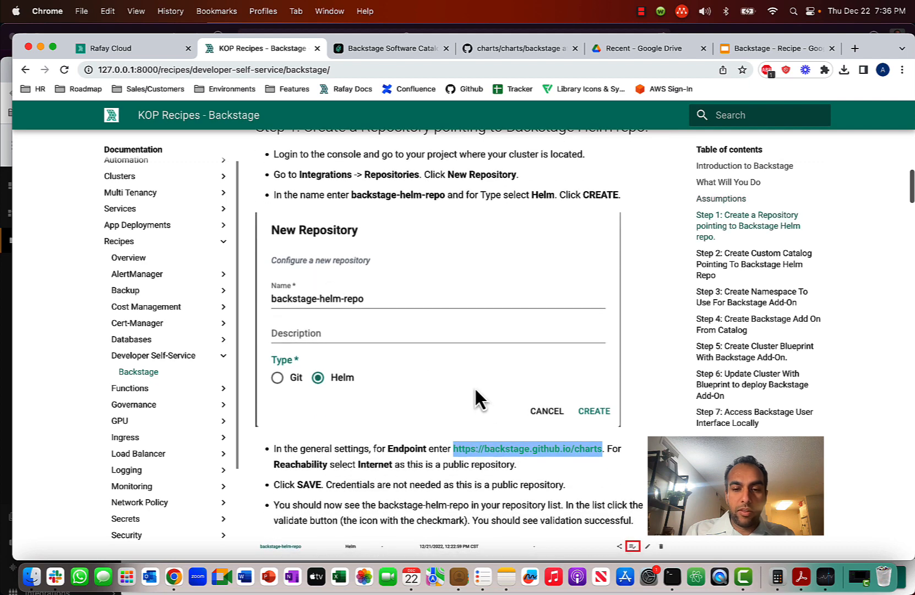
mouse_move(538, 467)
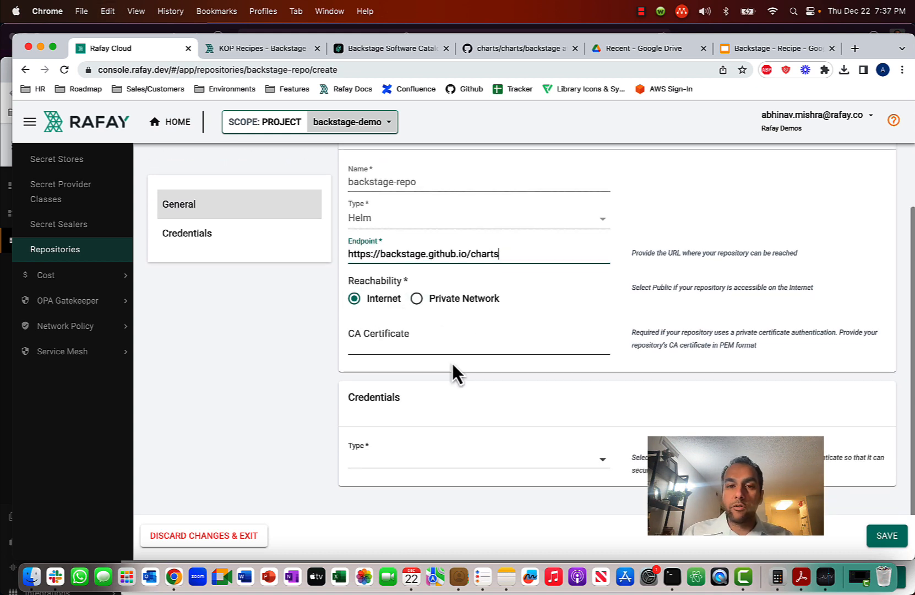
mouse_move(886, 536)
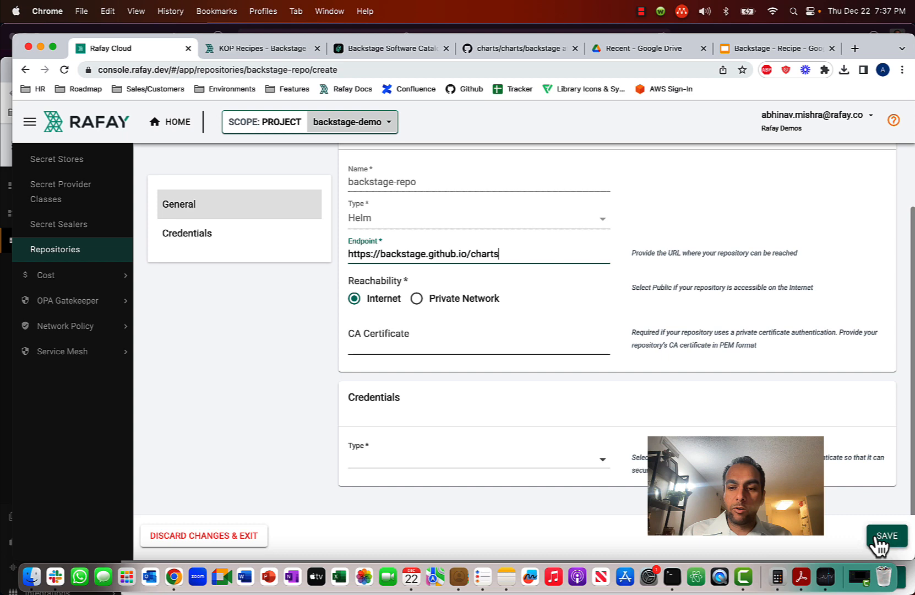
left_click(887, 535)
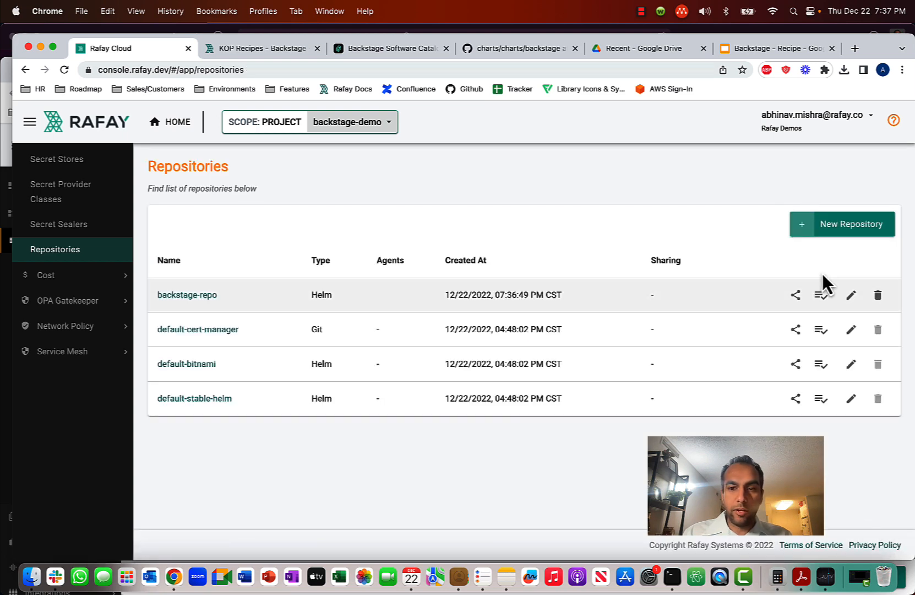
left_click(821, 294)
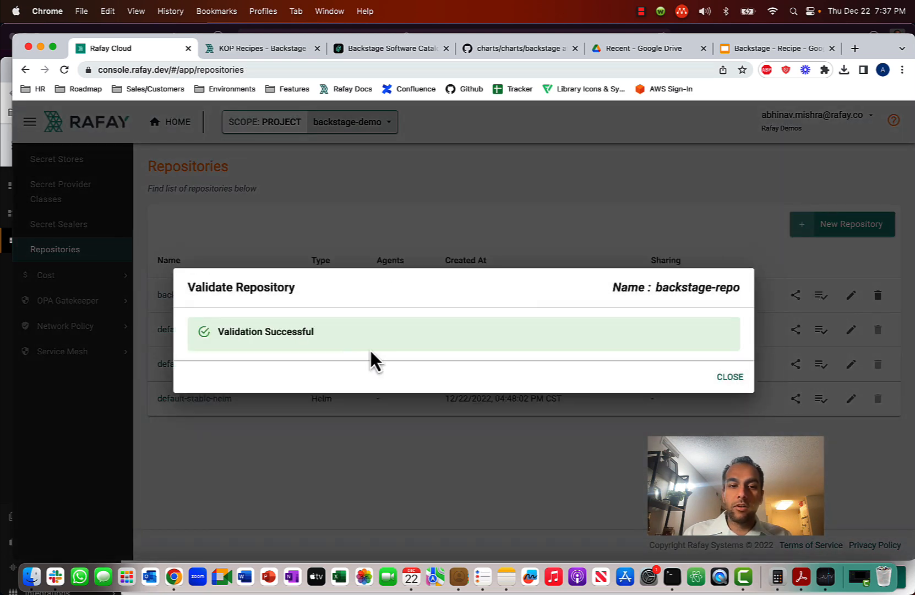
mouse_move(332, 382)
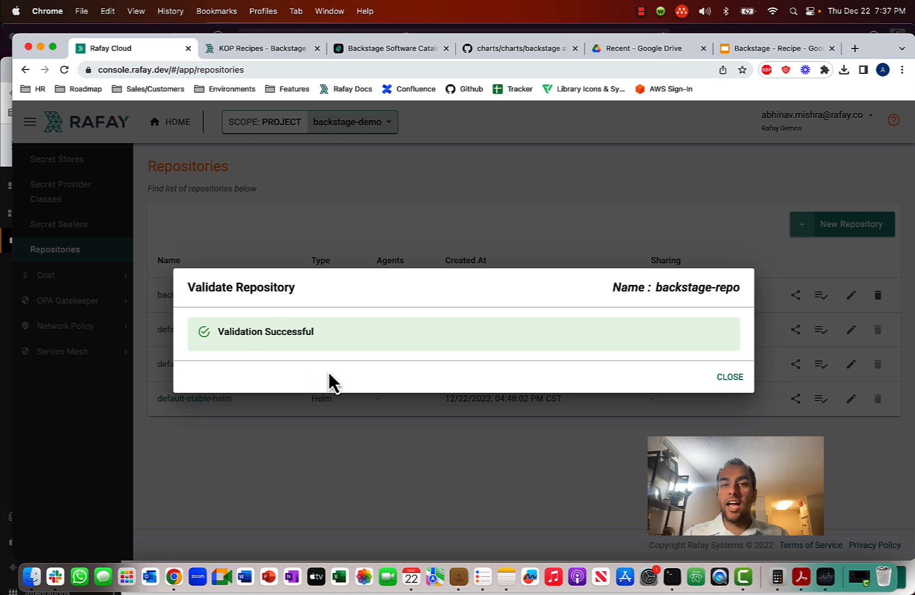
left_click(730, 377)
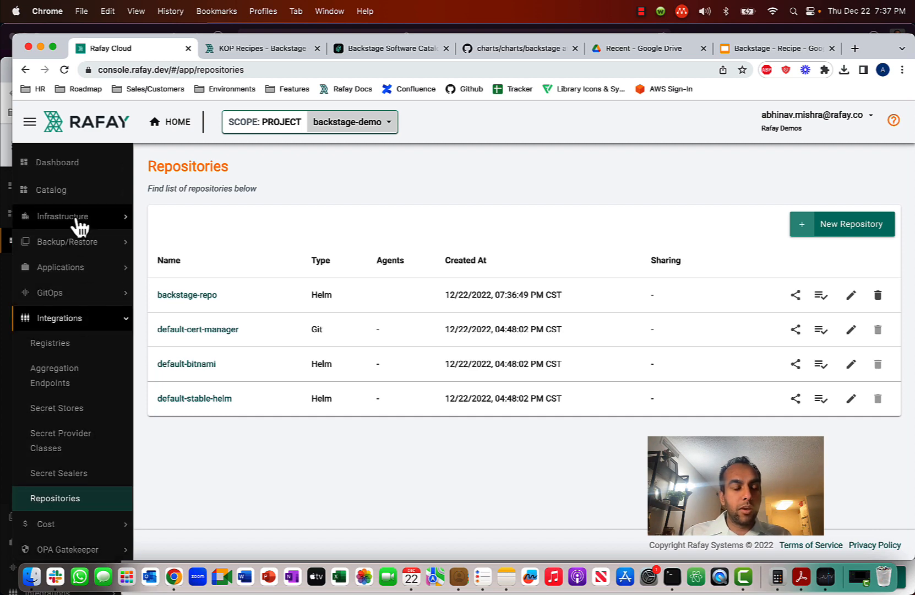
mouse_move(66, 56)
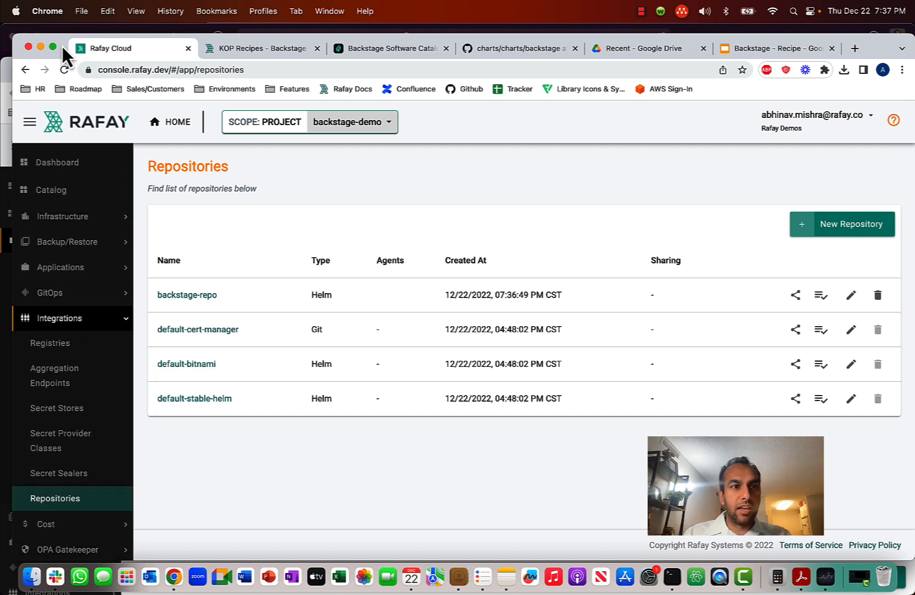
Step: Create custom catalog backstage-catalog on backstage-repo and open it to view the backstage chart
left_click(43, 188)
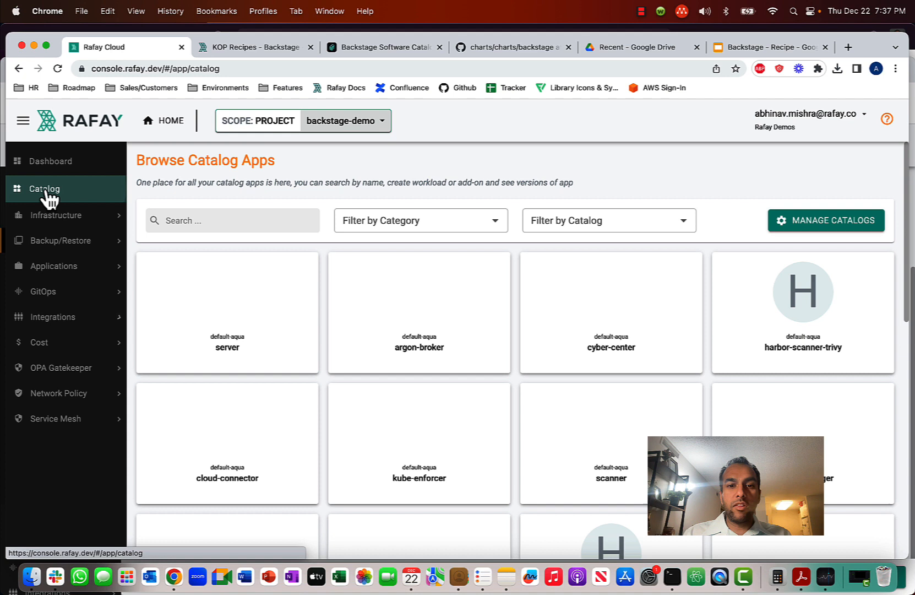
left_click(825, 220)
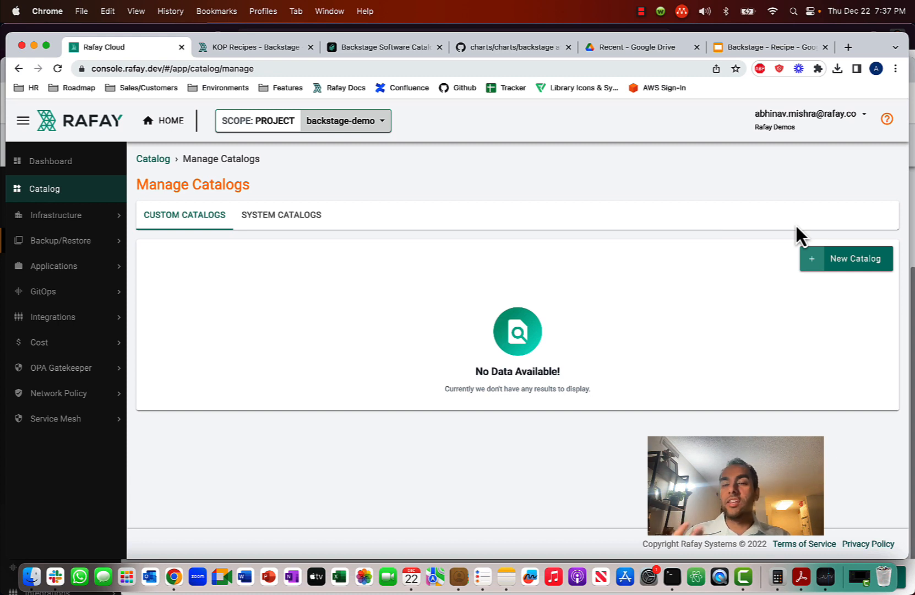
left_click(856, 258)
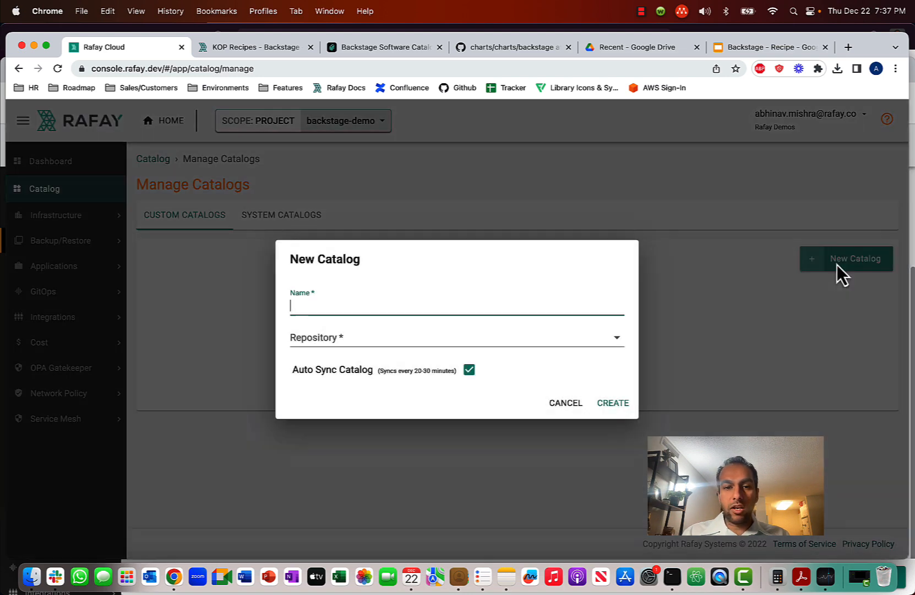
type("backst")
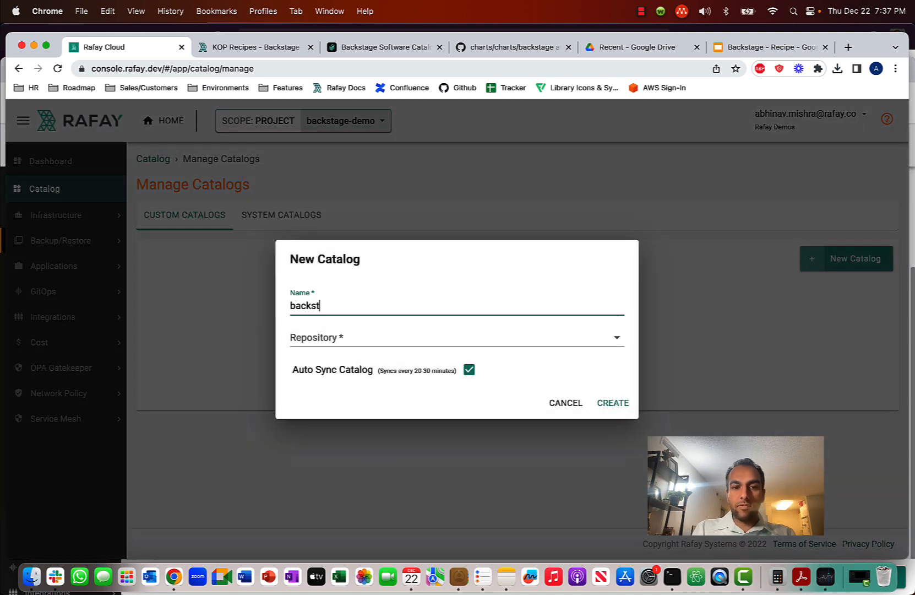
type("age-catalog")
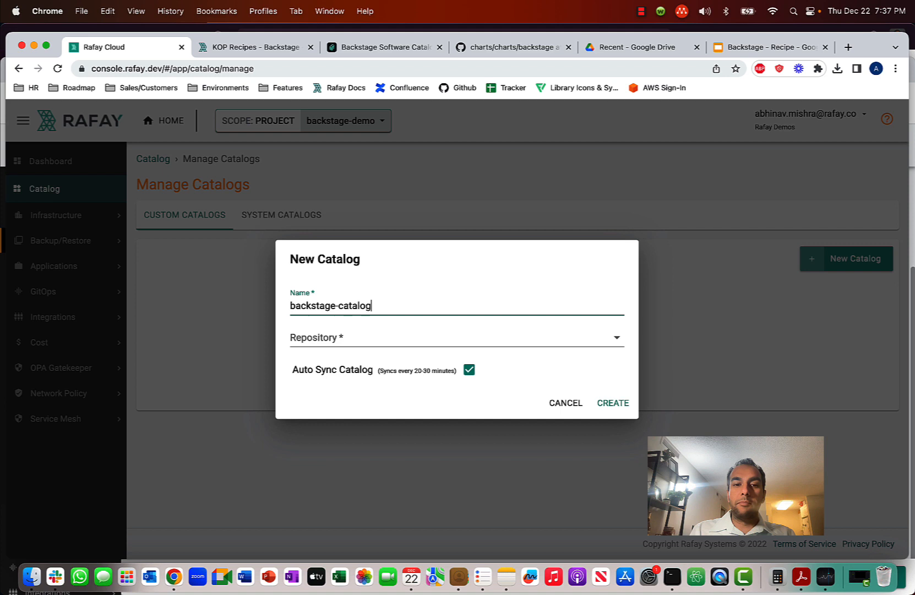
left_click(455, 337)
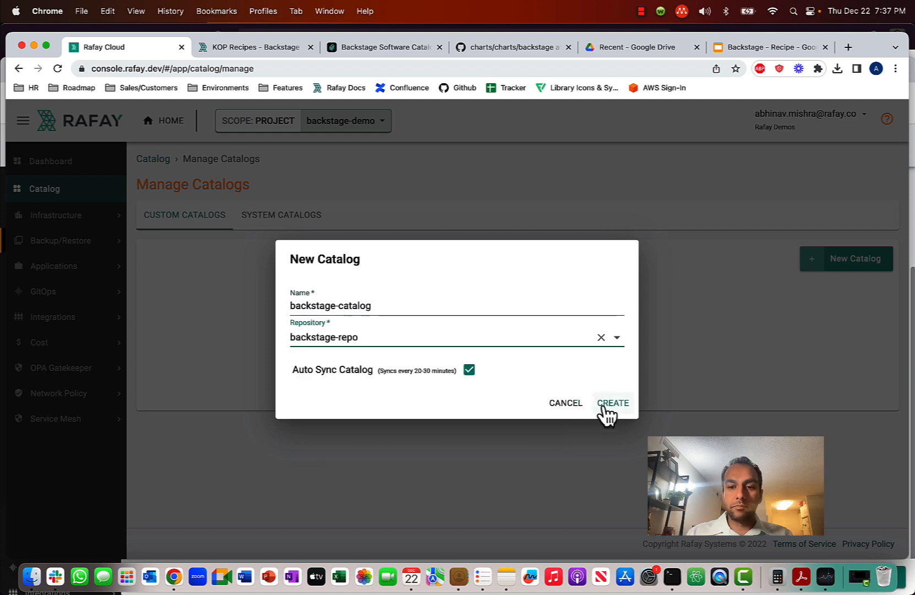
left_click(613, 403)
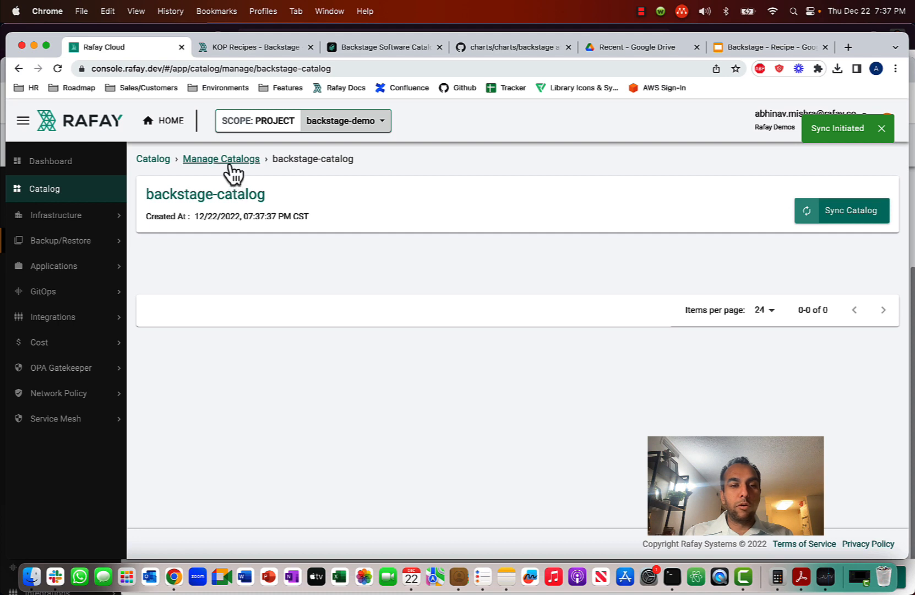
left_click(220, 158)
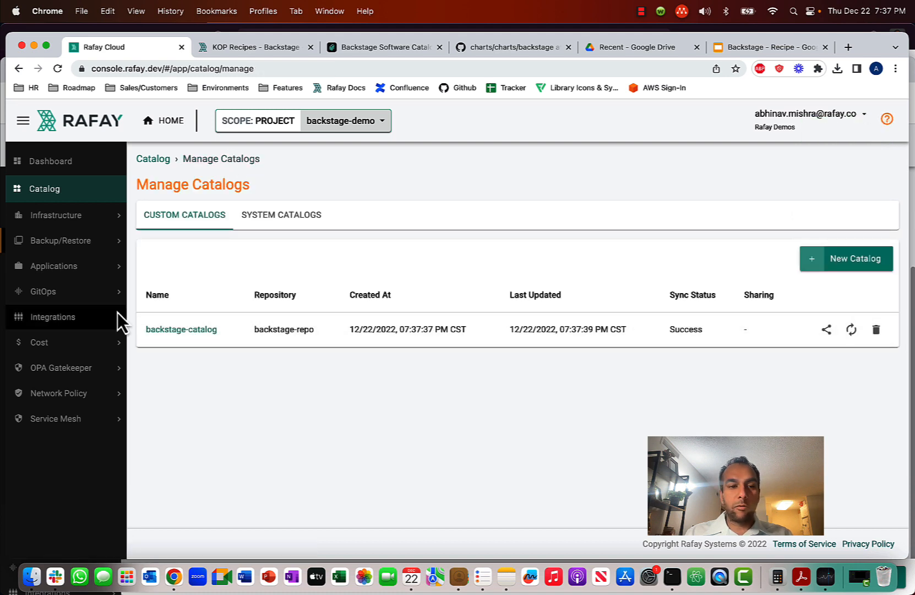
left_click(181, 329)
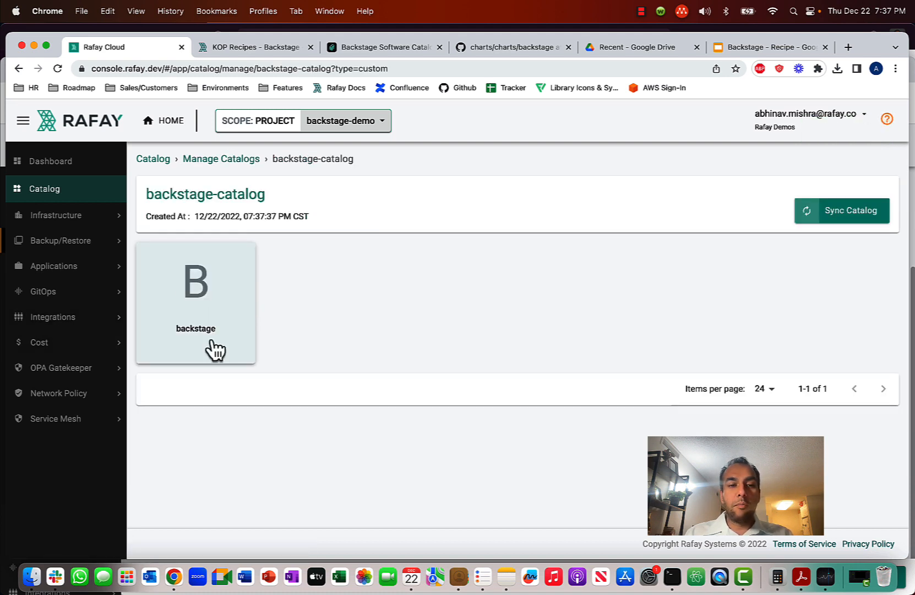
Step: Download the backstage 0.10.0 values YAML as values_new.yaml in backstage, replacing the old copy
left_click(196, 286)
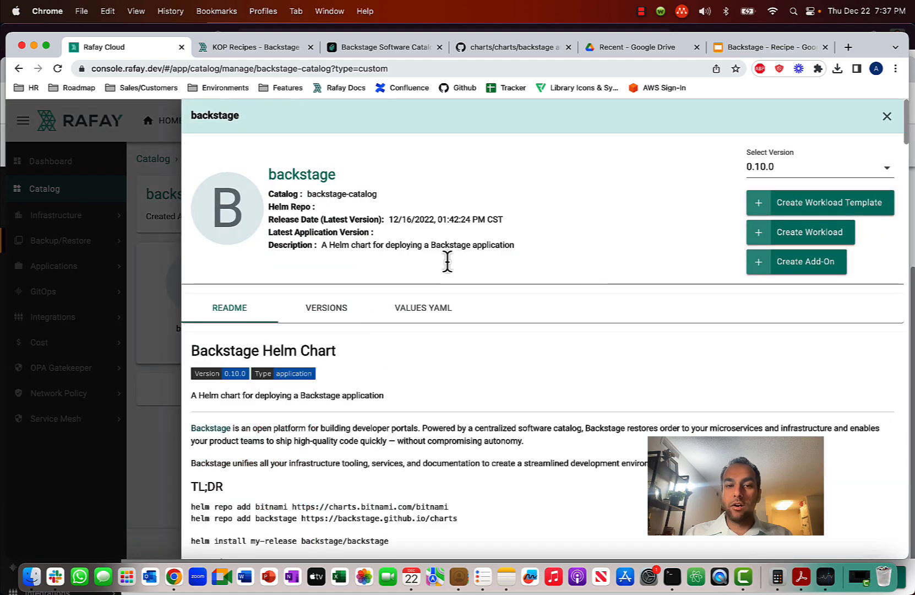
mouse_move(481, 443)
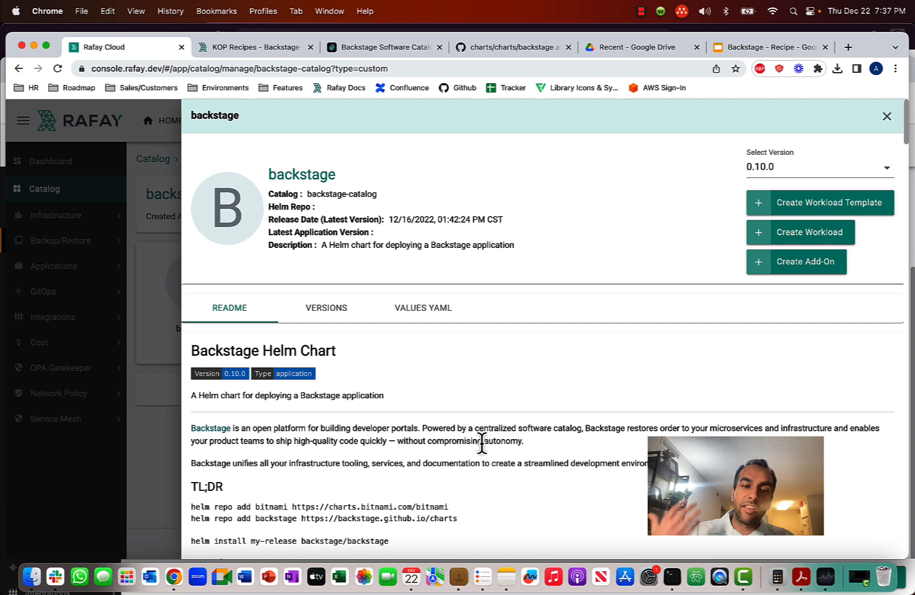
scroll("down", 3)
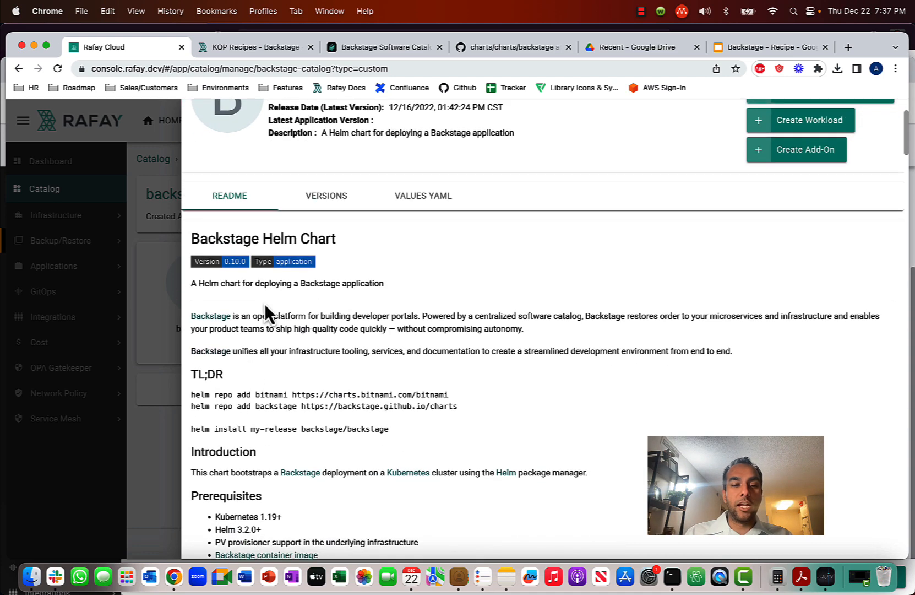
mouse_move(296, 351)
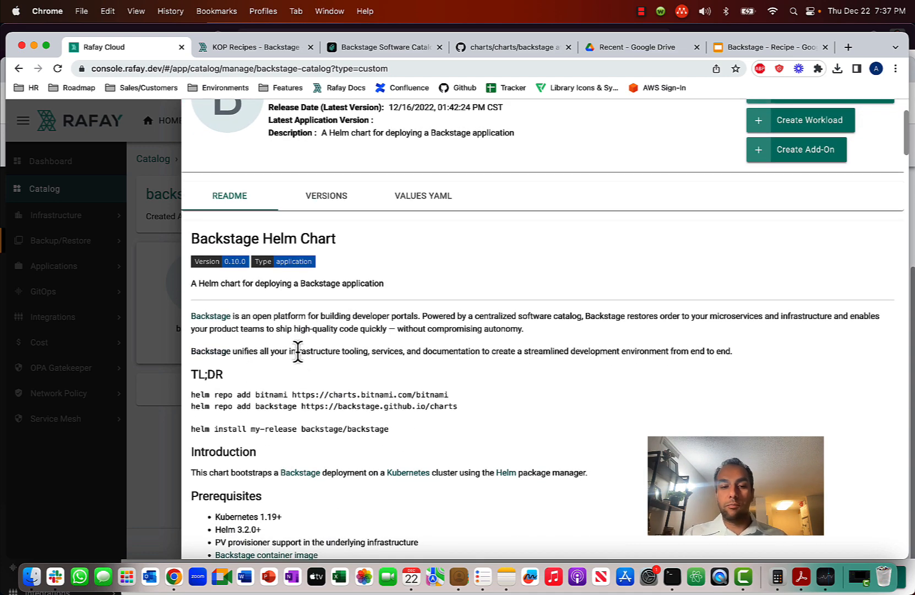
left_click(326, 195)
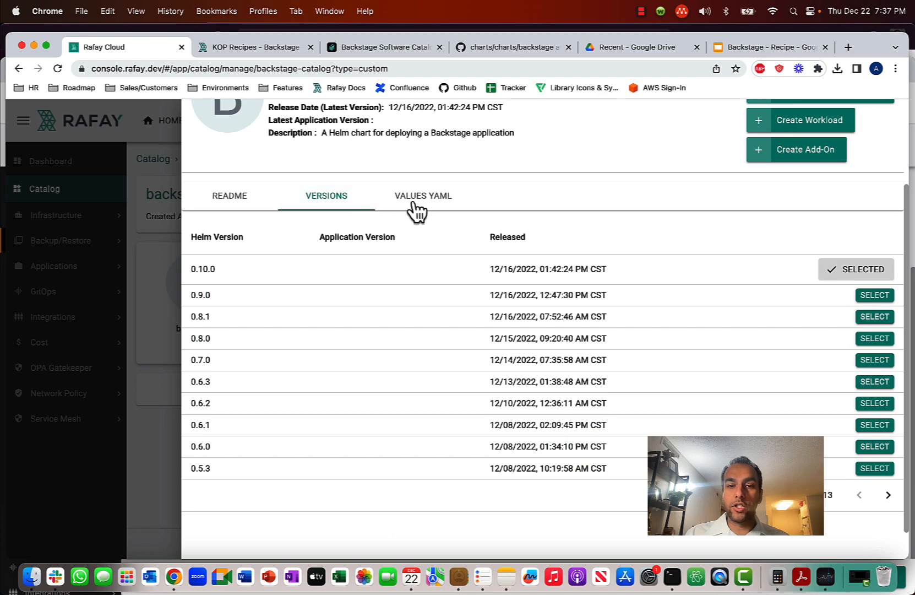
left_click(423, 195)
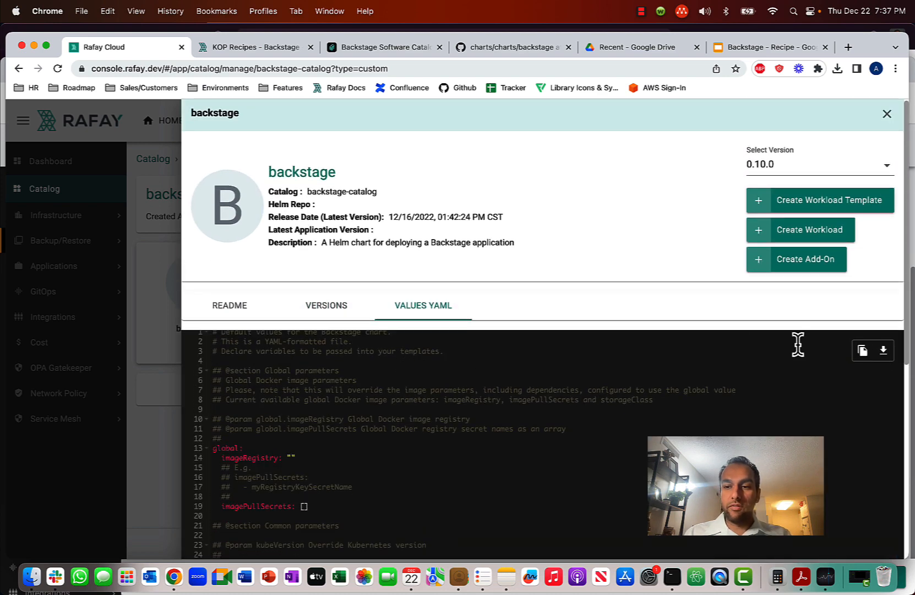
left_click(883, 350)
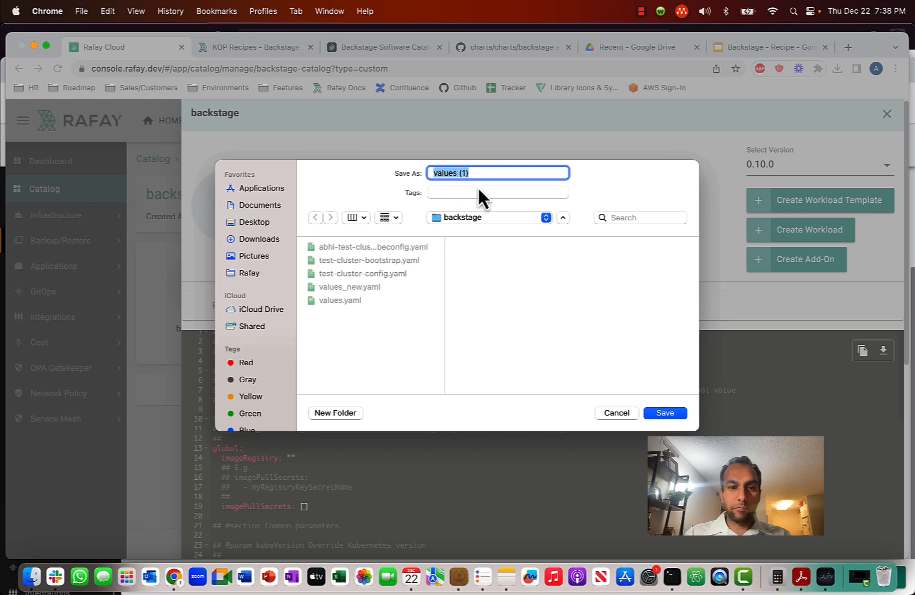
type("values_new.yaml")
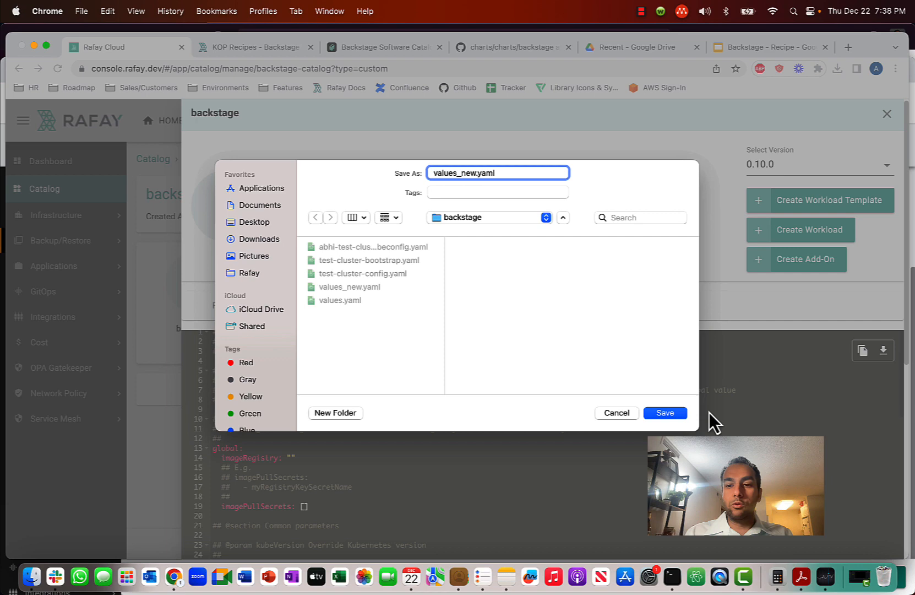
left_click(664, 412)
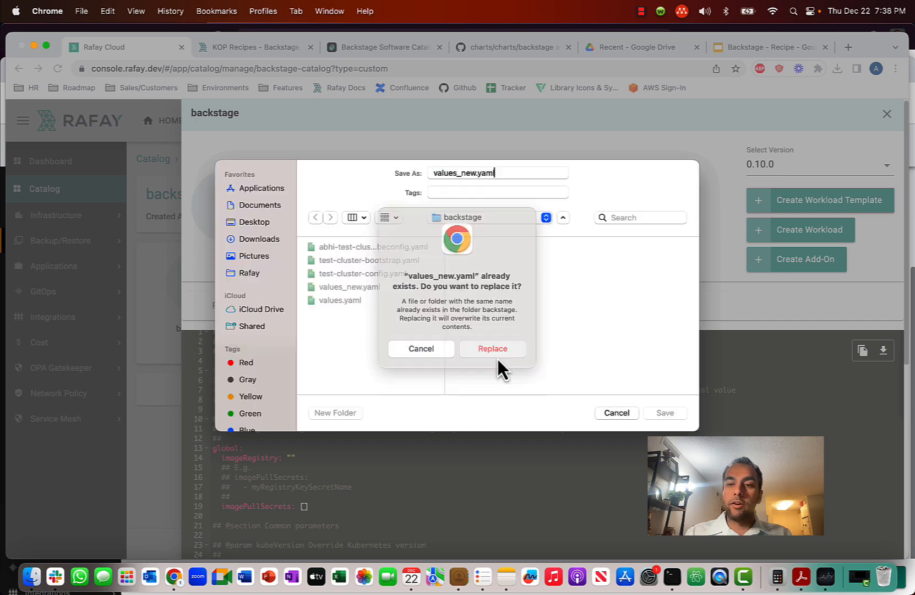
left_click(493, 348)
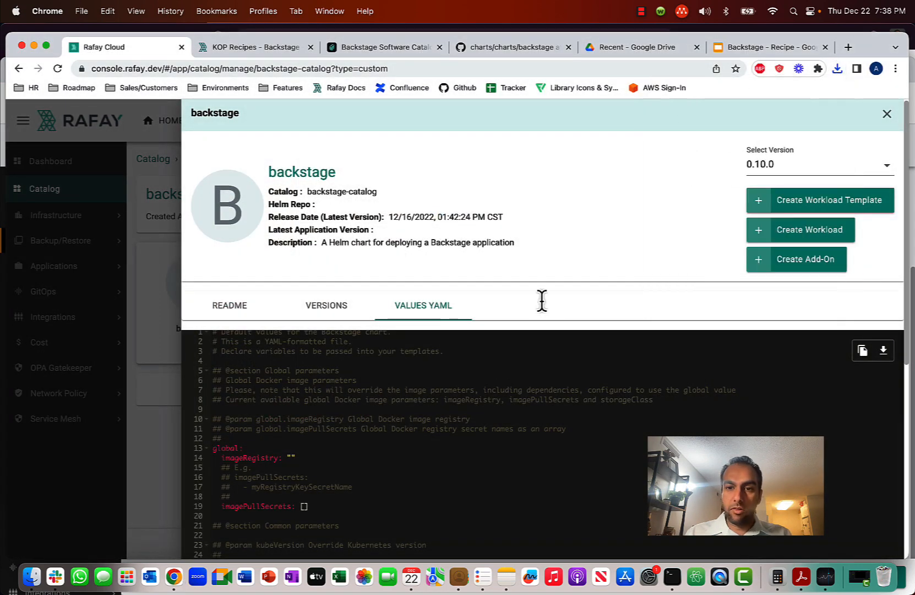
mouse_move(805, 259)
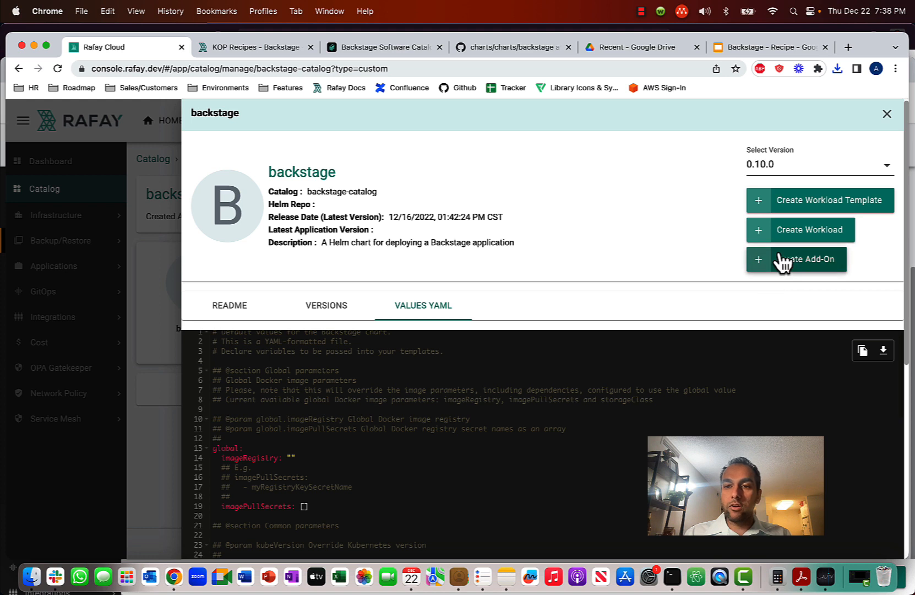
mouse_move(795, 274)
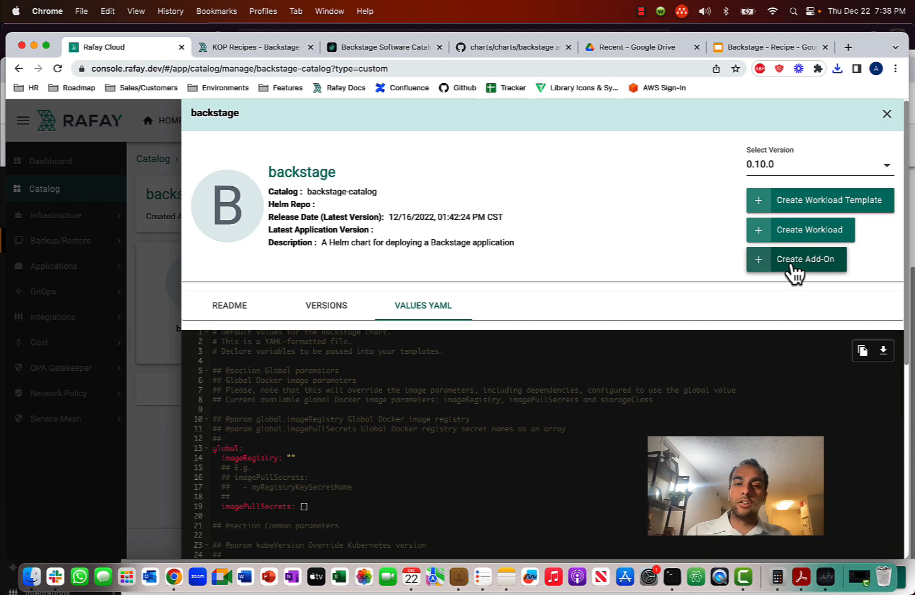
Step: Create add-on backstage-add-on from the backstage chart in namespace backstage-ns
left_click(807, 259)
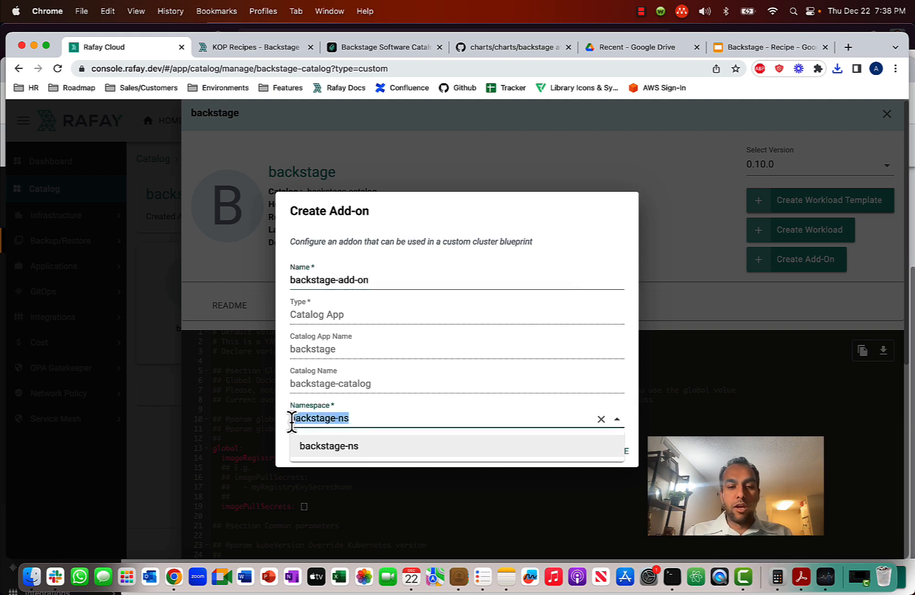
left_click(328, 445)
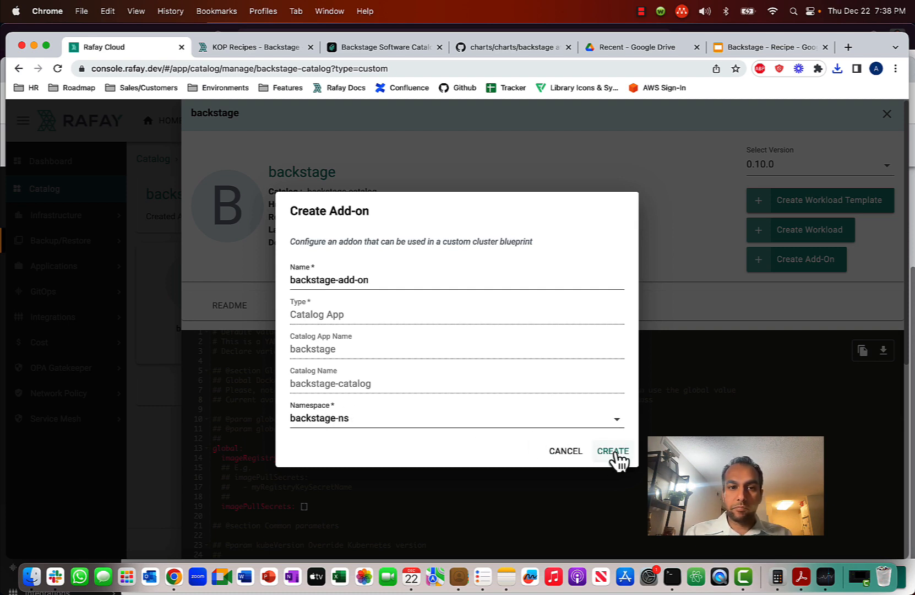
left_click(612, 450)
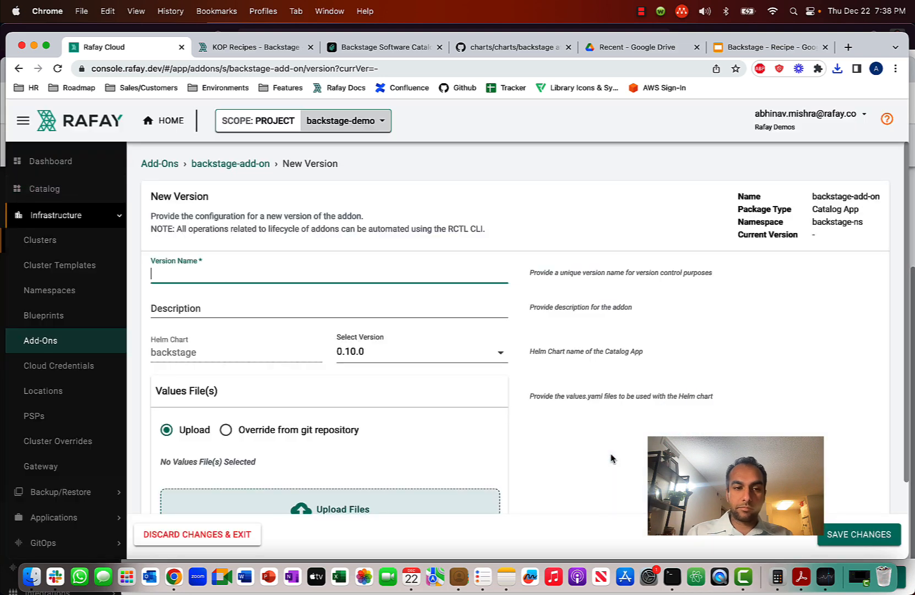
Step: Enter v1 as the add-on's new version name
type("v")
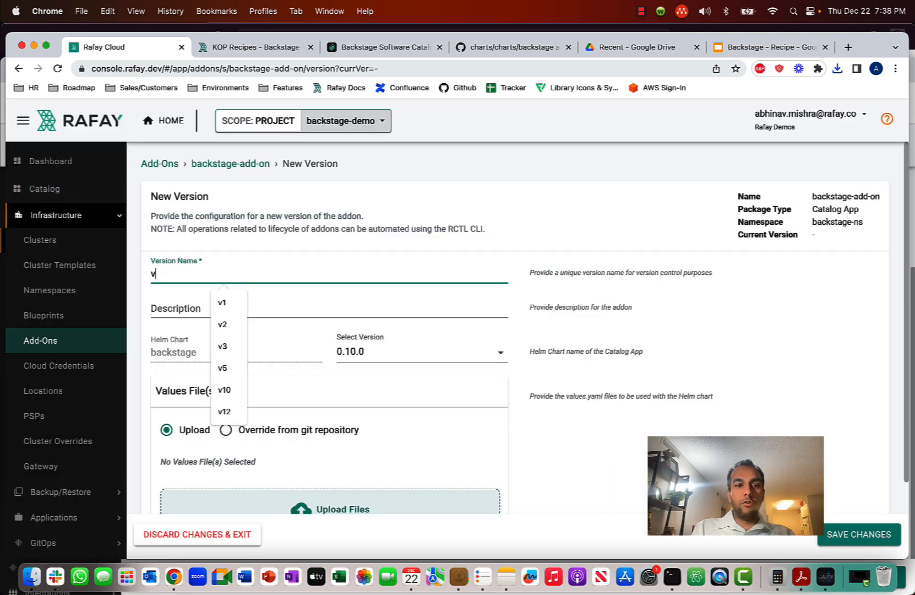
left_click(222, 302)
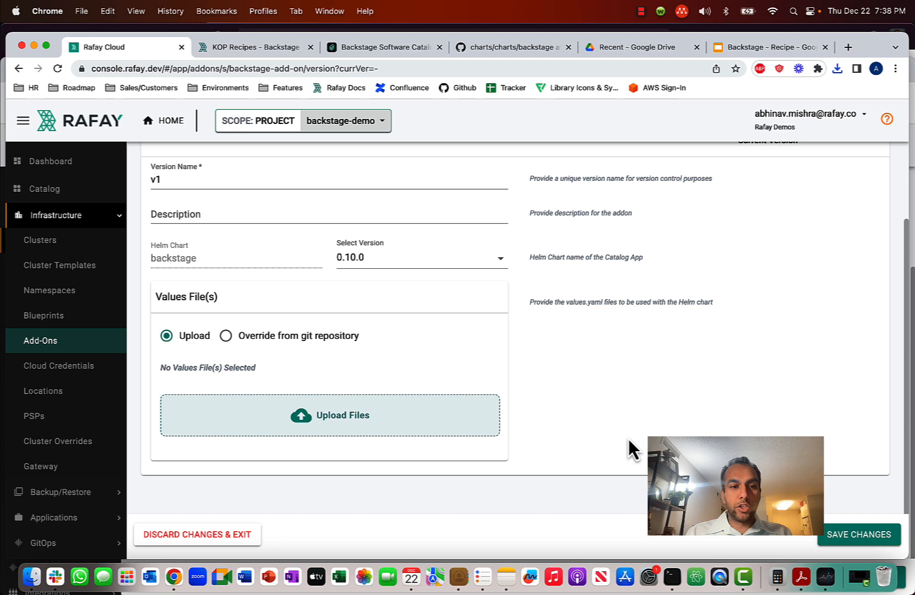
mouse_move(308, 299)
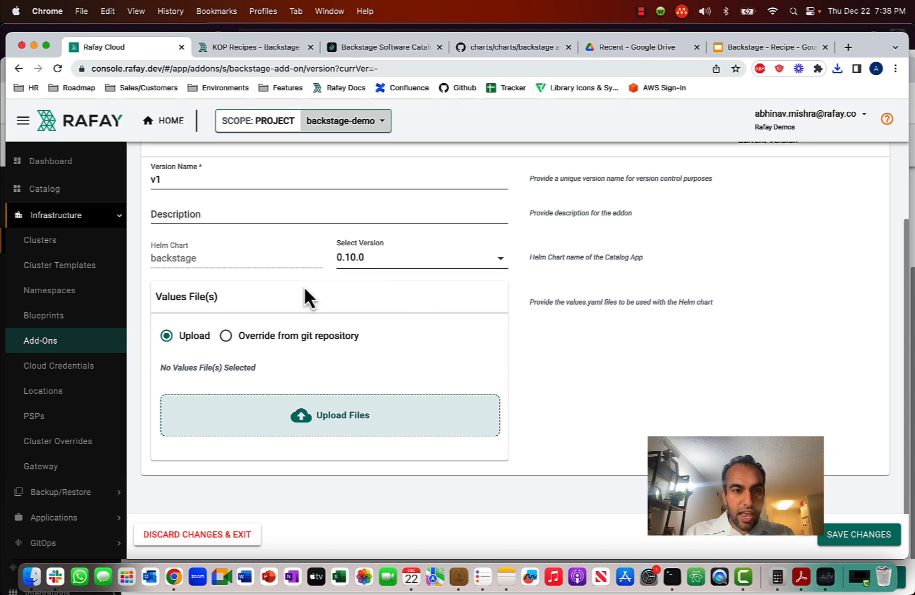
mouse_move(223, 331)
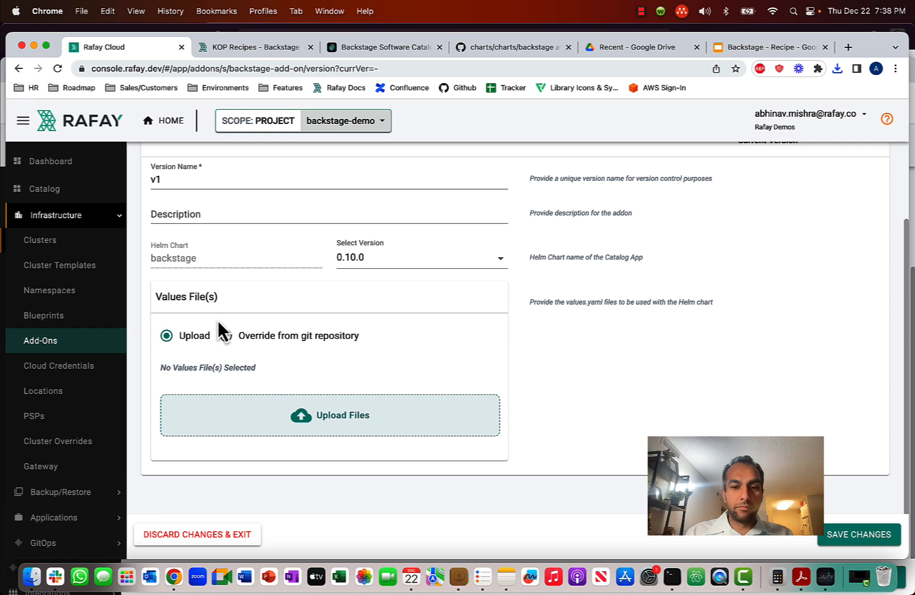
mouse_move(695, 577)
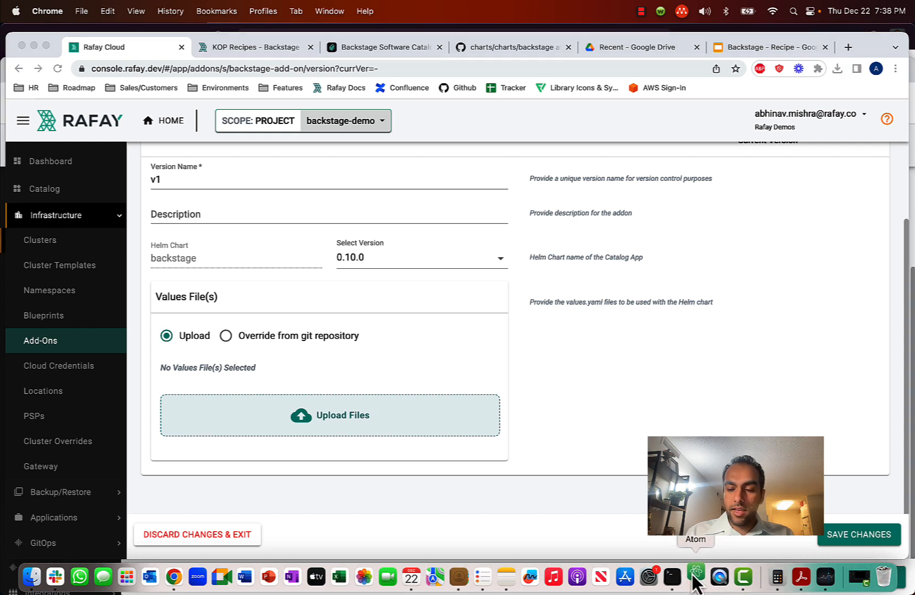
Step: Open Documents/backstage/values_new.yaml in Atom
left_click(694, 577)
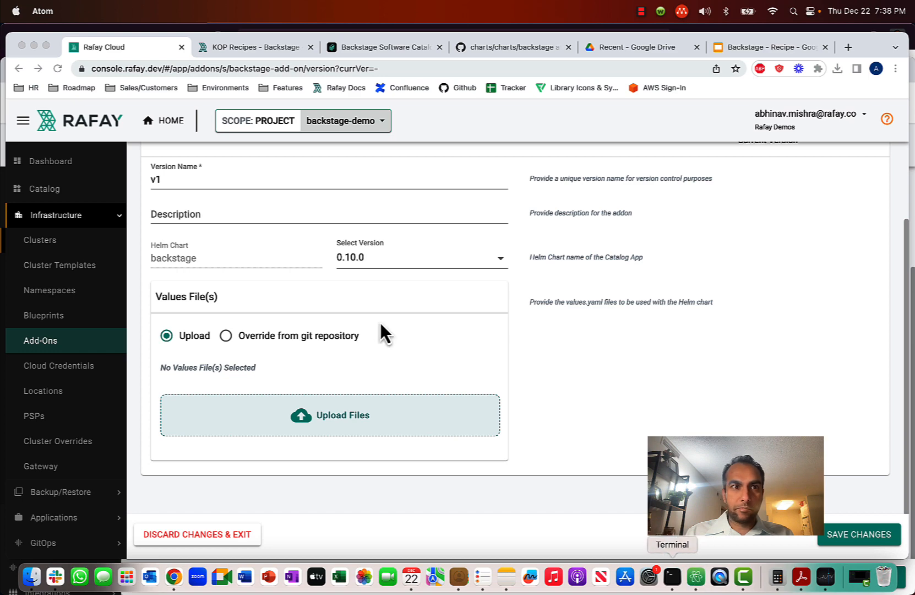
left_click(71, 11)
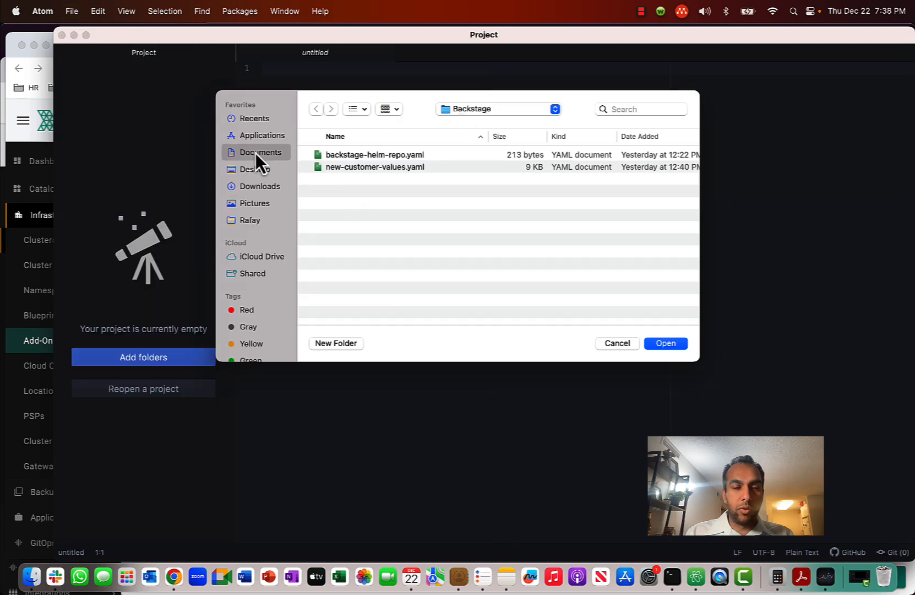
left_click(261, 152)
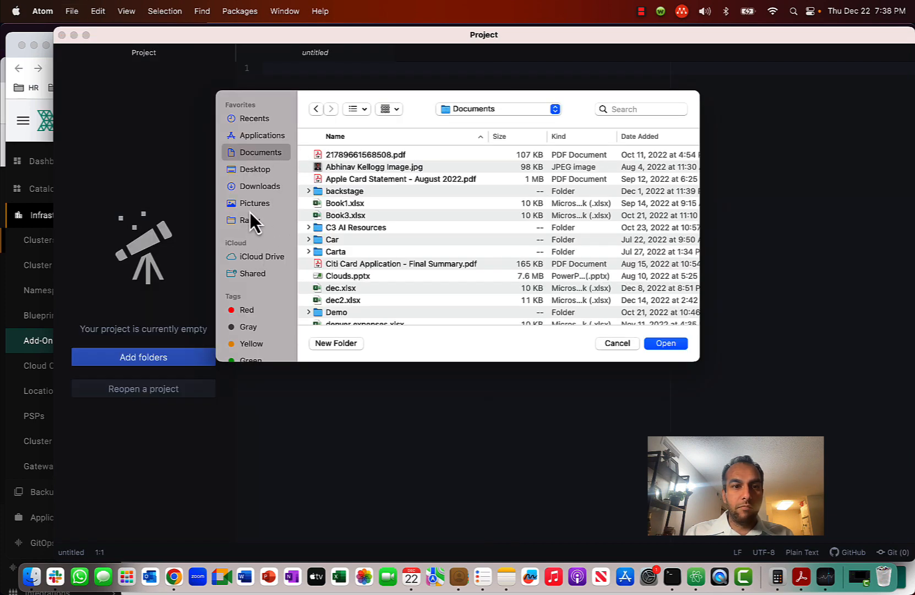
double_click(344, 191)
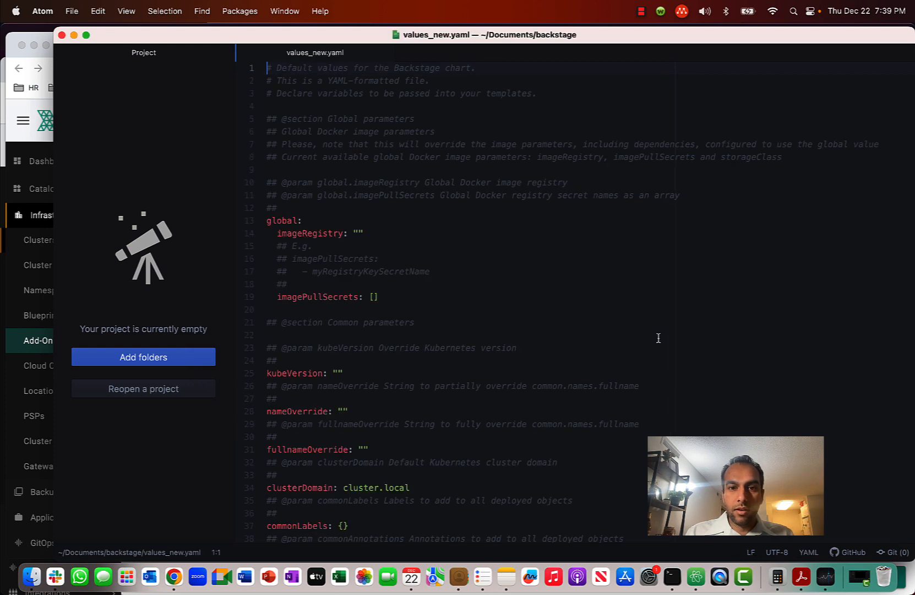
Step: Set fullnameOverride to backstage-instance in values_new.yaml
scroll("down", 3)
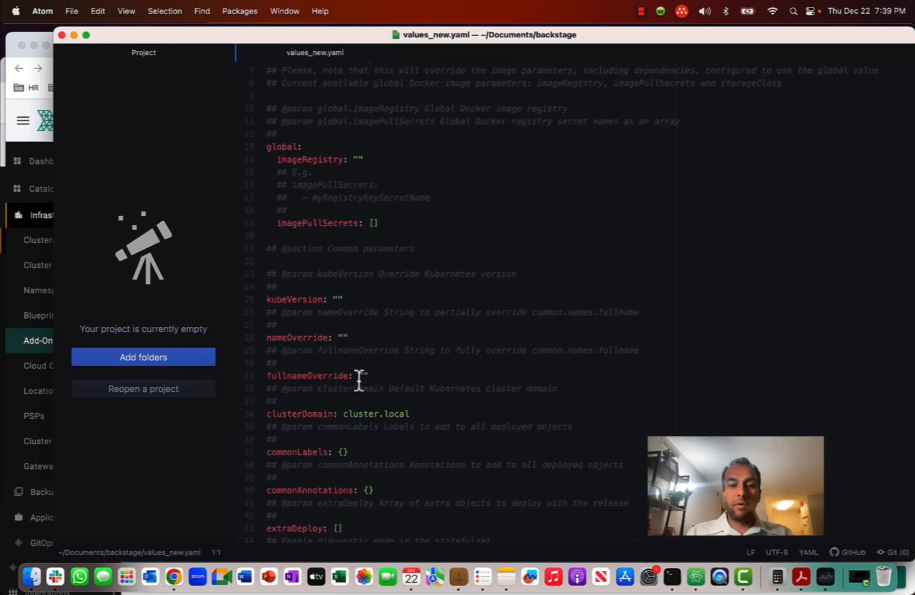
left_click(365, 375)
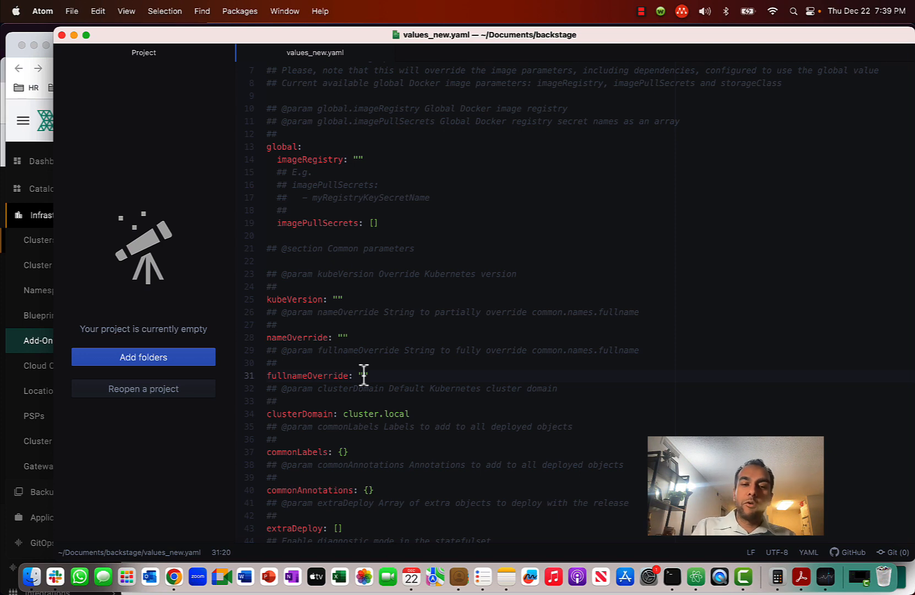
type("b")
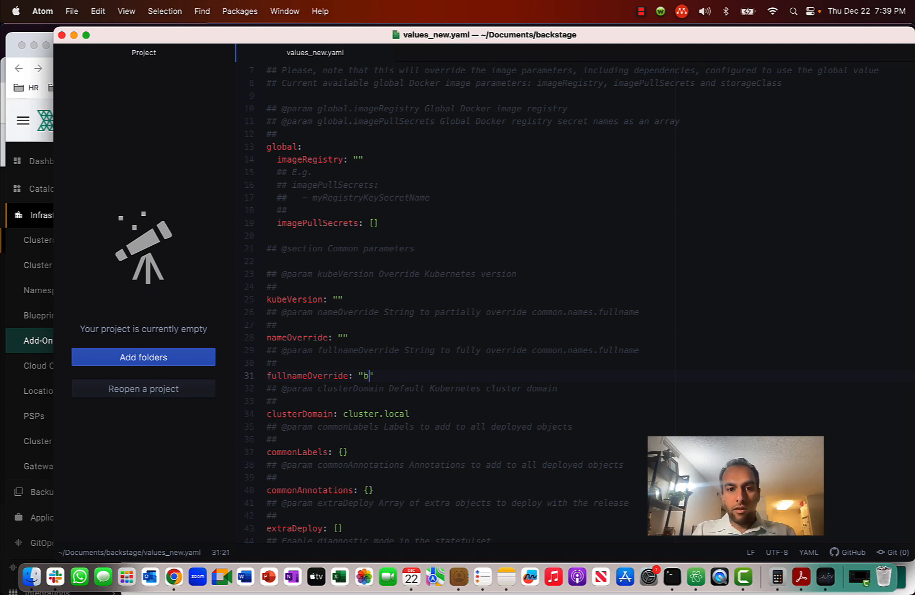
type("ackstage-inst")
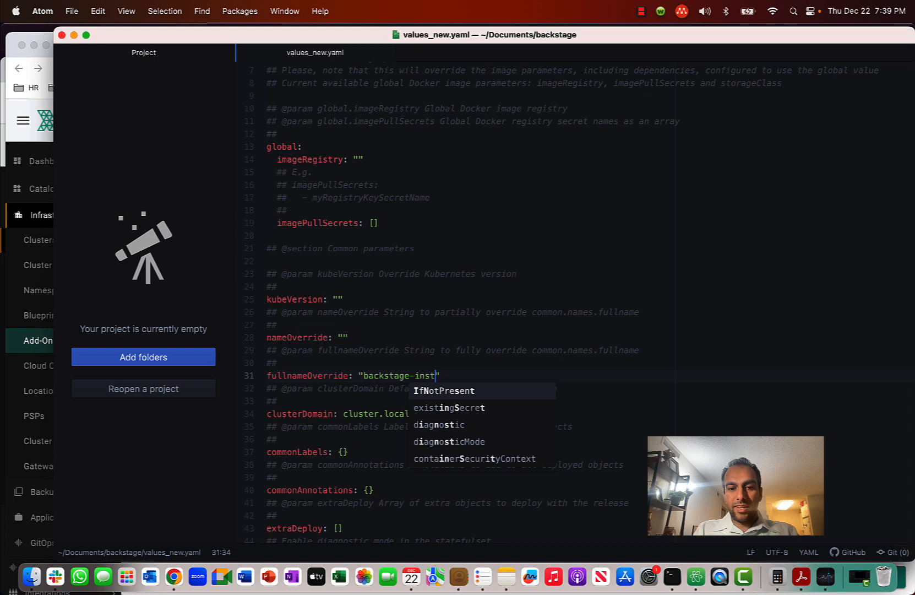
type("ance")
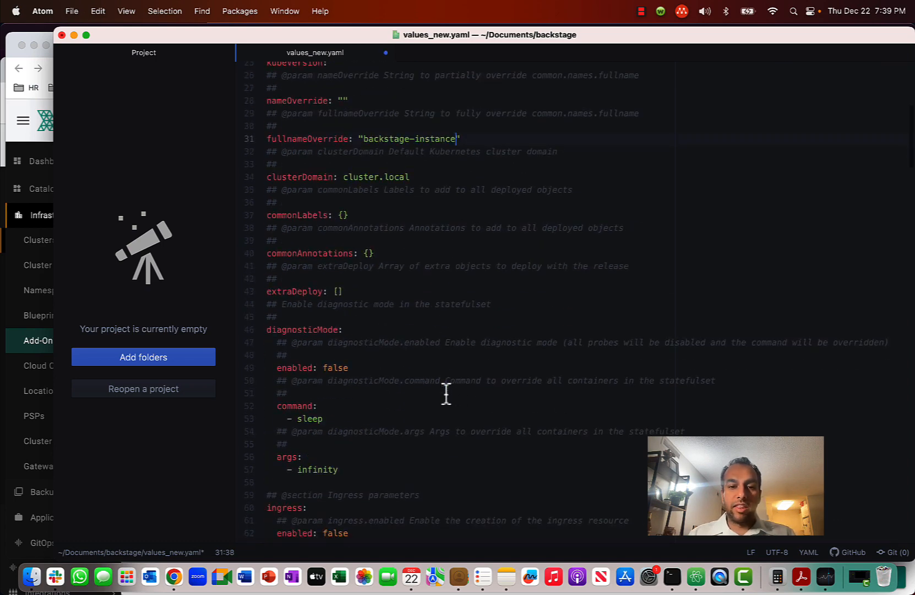
Step: Set postgresql enabled to true and save values_new.yaml
scroll("down", 3)
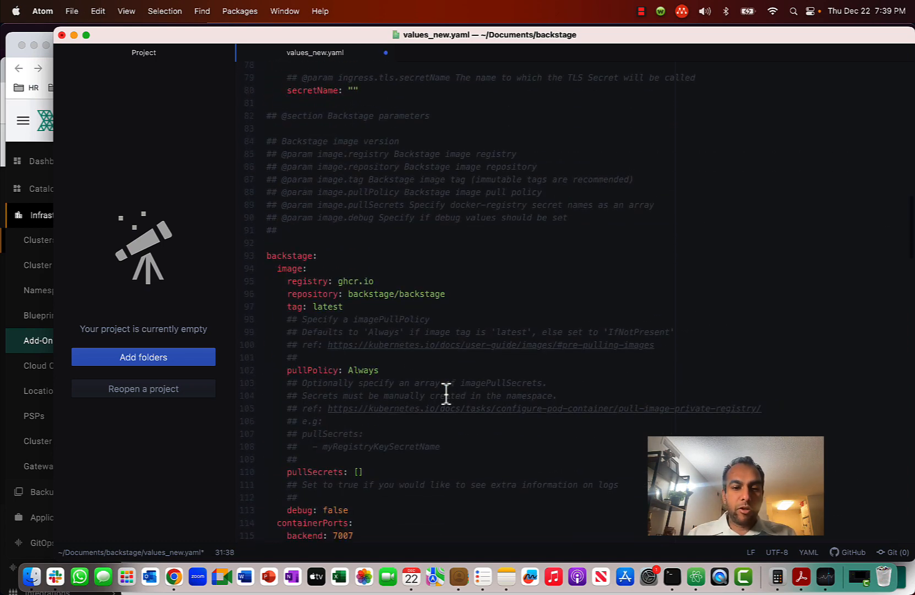
scroll("down", 3)
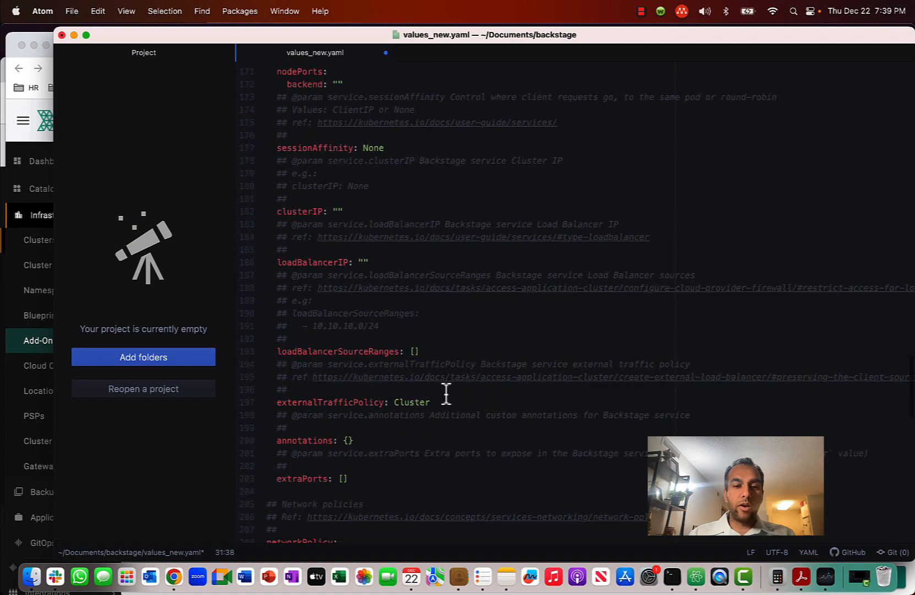
scroll("down", 3)
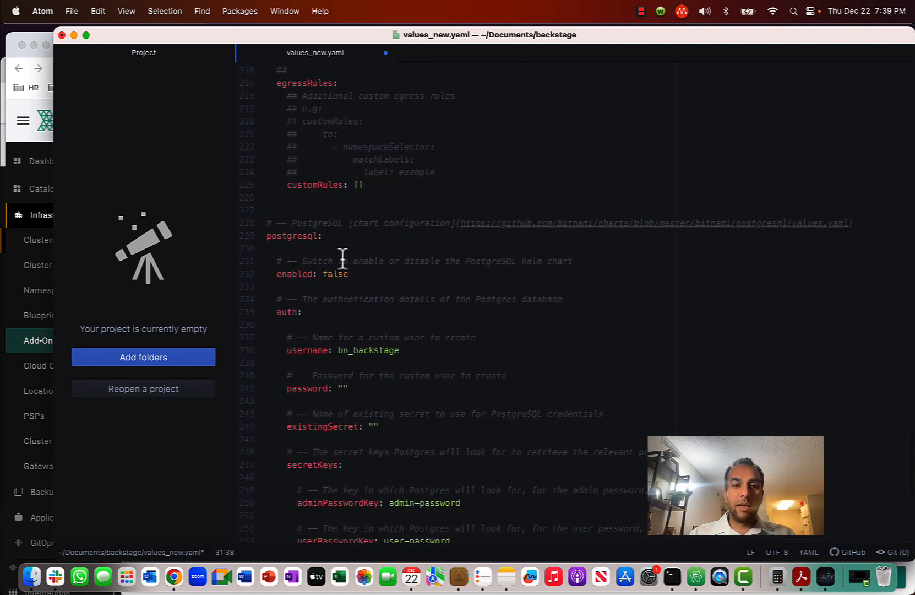
type("true")
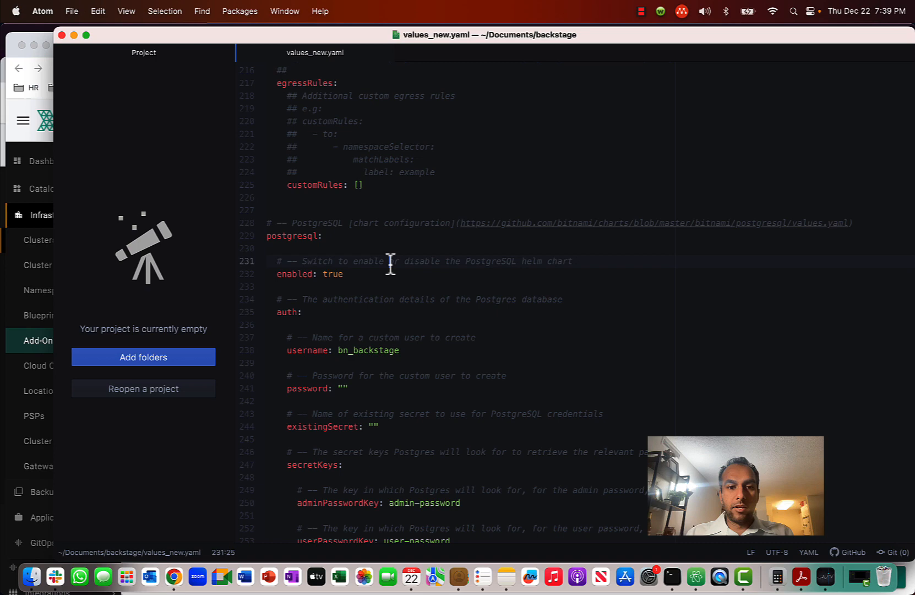
mouse_move(308, 342)
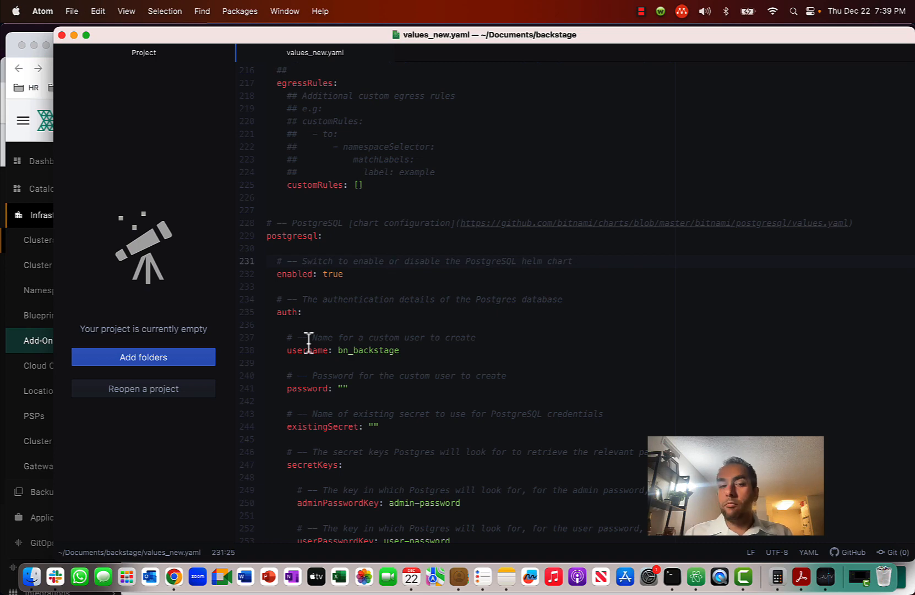
scroll("up", 3)
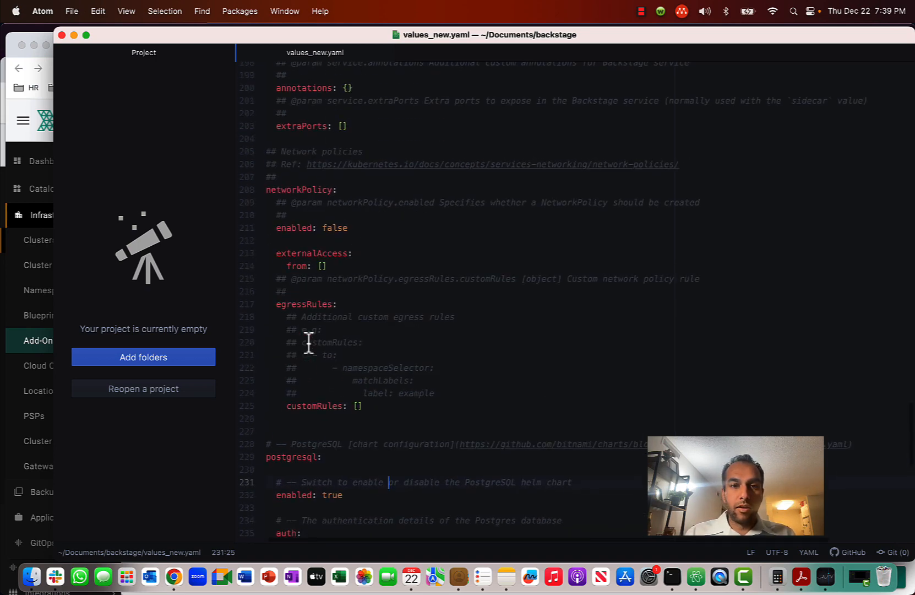
scroll("up", 3)
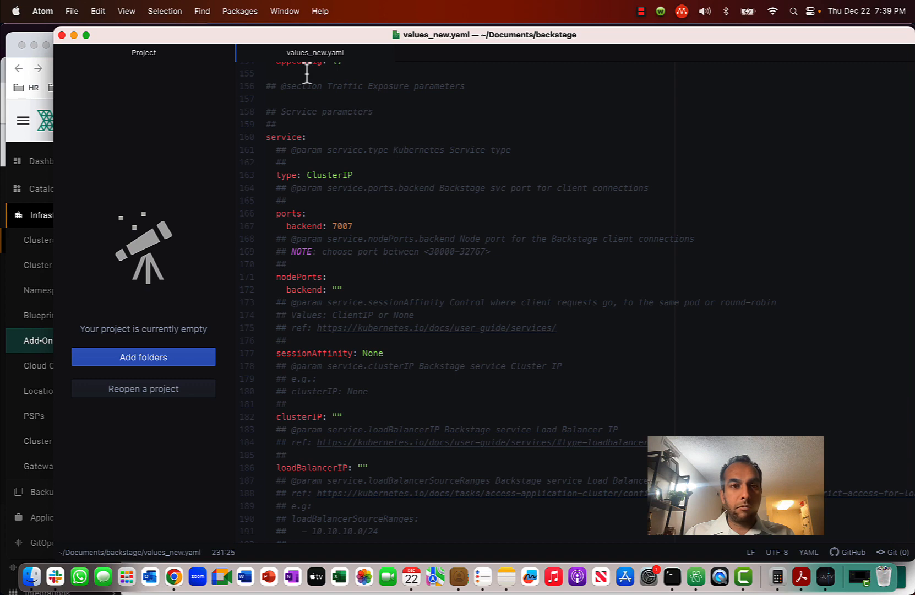
scroll("up", 3)
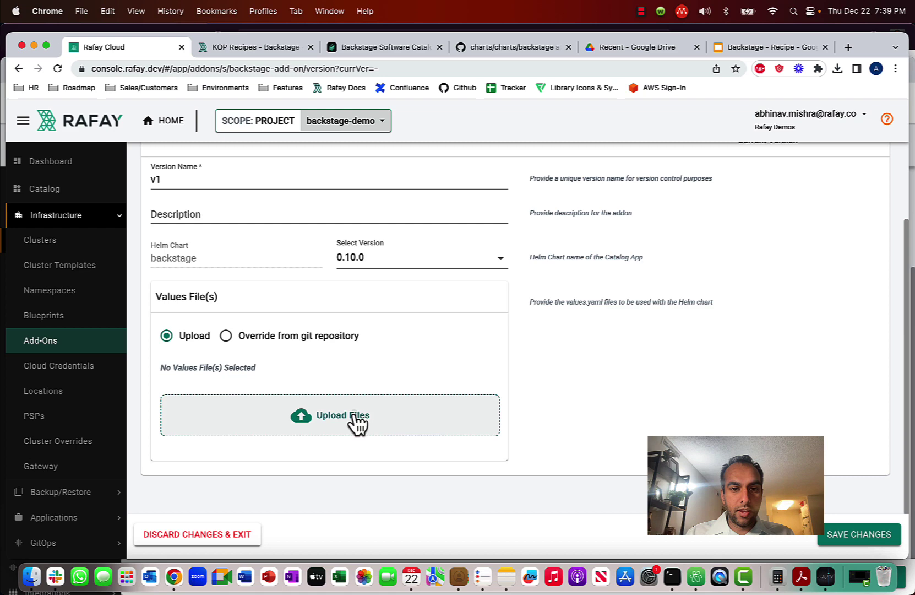
Step: Upload the saved values_new.yaml as the v1 values file
left_click(343, 415)
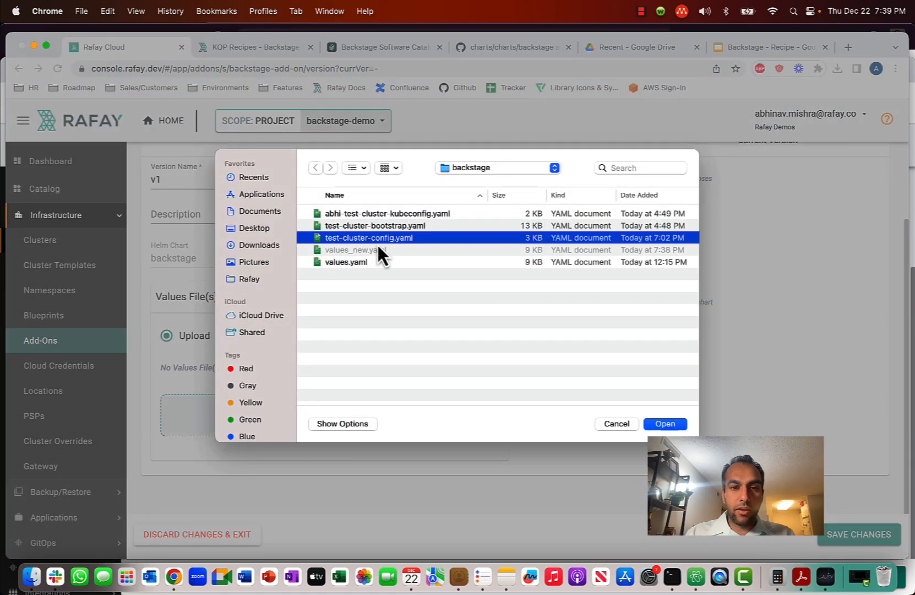
mouse_move(694, 576)
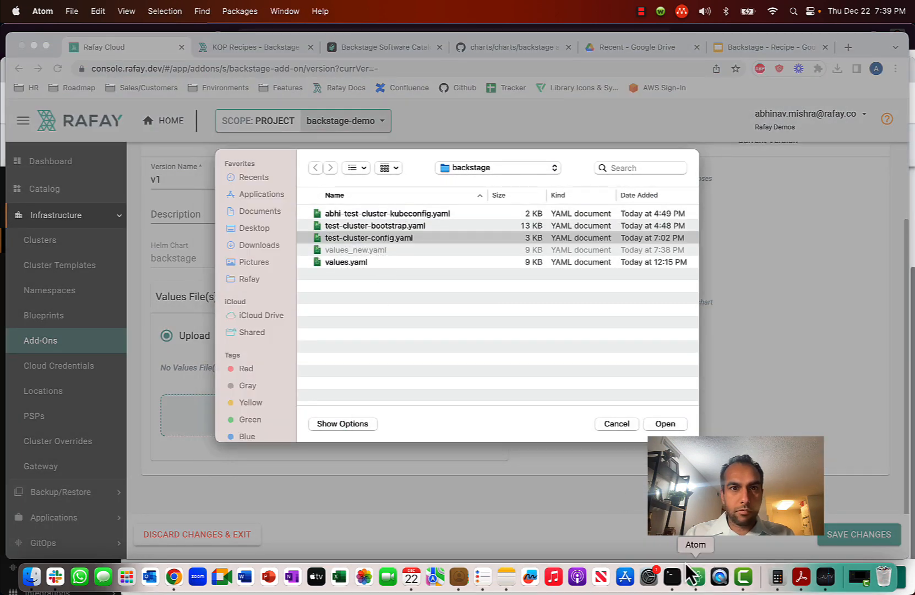
left_click(694, 577)
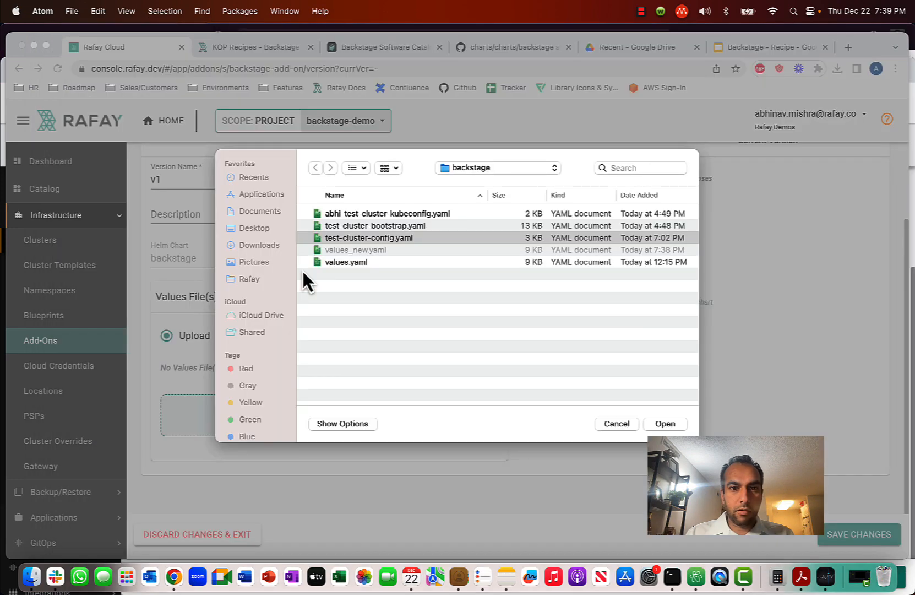
left_click(615, 424)
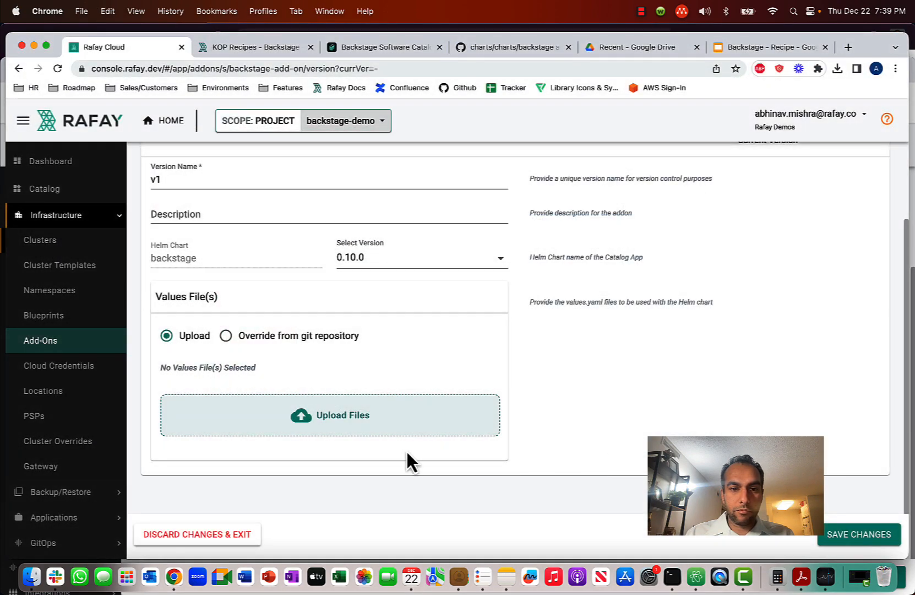
left_click(329, 415)
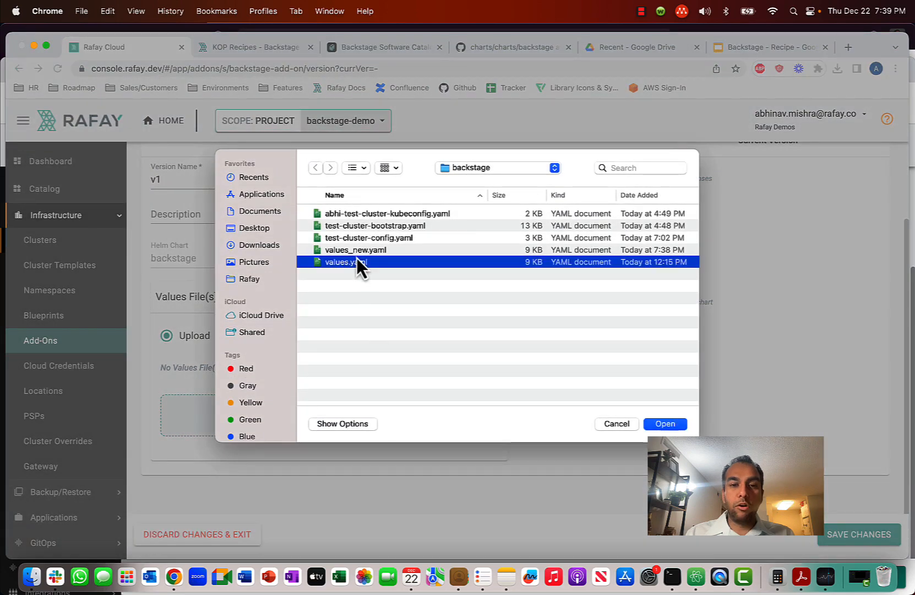
left_click(665, 423)
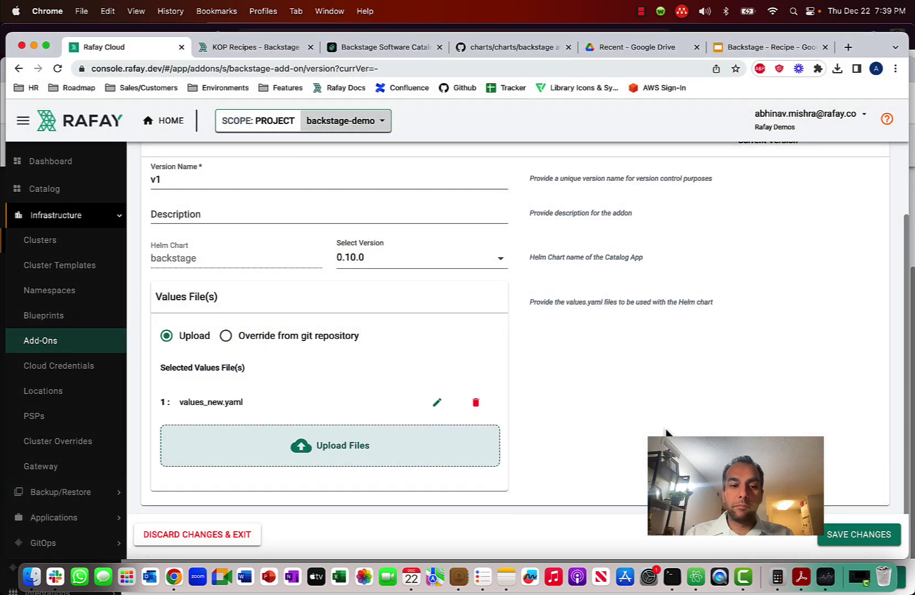
left_click(437, 402)
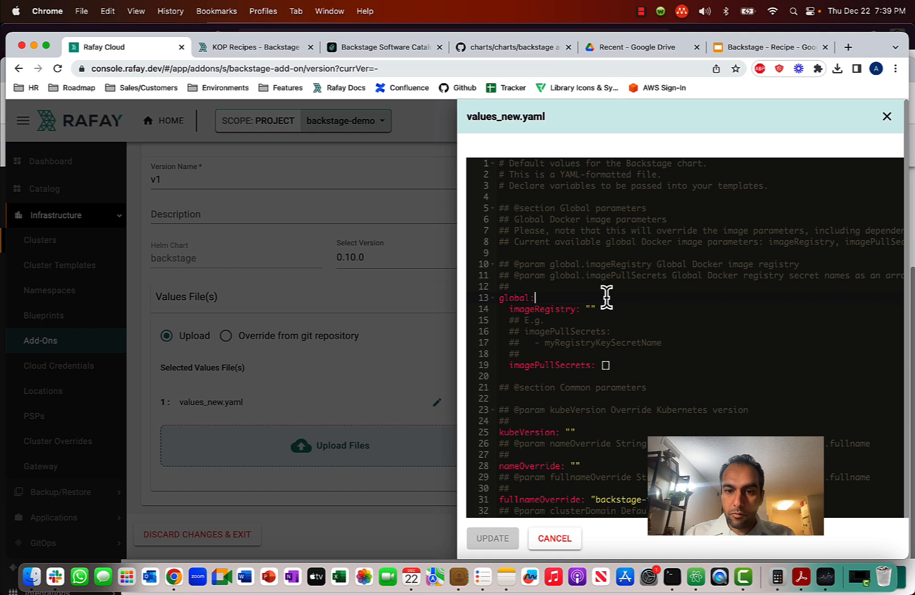
scroll("down", 3)
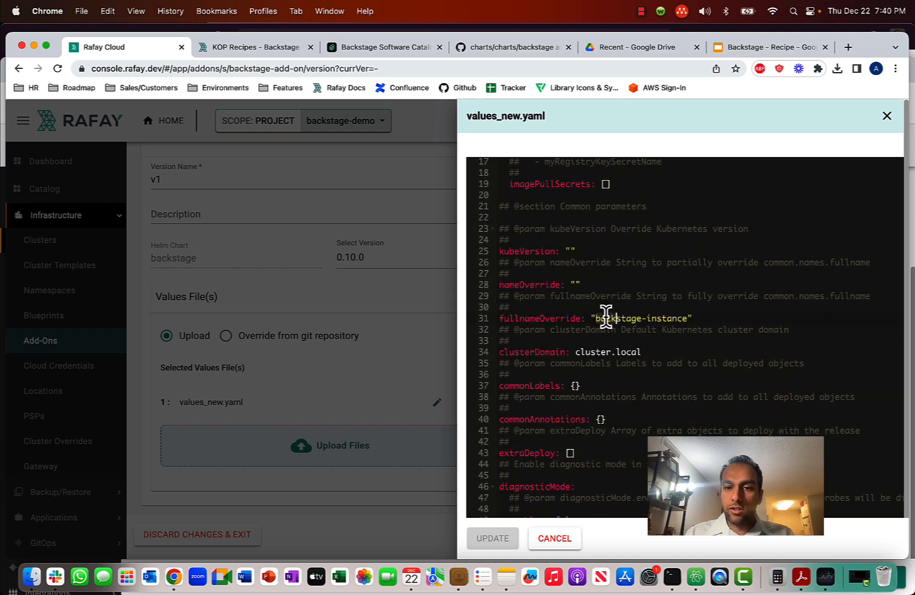
scroll("down", 3)
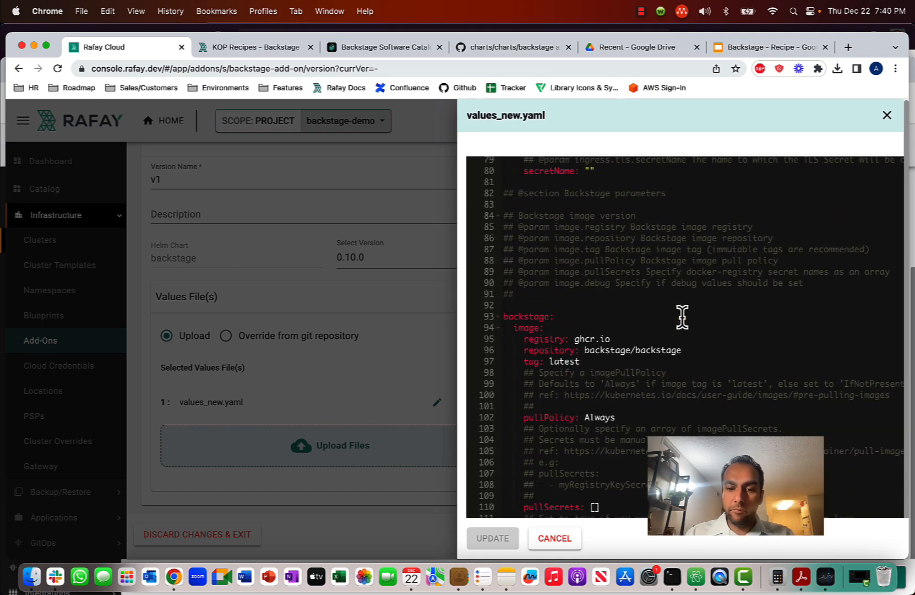
scroll("down", 3)
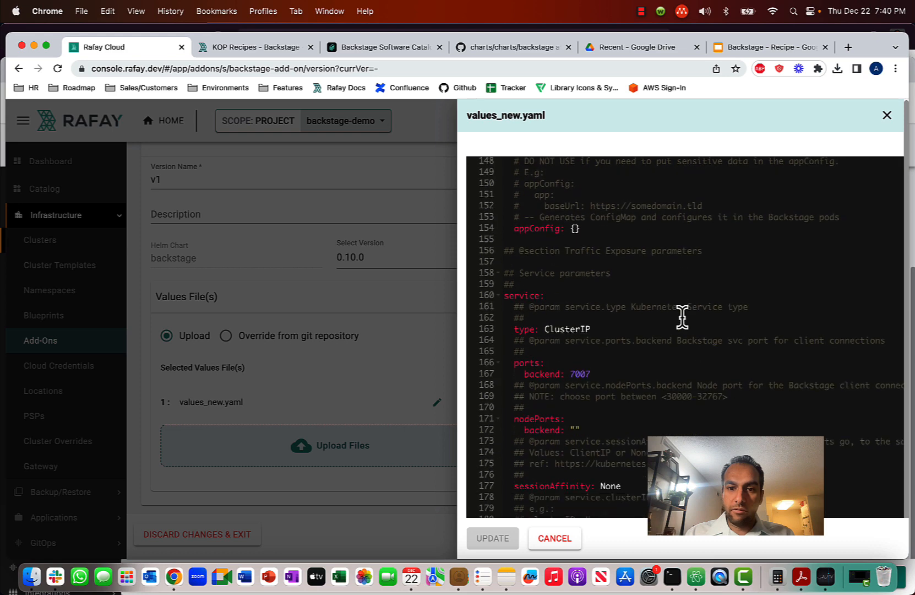
scroll("down", 3)
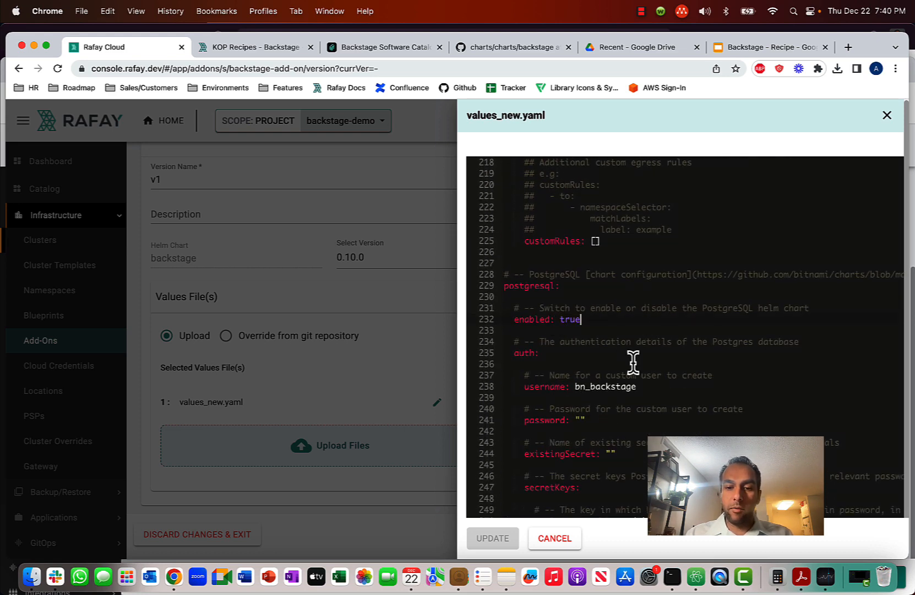
left_click(886, 115)
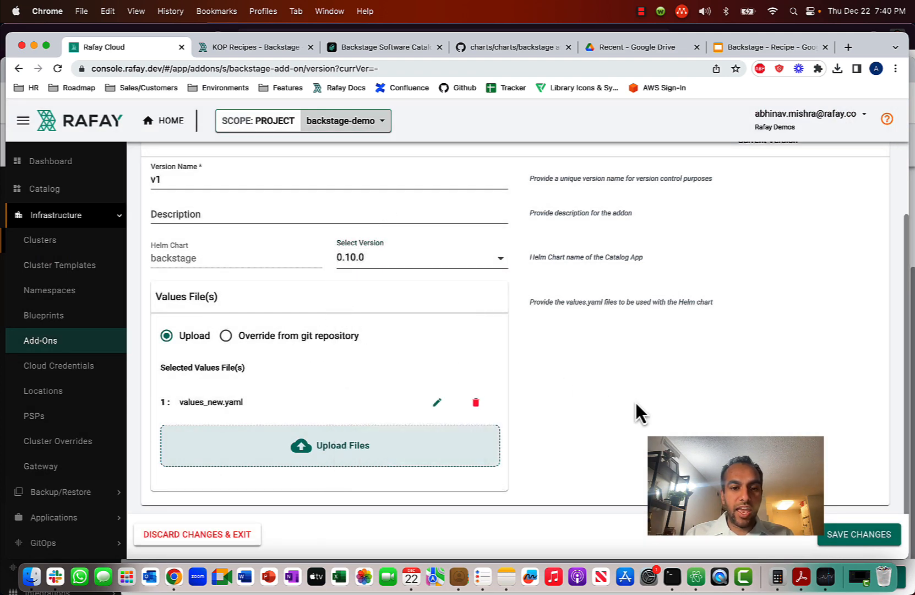
Step: Save v1 of backstage-add-on with values_new.yaml and return to Add-Ons
scroll("up", 3)
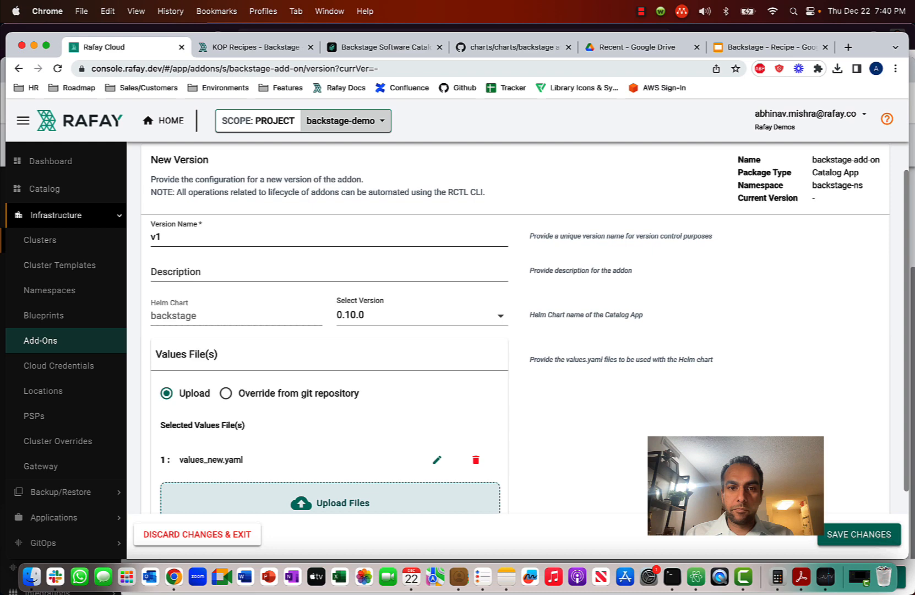
left_click(858, 534)
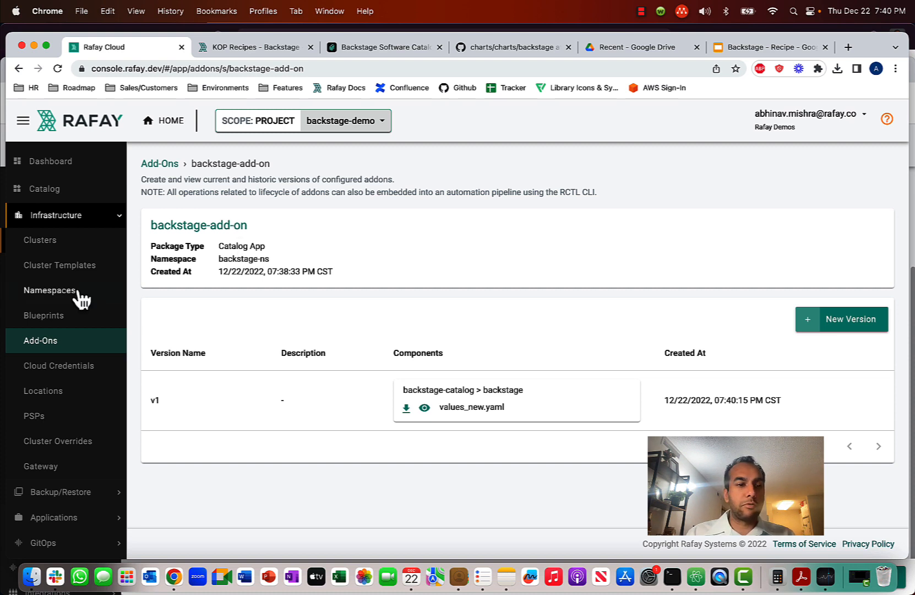
left_click(40, 340)
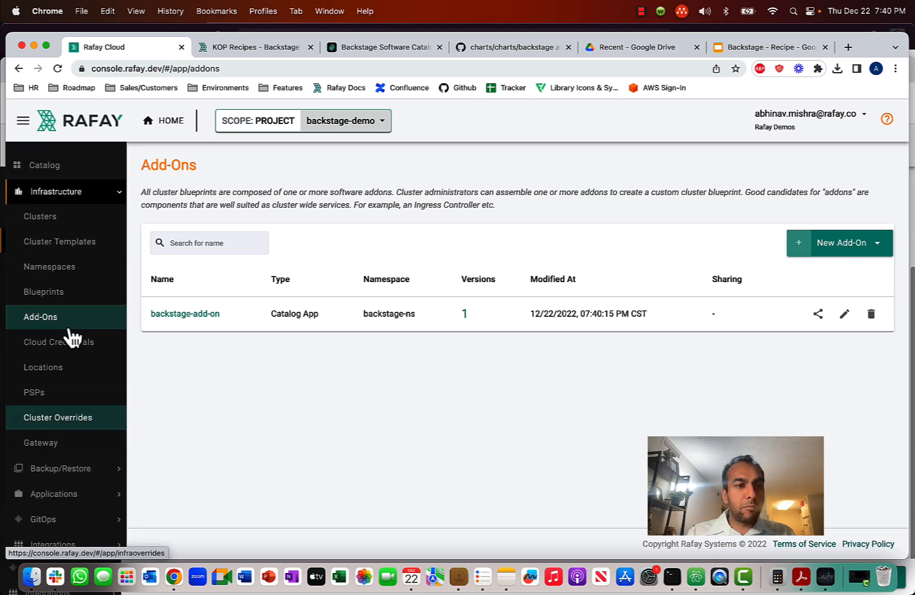
Step: Create a new custom cluster blueprint named backstage-bp
left_click(43, 291)
type("b")
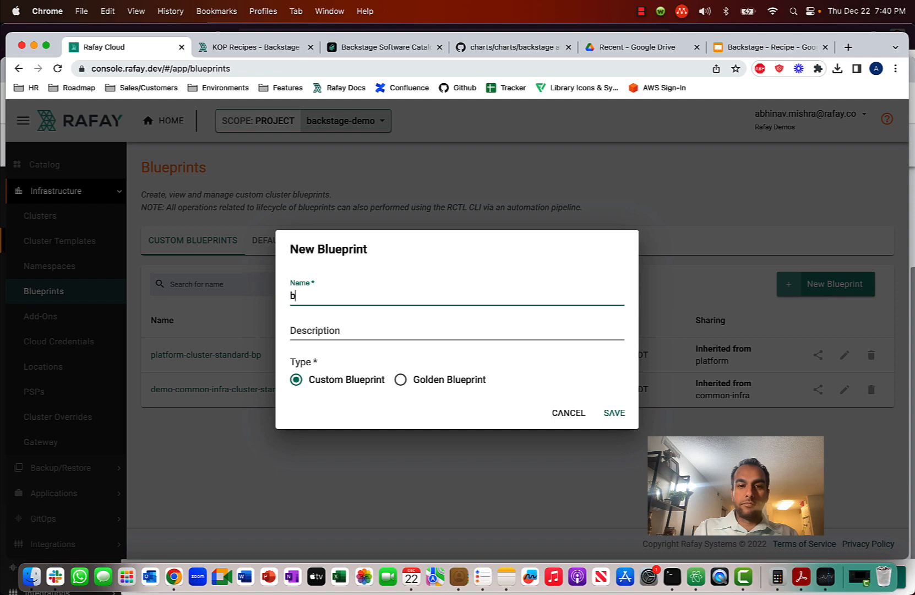
type("ackstage-bp")
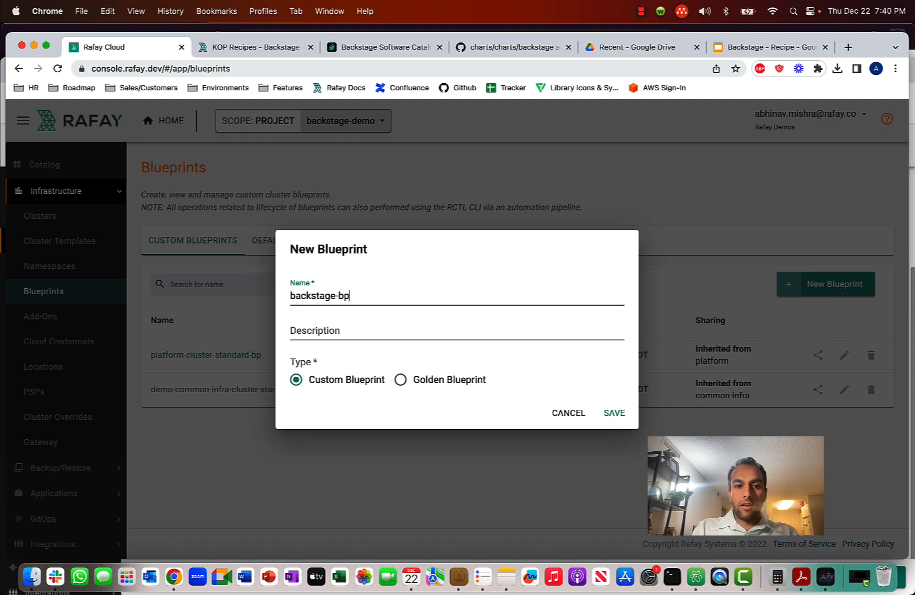
left_click(613, 412)
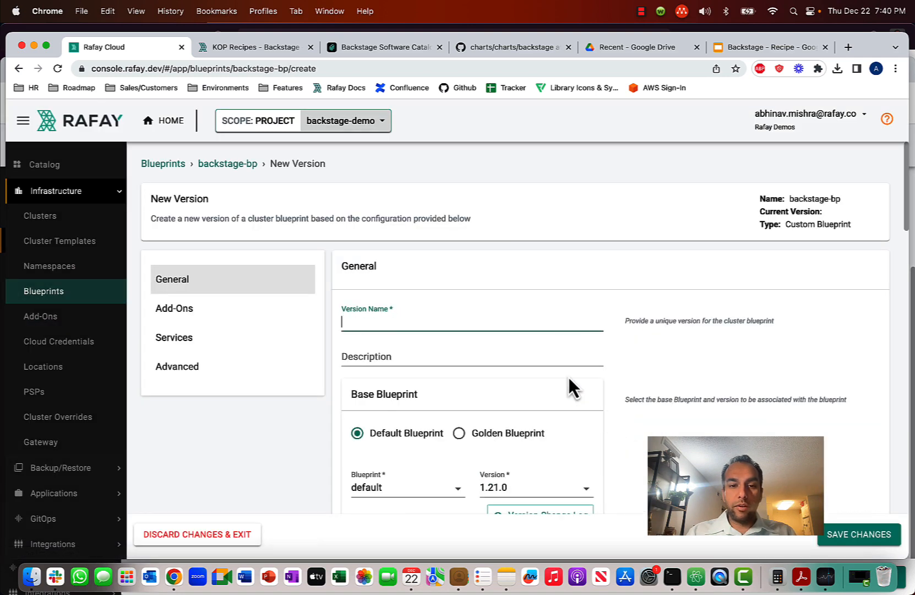
Step: Name the blueprint version v1 and base it on the minimal 1.21.0 blueprint
type("v1")
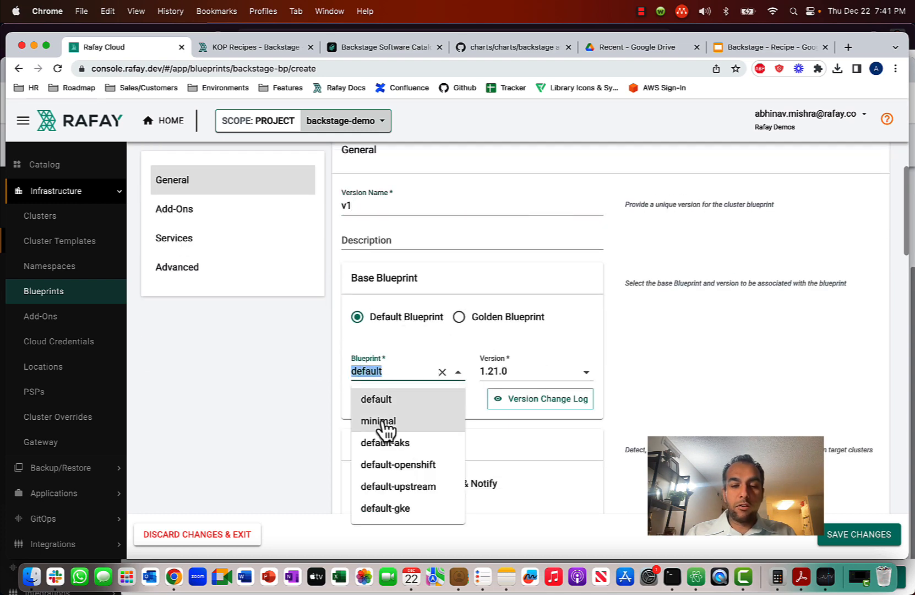
left_click(378, 421)
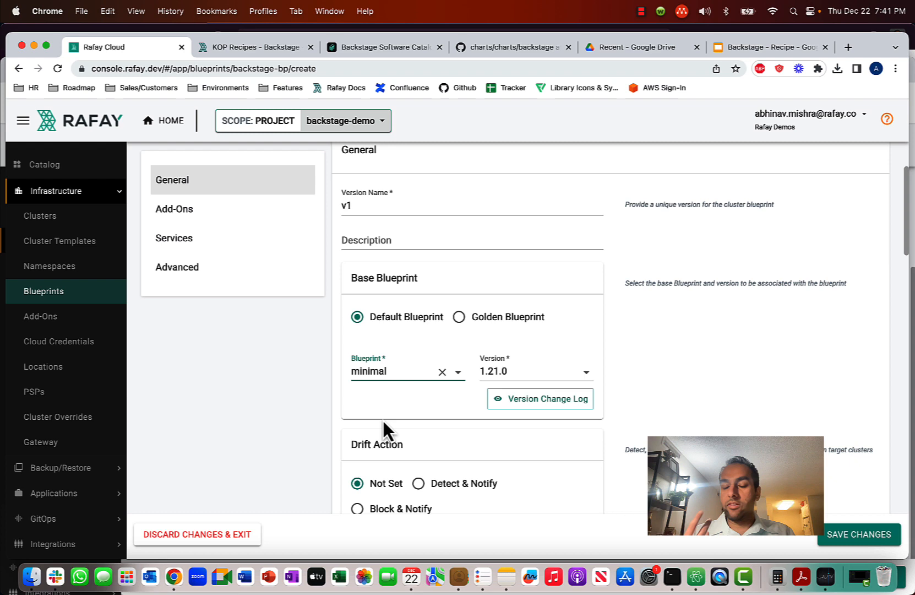
scroll("down", 3)
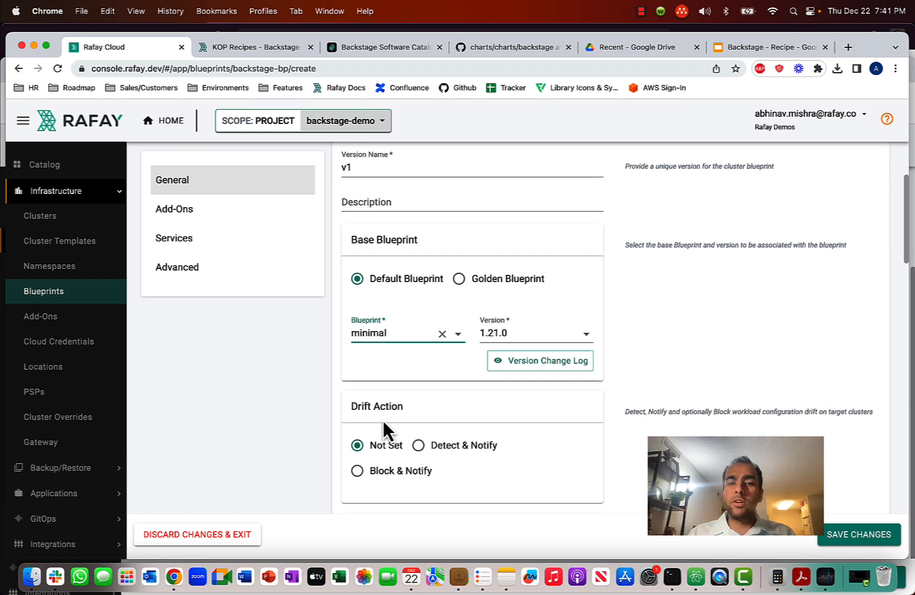
scroll("down", 3)
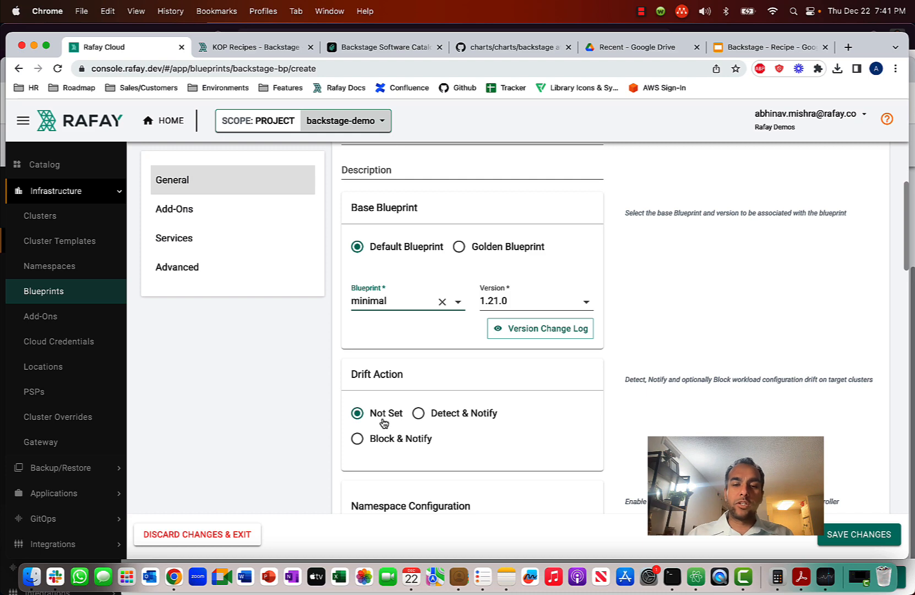
scroll("down", 3)
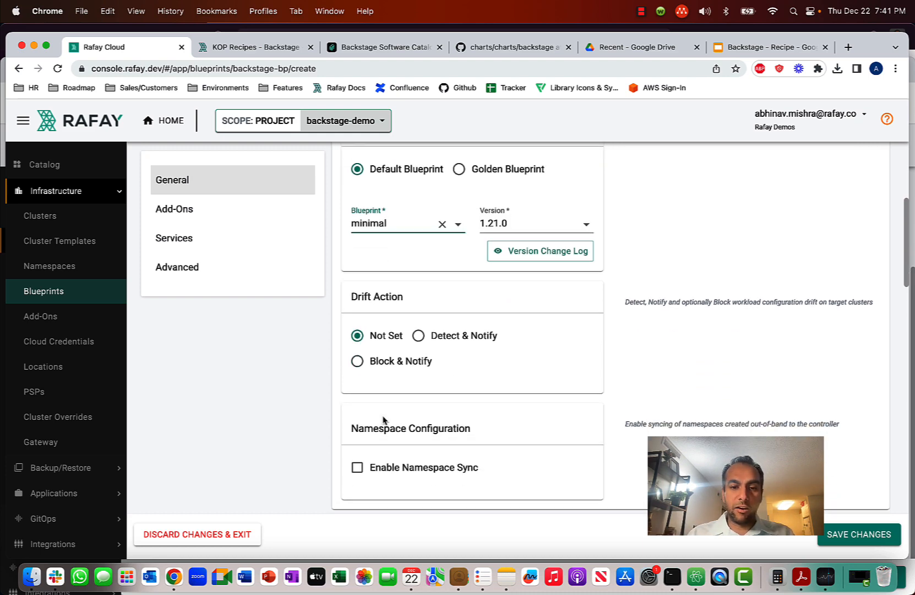
Step: Disable Ingress Controller and Monitoring & Alerting, add backstage-add-on v1, and save version v1
left_click(174, 209)
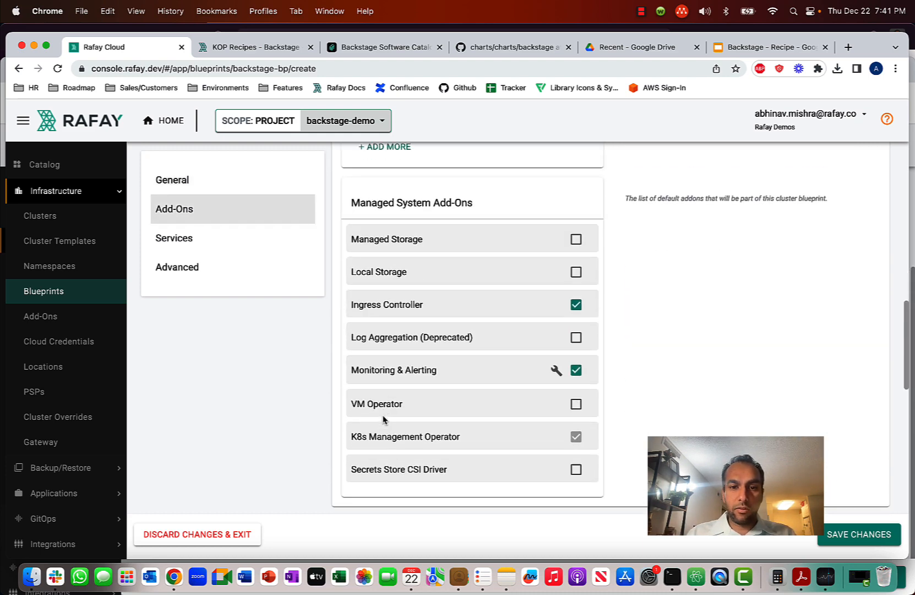
left_click(576, 304)
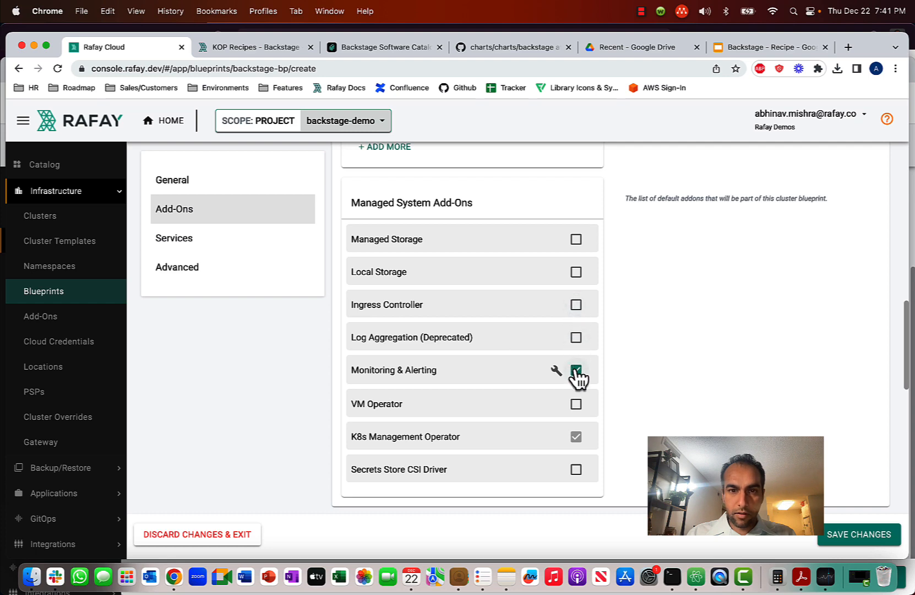
scroll("up", 3)
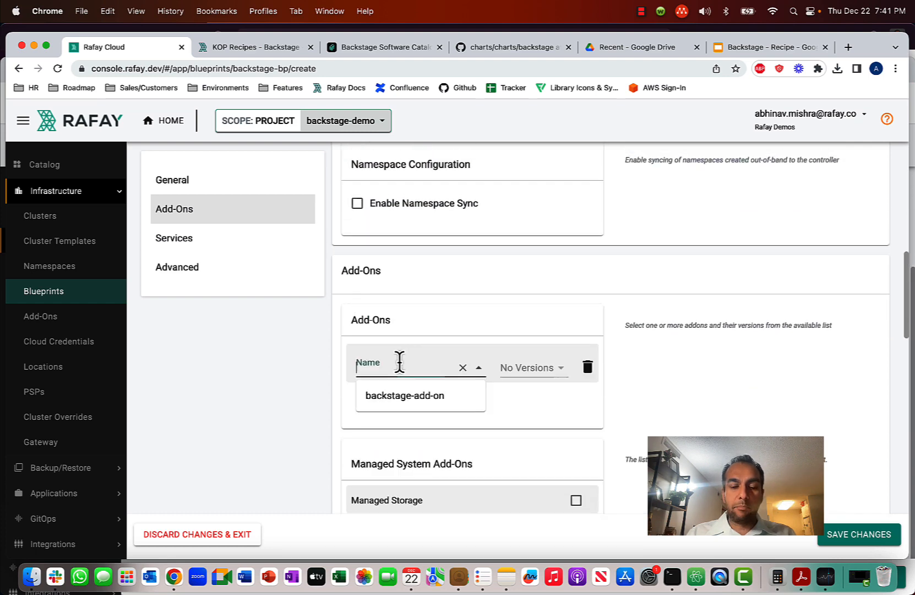
left_click(403, 396)
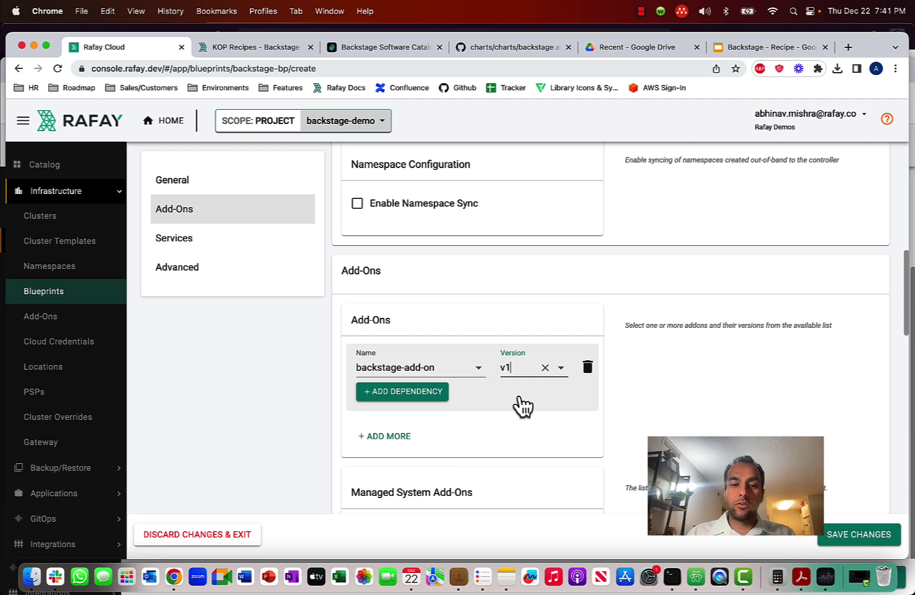
scroll("down", 3)
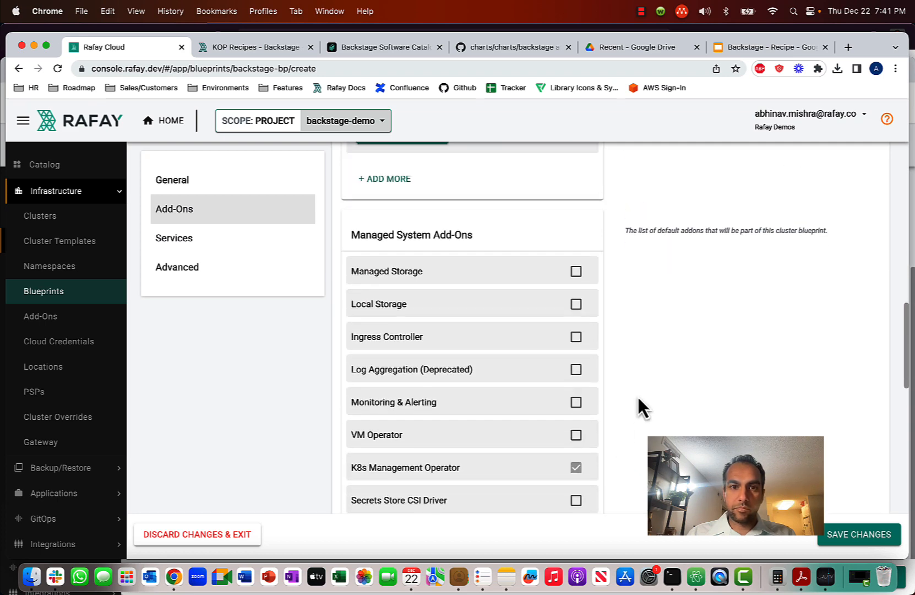
left_click(858, 534)
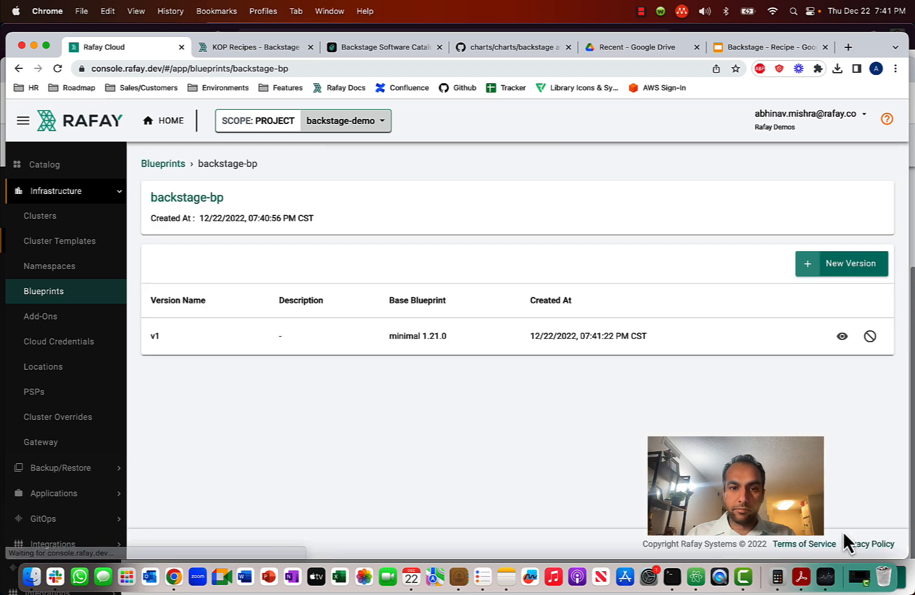
Step: Review v1's details confirming backstage-add-on v1 and K8s Management Operator, then go to Clusters
left_click(841, 335)
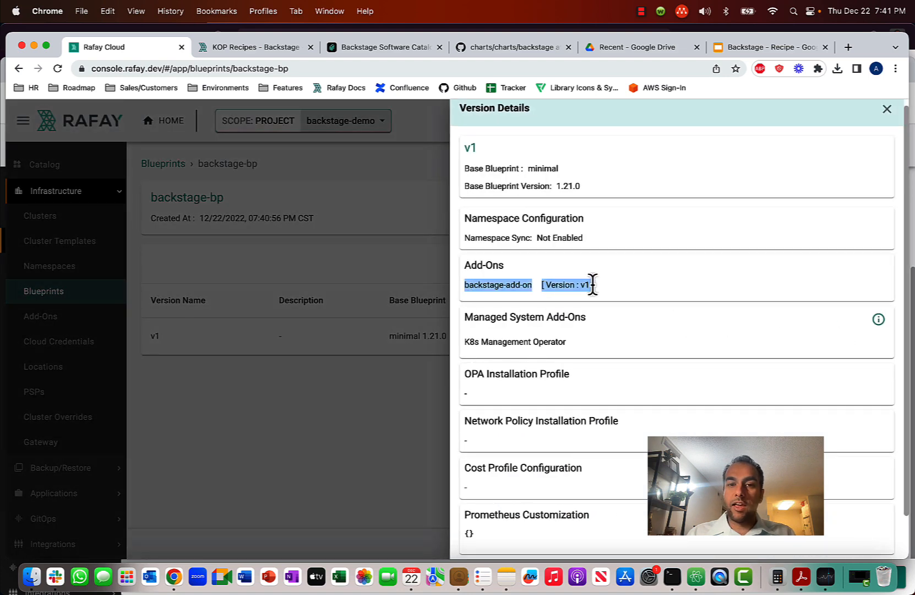
mouse_move(573, 301)
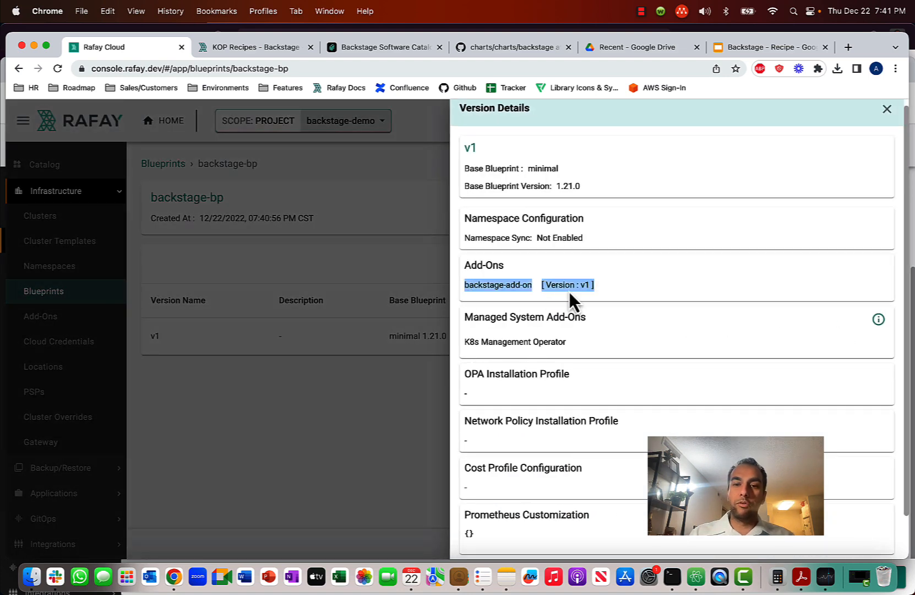
left_click(886, 109)
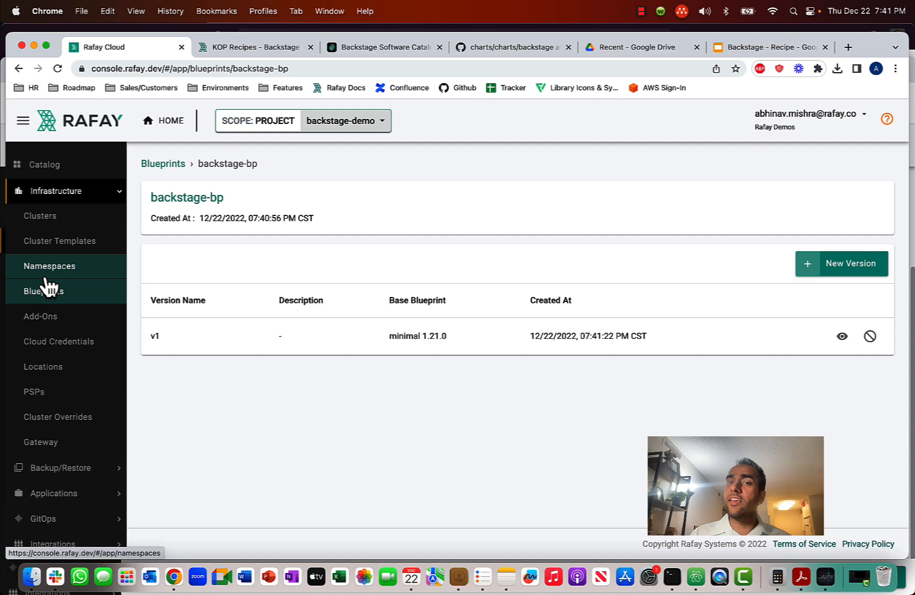
left_click(39, 216)
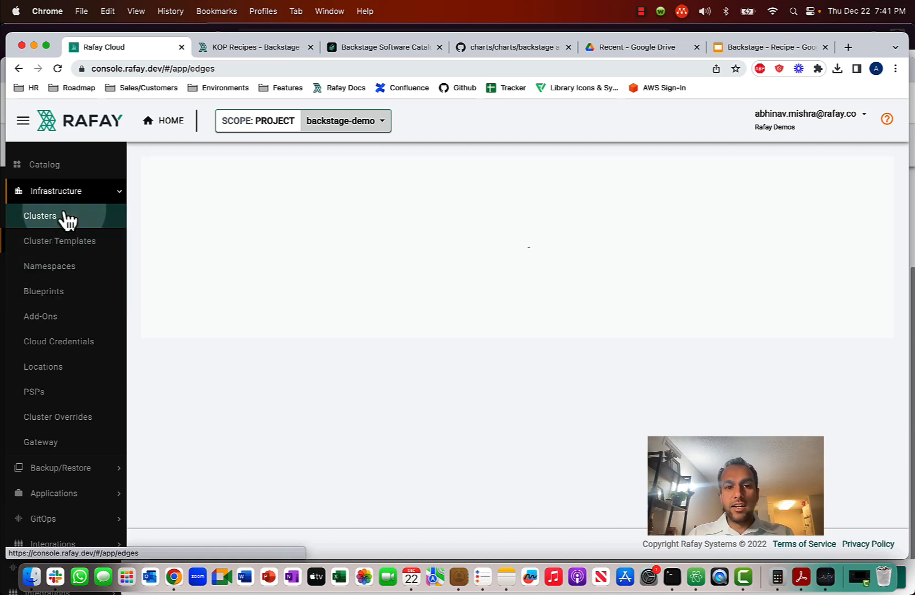
Step: Update test-cluster's blueprint to backstage-bp version v1 and publish it
left_click(39, 215)
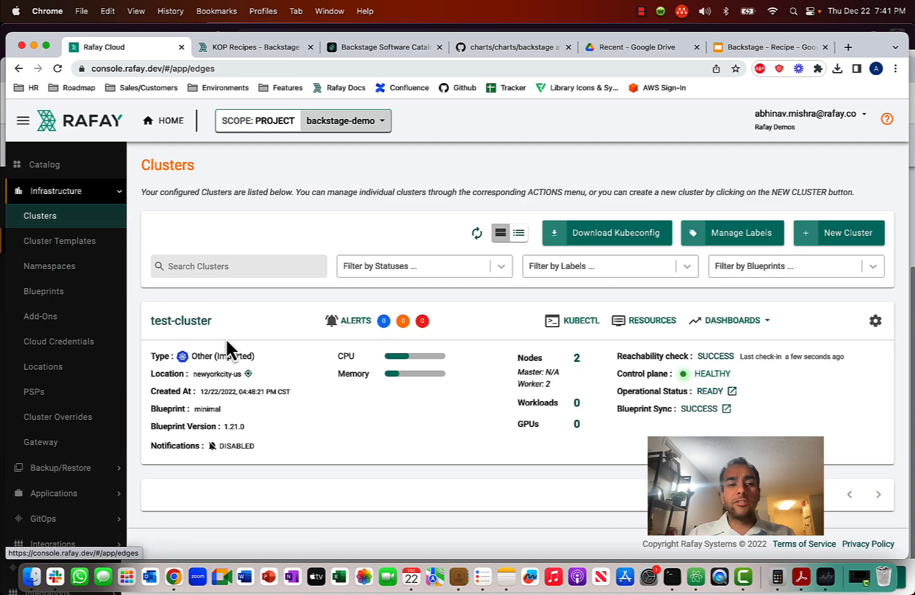
mouse_move(227, 350)
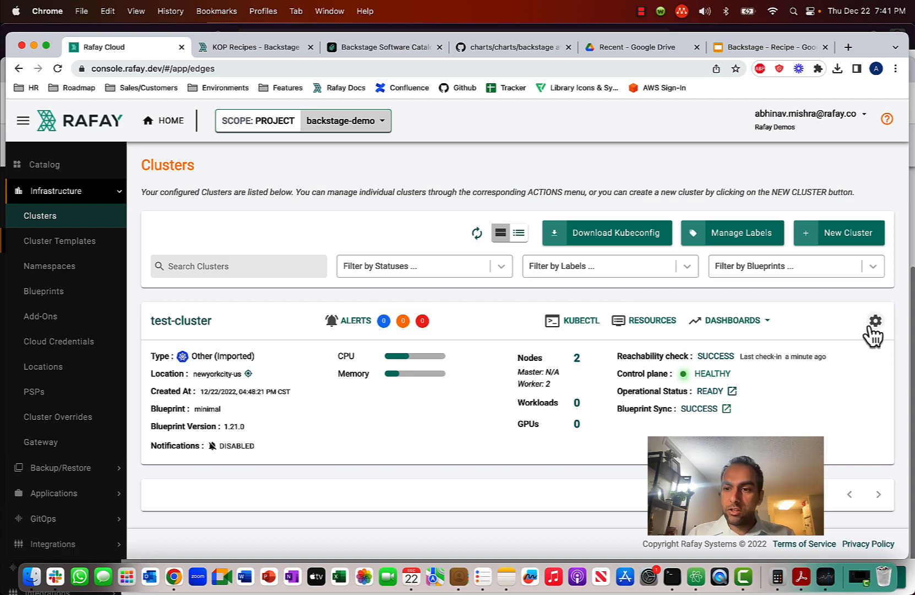
left_click(874, 320)
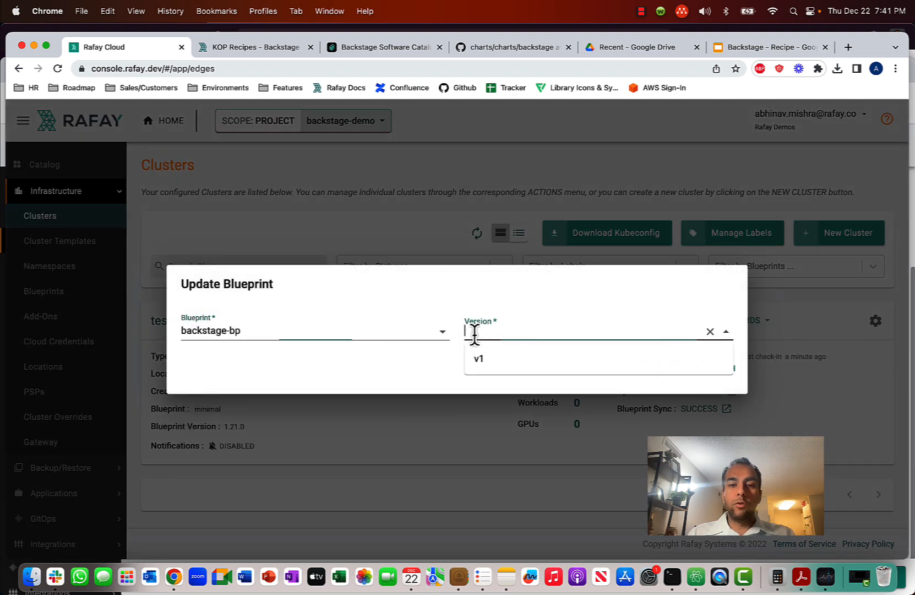
left_click(478, 358)
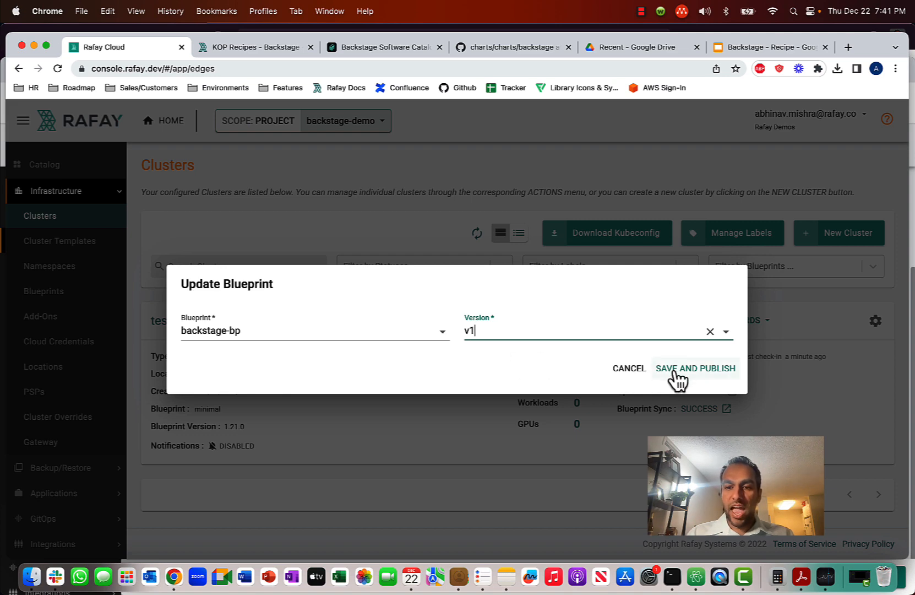
left_click(694, 368)
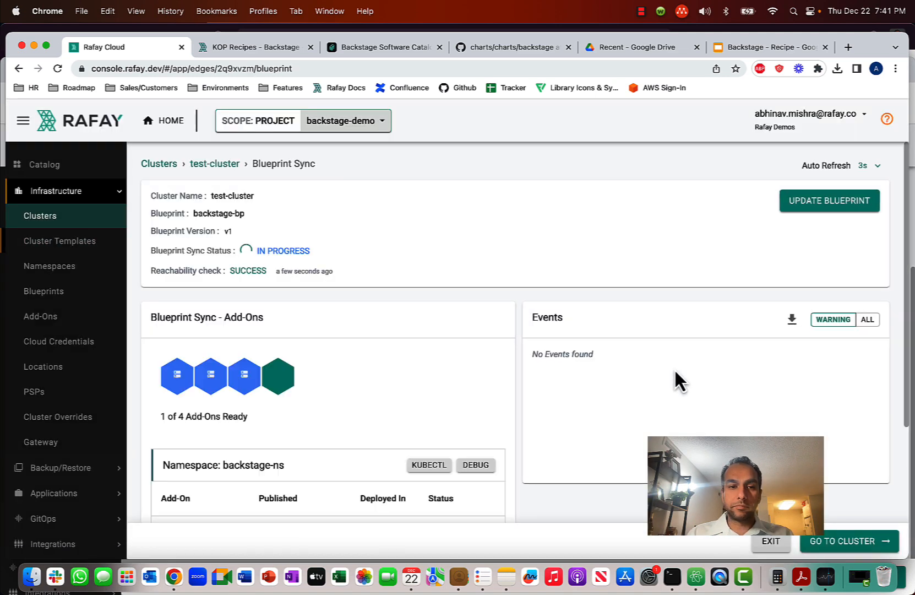
scroll("down", 3)
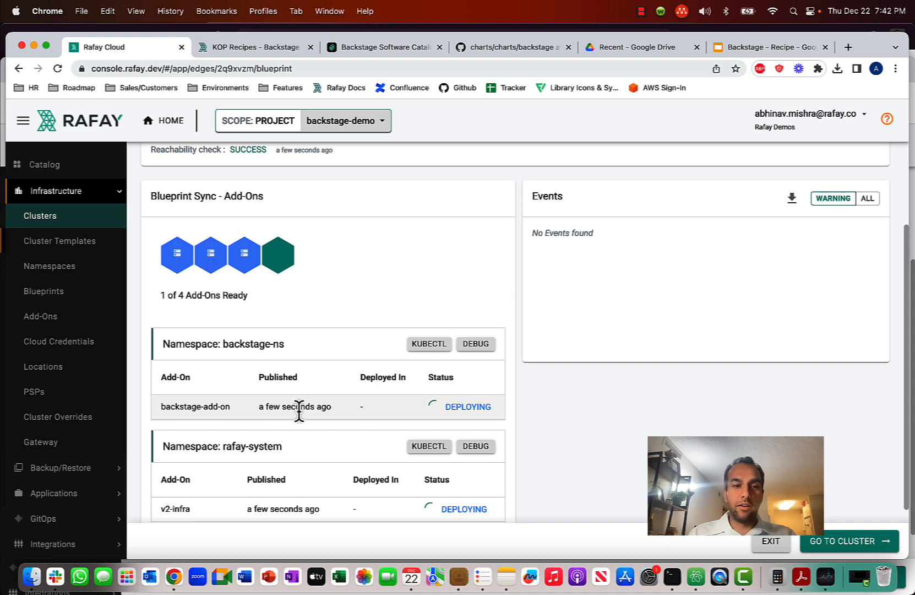
scroll("up", 3)
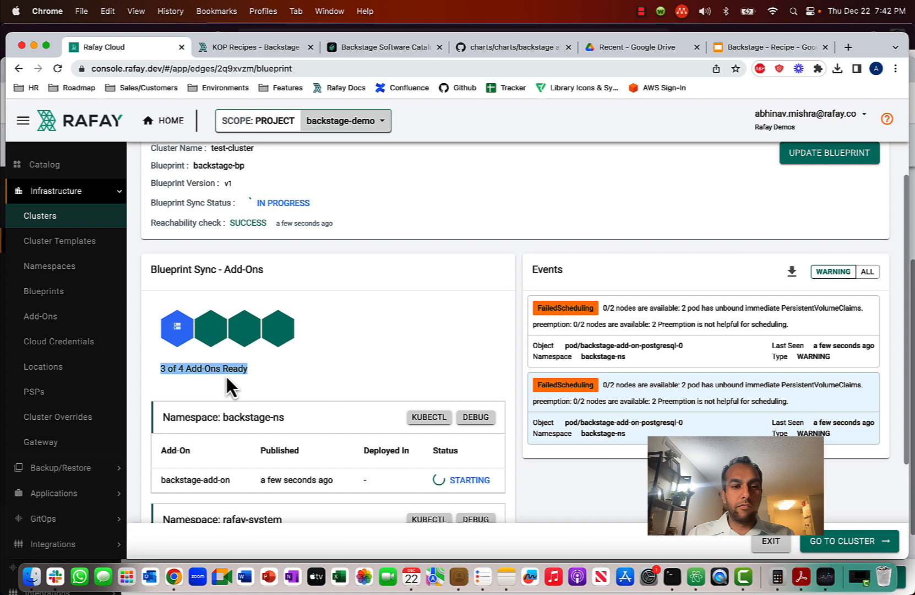
mouse_move(755, 289)
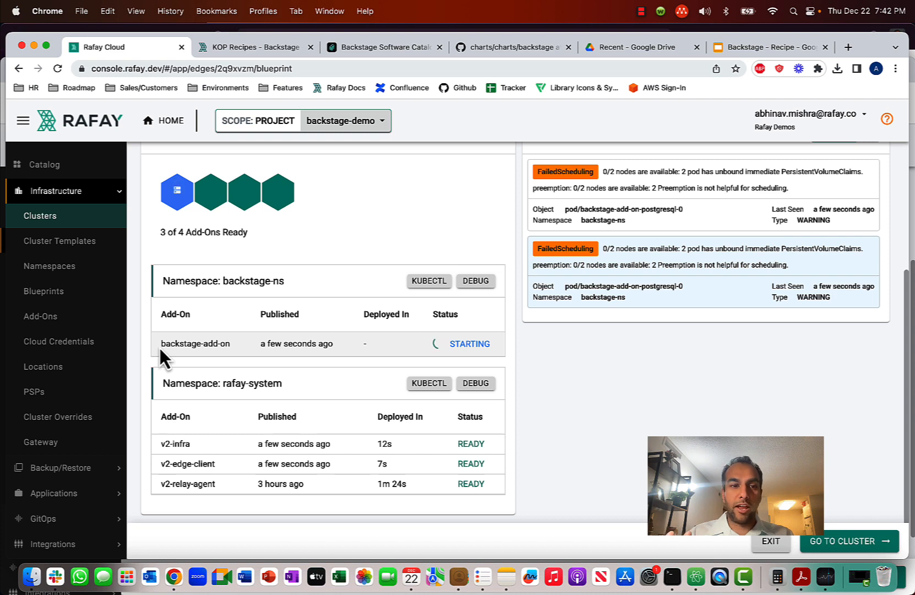
mouse_move(612, 502)
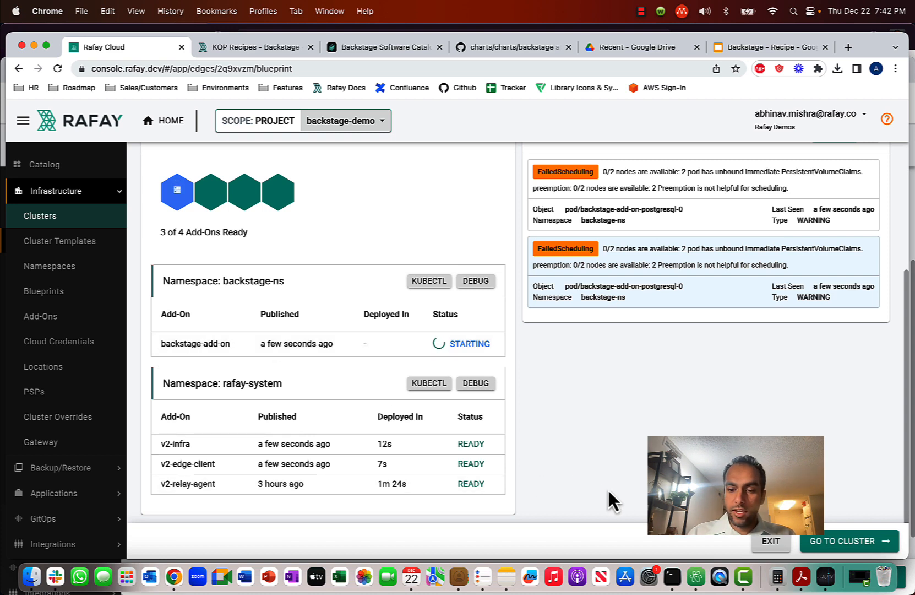
mouse_move(672, 576)
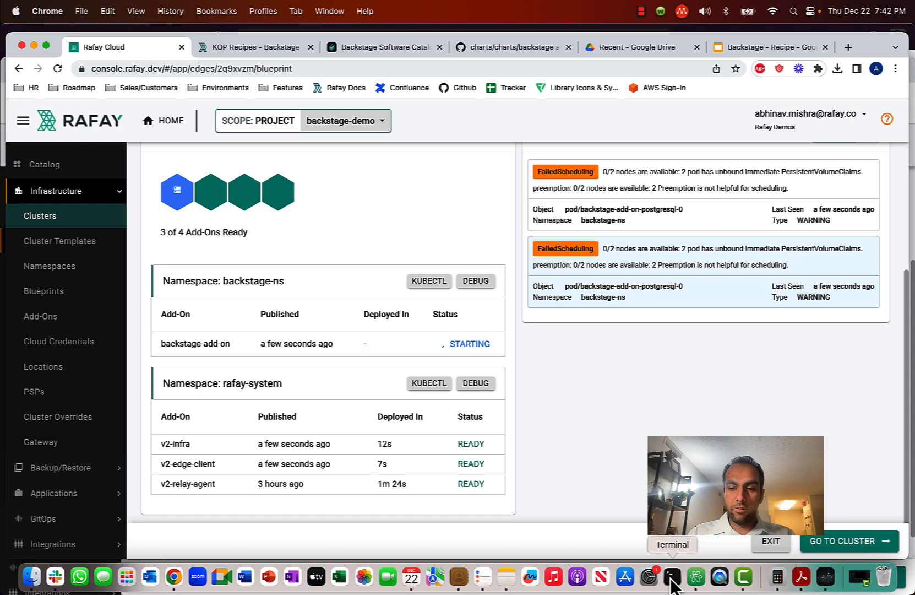
Step: In Terminal, start typing cd ~/Documents
left_click(672, 577)
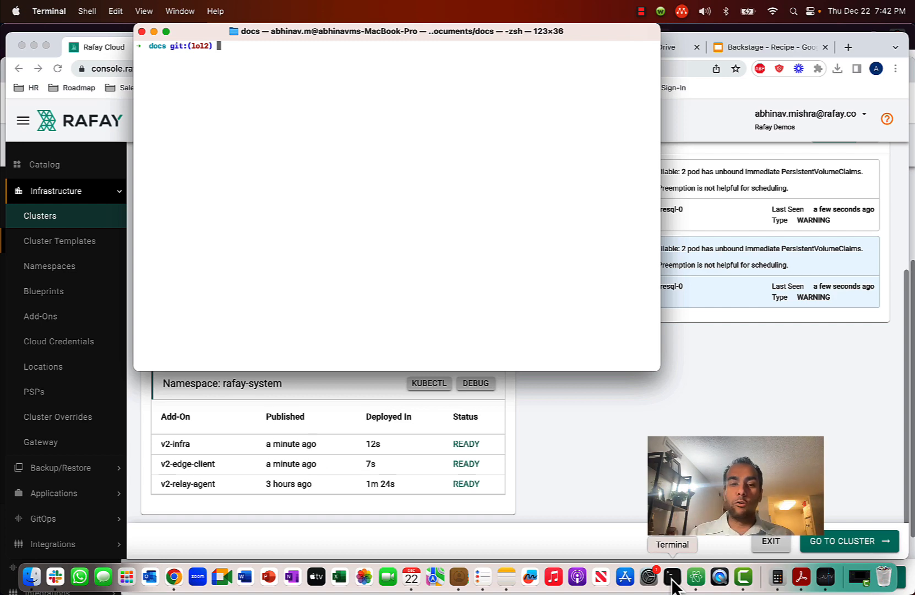
mouse_move(419, 40)
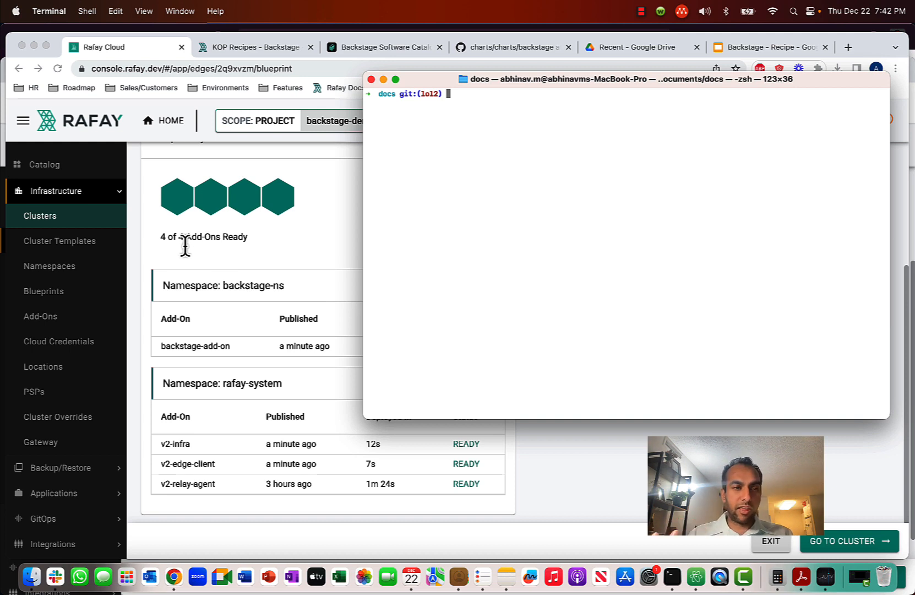
mouse_move(474, 237)
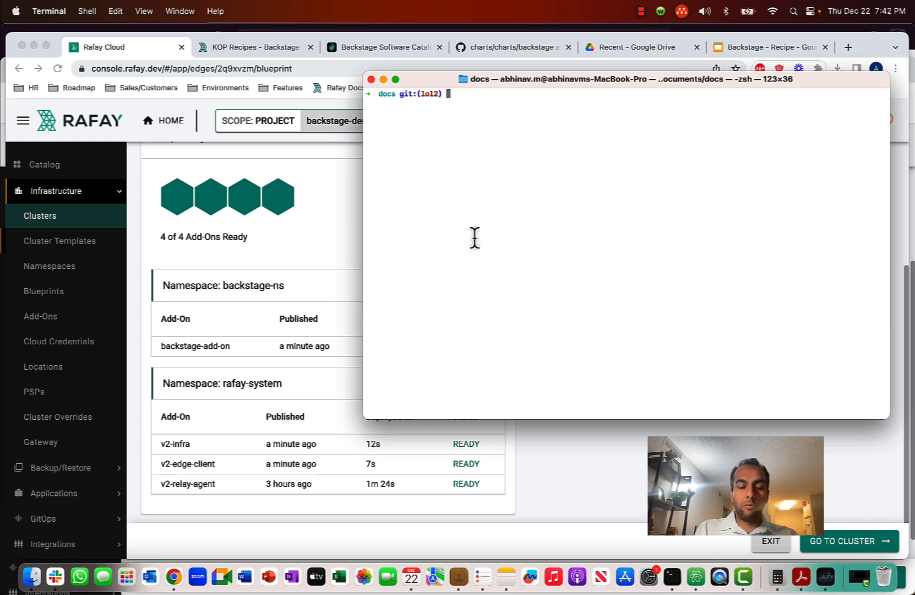
type("cd ~/D")
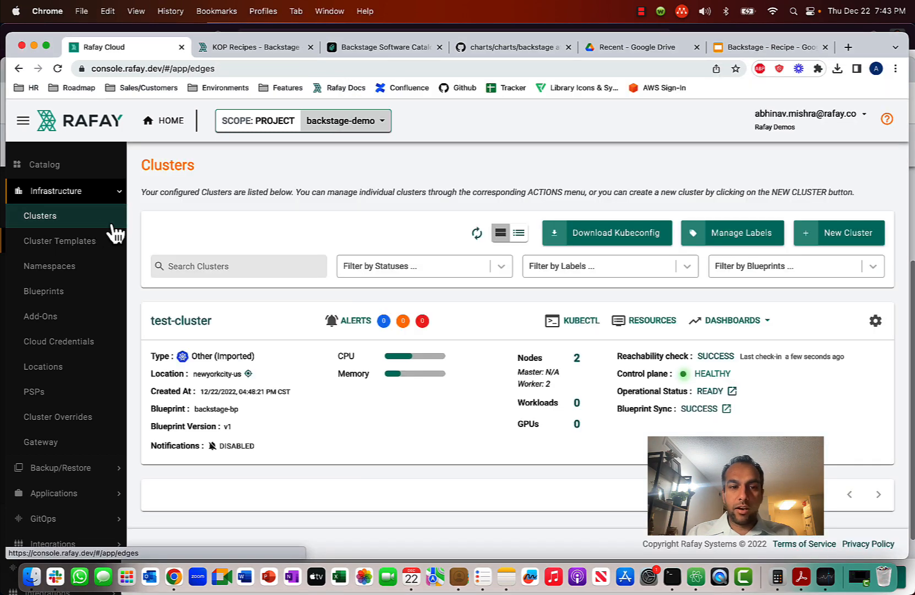
Step: Download the test-cluster kubeconfig from the cluster card's actions menu
left_click(875, 320)
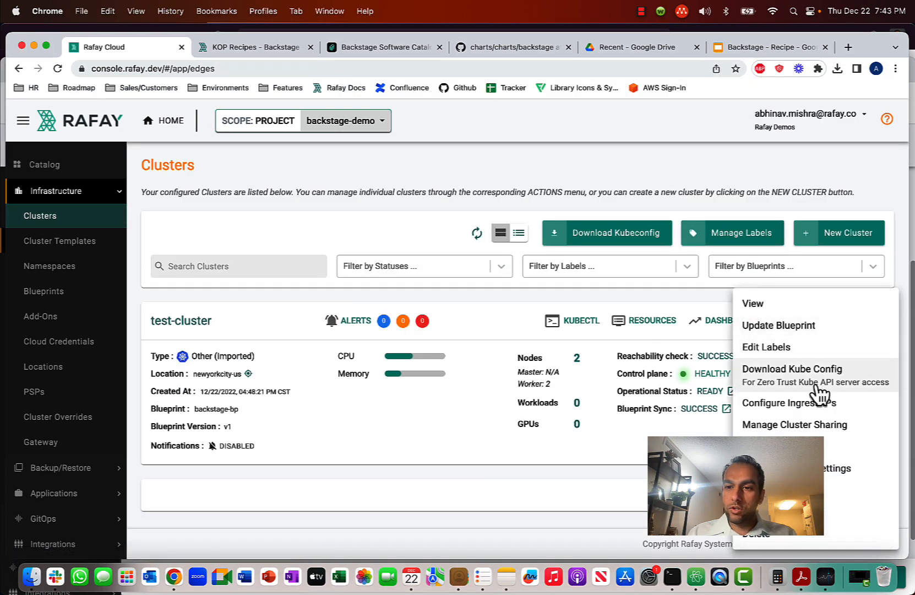
left_click(792, 369)
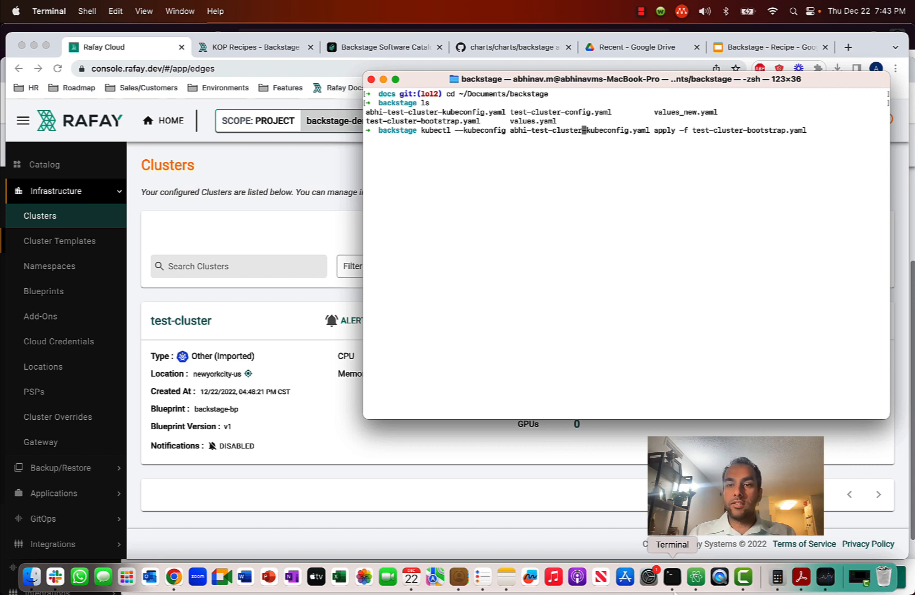
Step: Run kubectl apply -f test-cluster-bootstrap.yaml with the downloaded kubeconfig
key("Return")
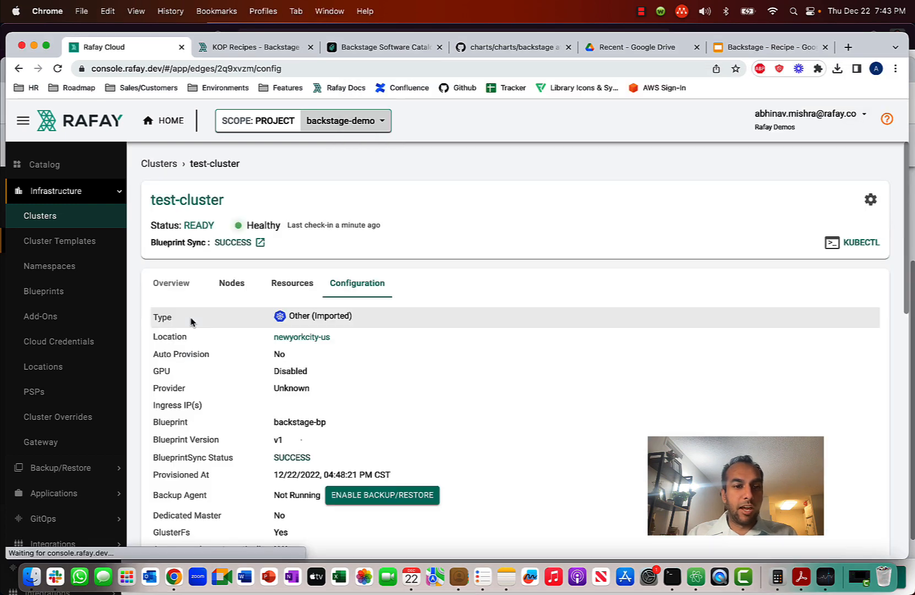
Step: List test-cluster deployments in backstage-ns and copy the backstage-instance deployment name
left_click(292, 283)
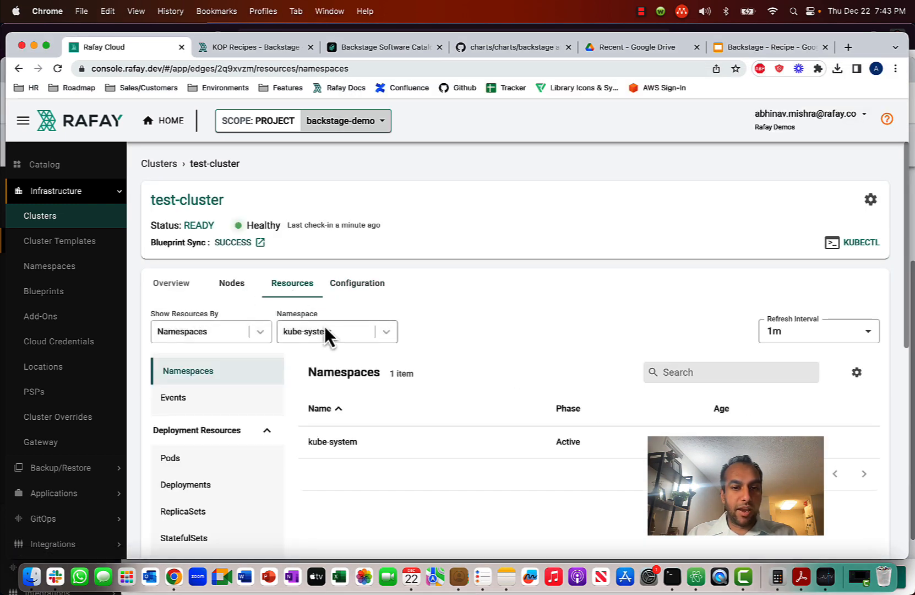
left_click(337, 331)
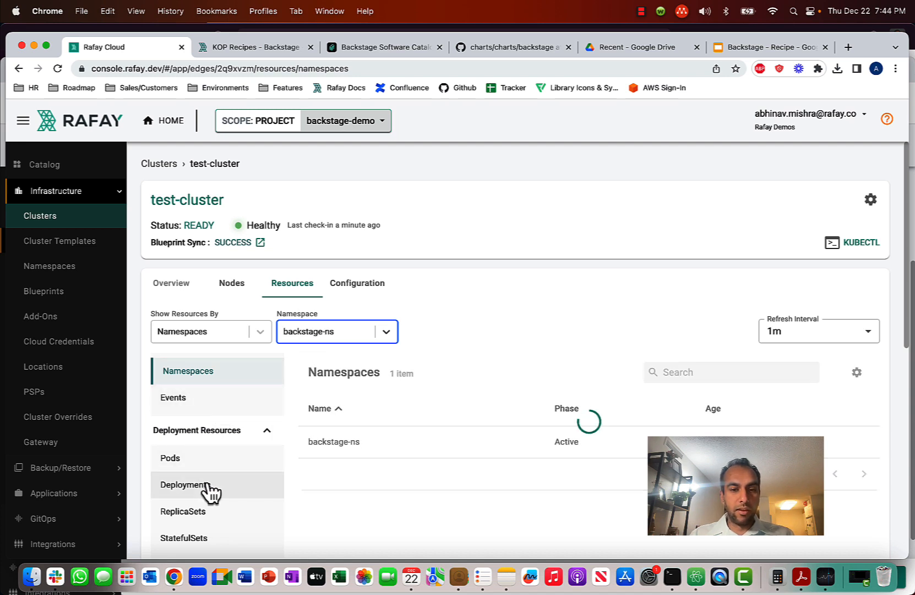
left_click(187, 484)
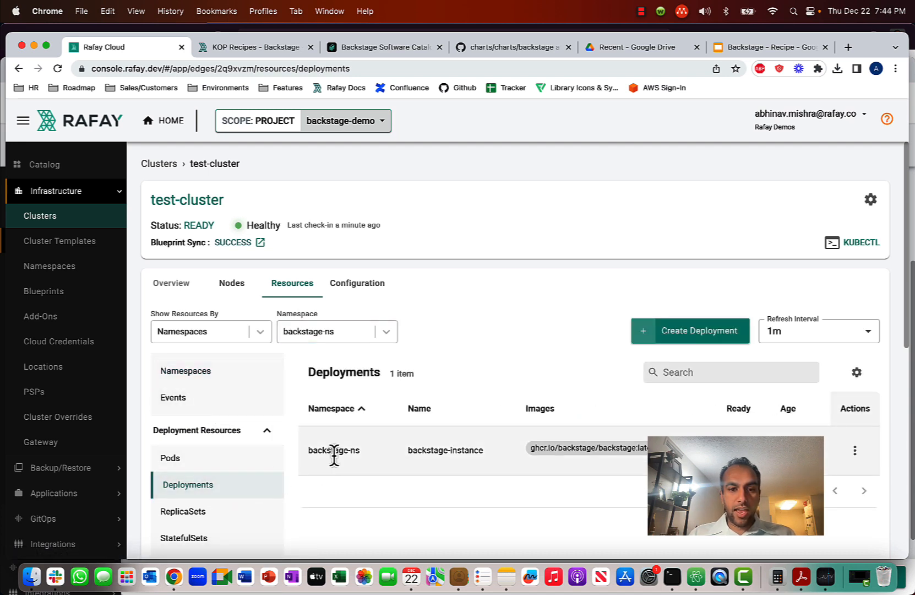
double_click(446, 449)
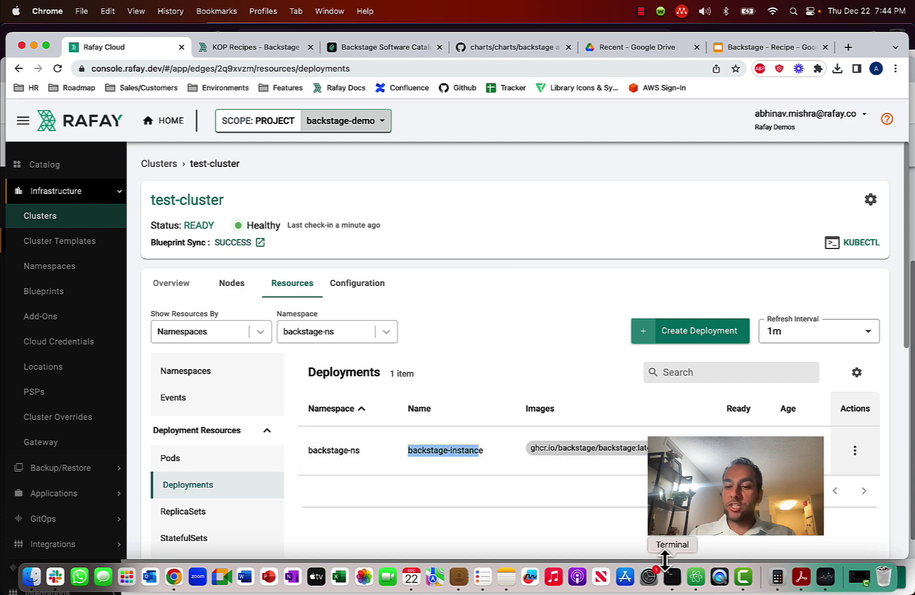
left_click(672, 577)
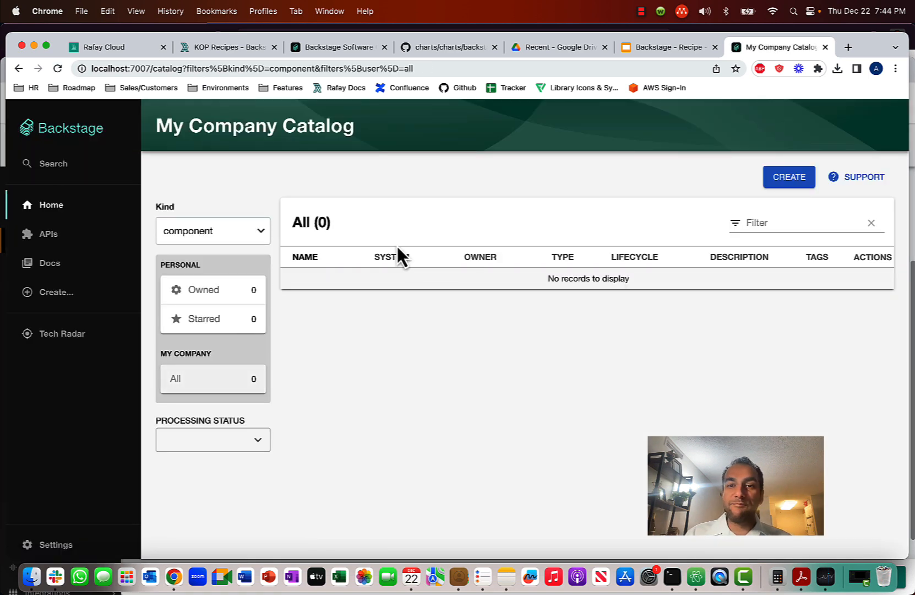
mouse_move(392, 247)
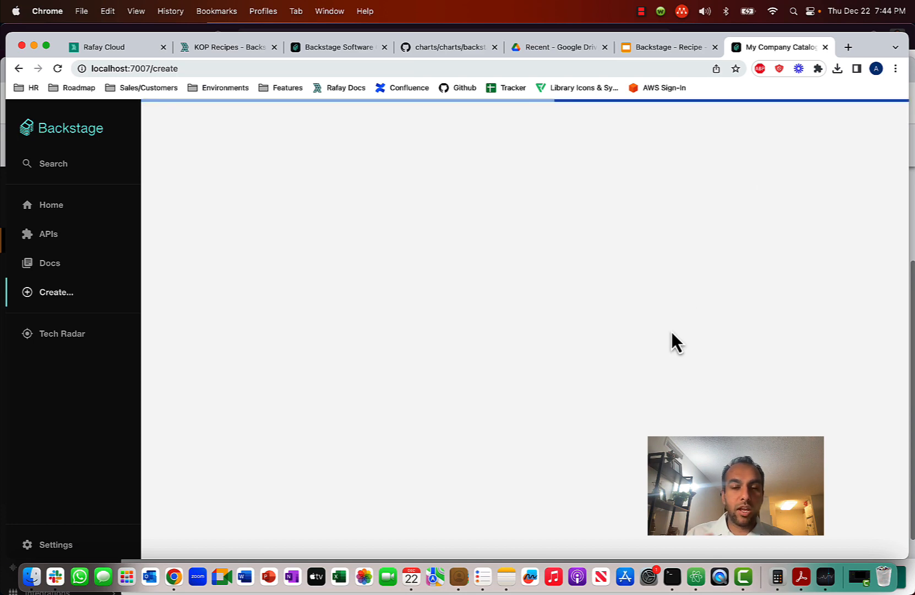
Step: Browse Backstage's empty Docs, APIs and Create component pages at localhost:7007
left_click(49, 263)
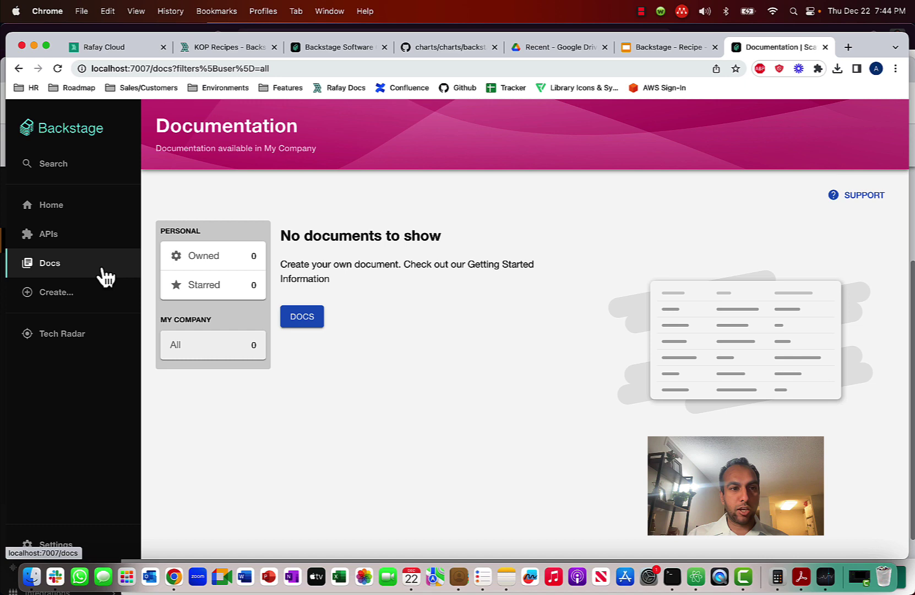
left_click(48, 233)
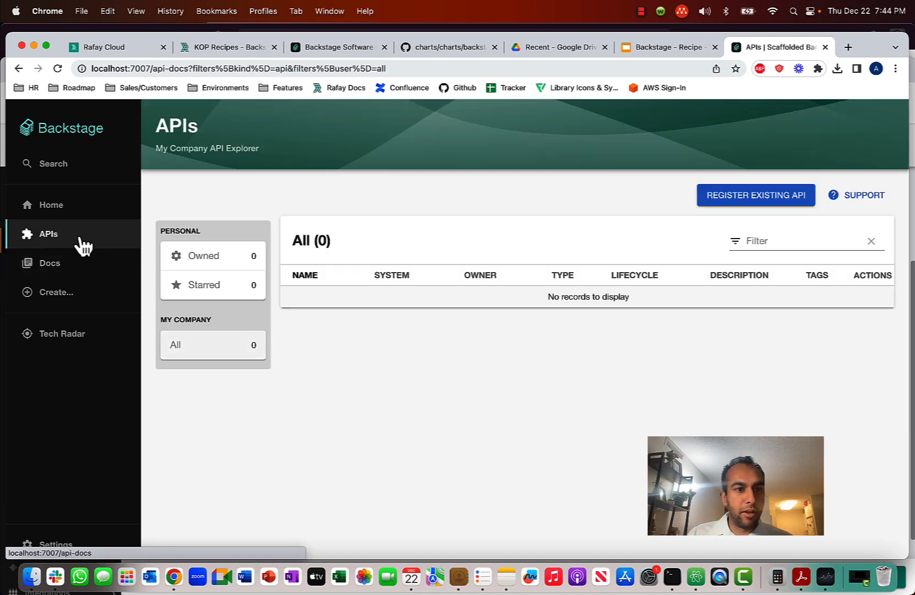
left_click(56, 291)
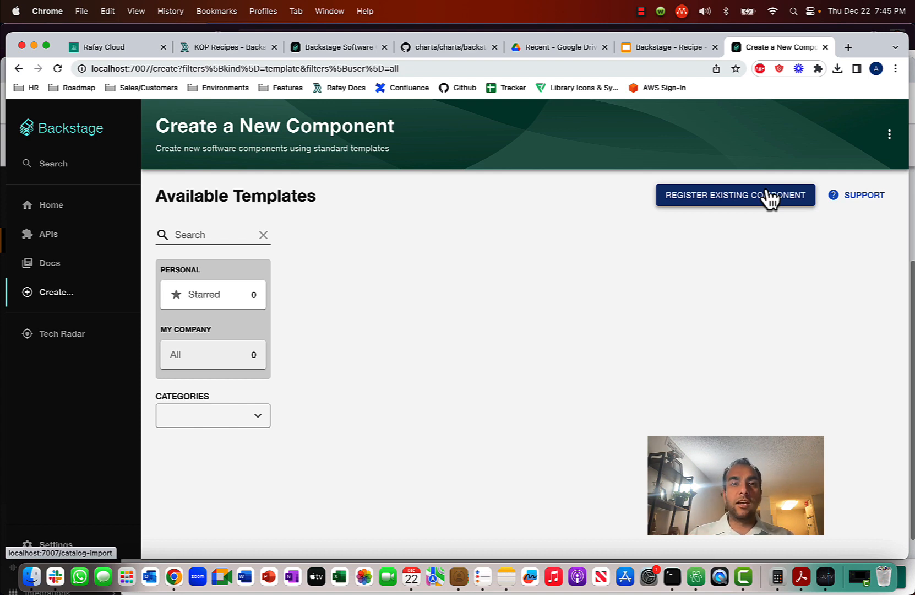
left_click(111, 48)
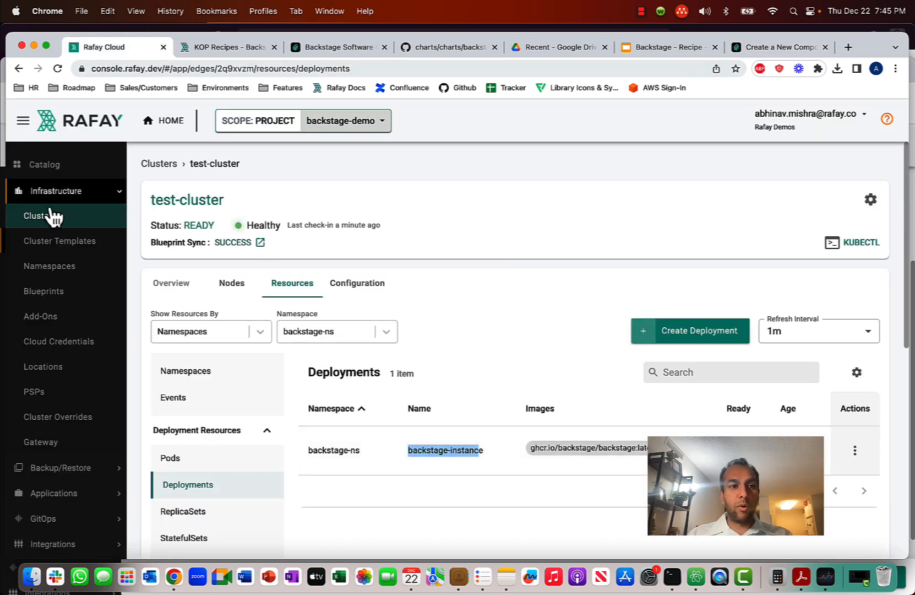
Step: Show the Clusters list with test-cluster healthy, then return to the Backstage recipe guide
left_click(39, 215)
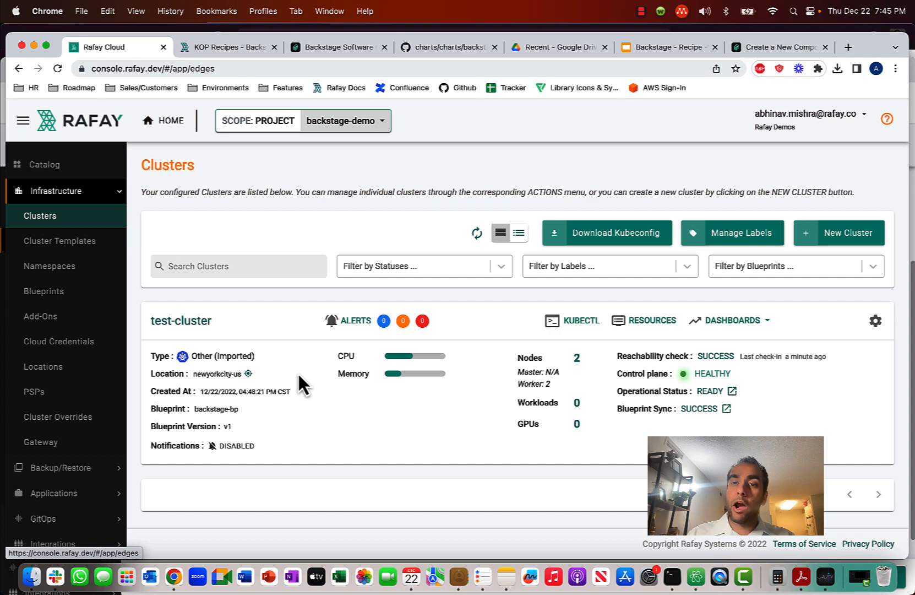
mouse_move(313, 363)
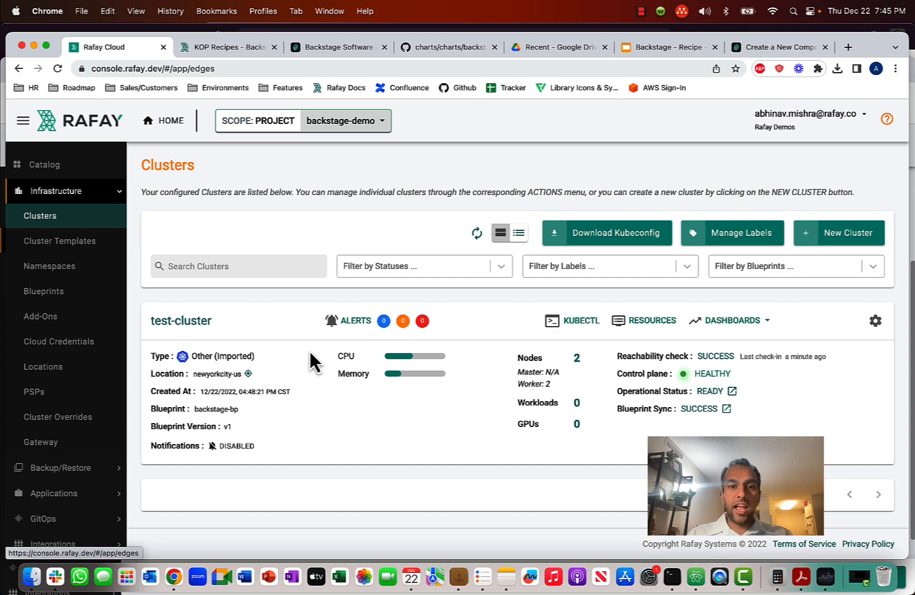
left_click(228, 46)
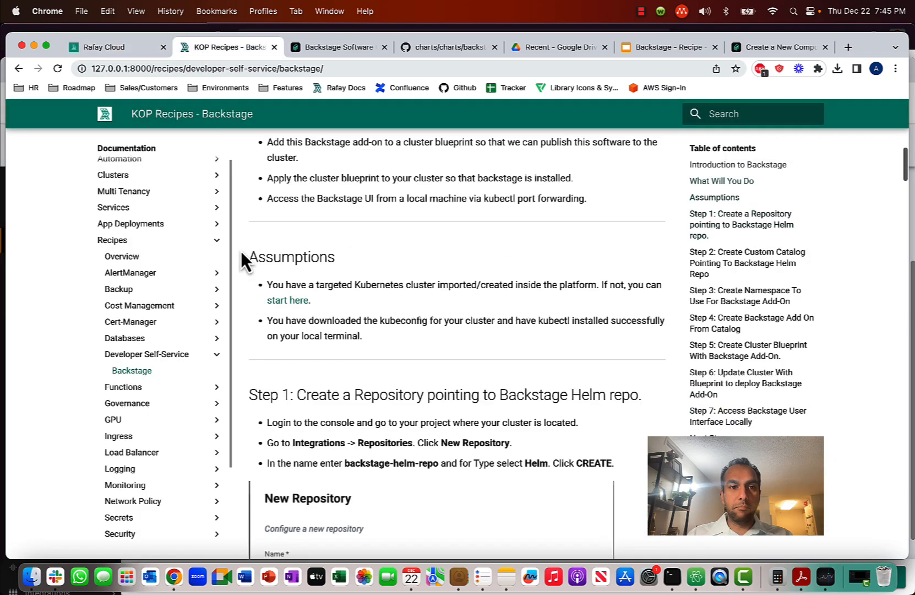
Step: Scroll the Backstage recipe page up to its introduction and back down slightly
scroll("up", 3)
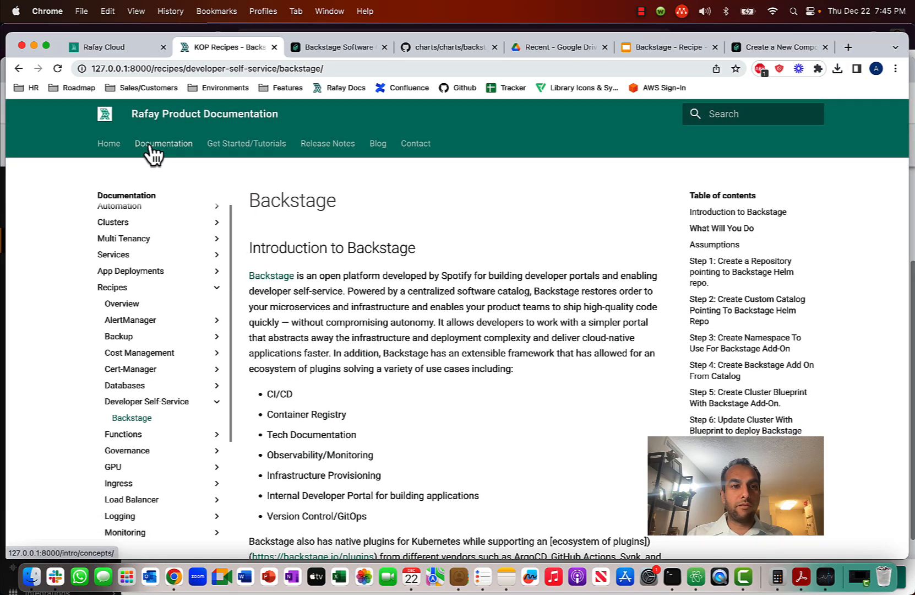
mouse_move(555, 69)
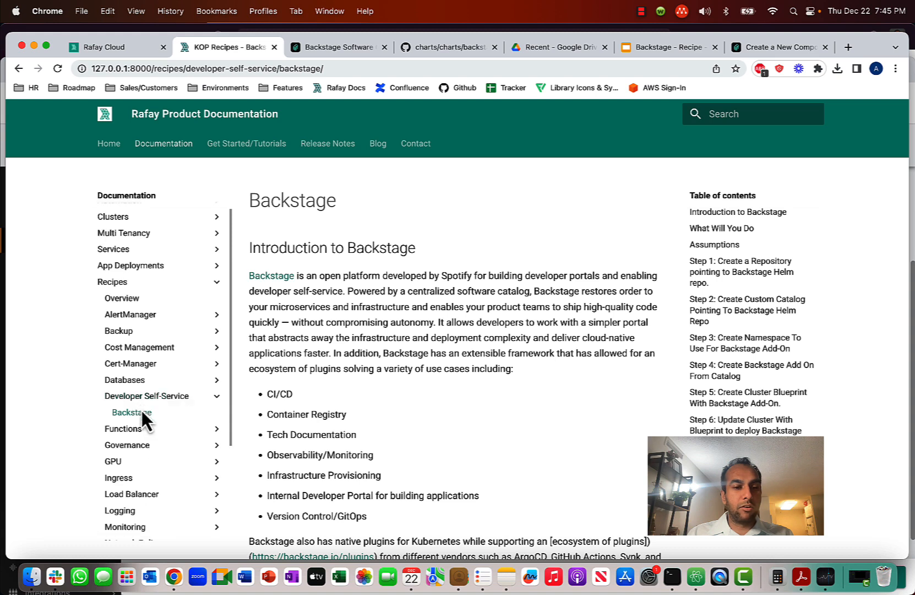
scroll("down", 3)
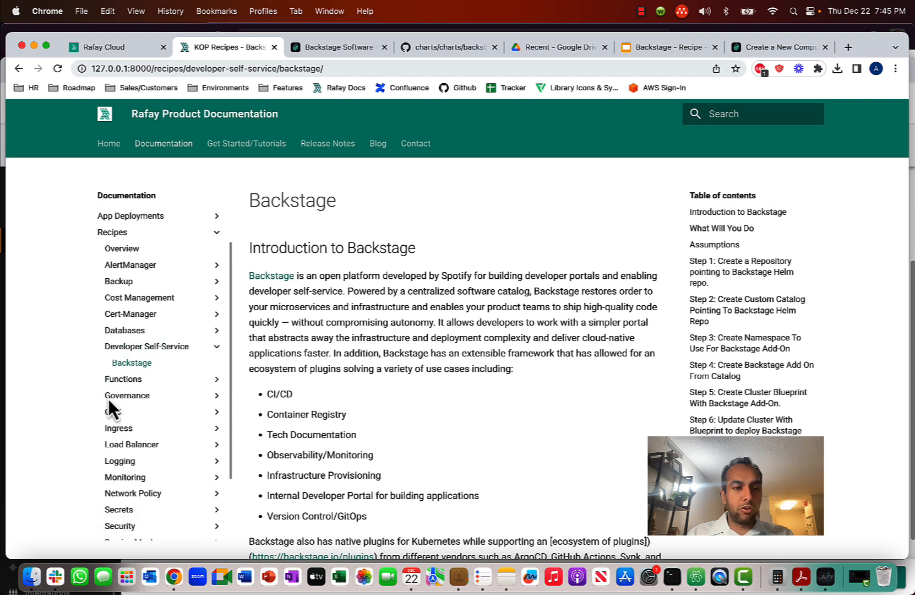
mouse_move(131, 362)
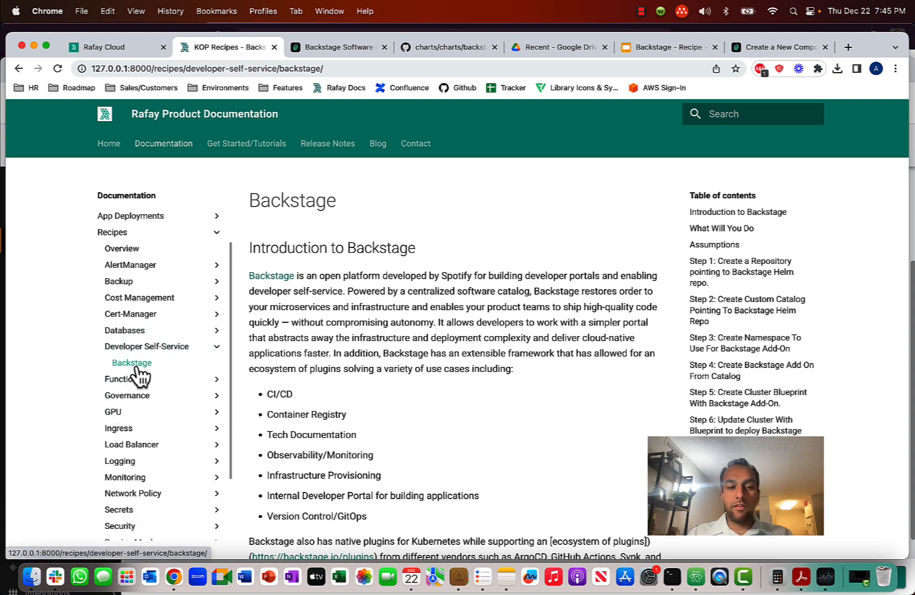